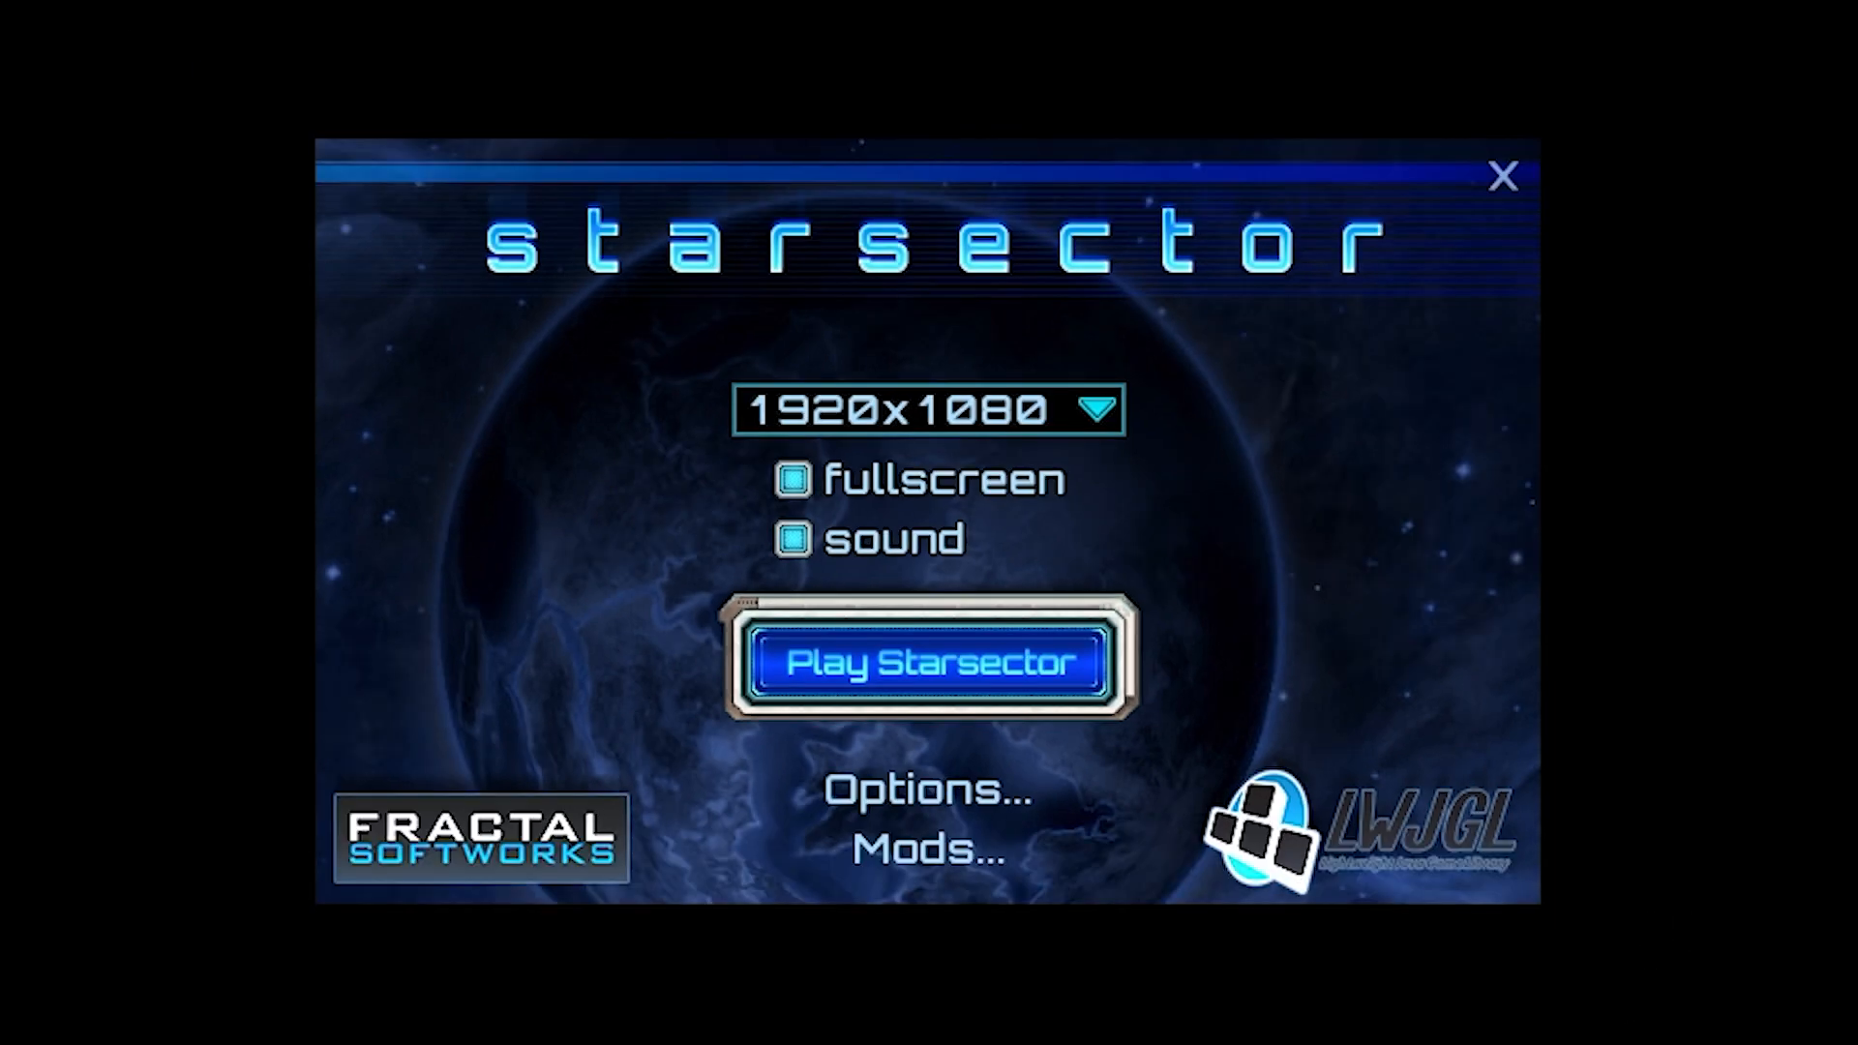
mouse_move(1626, 666)
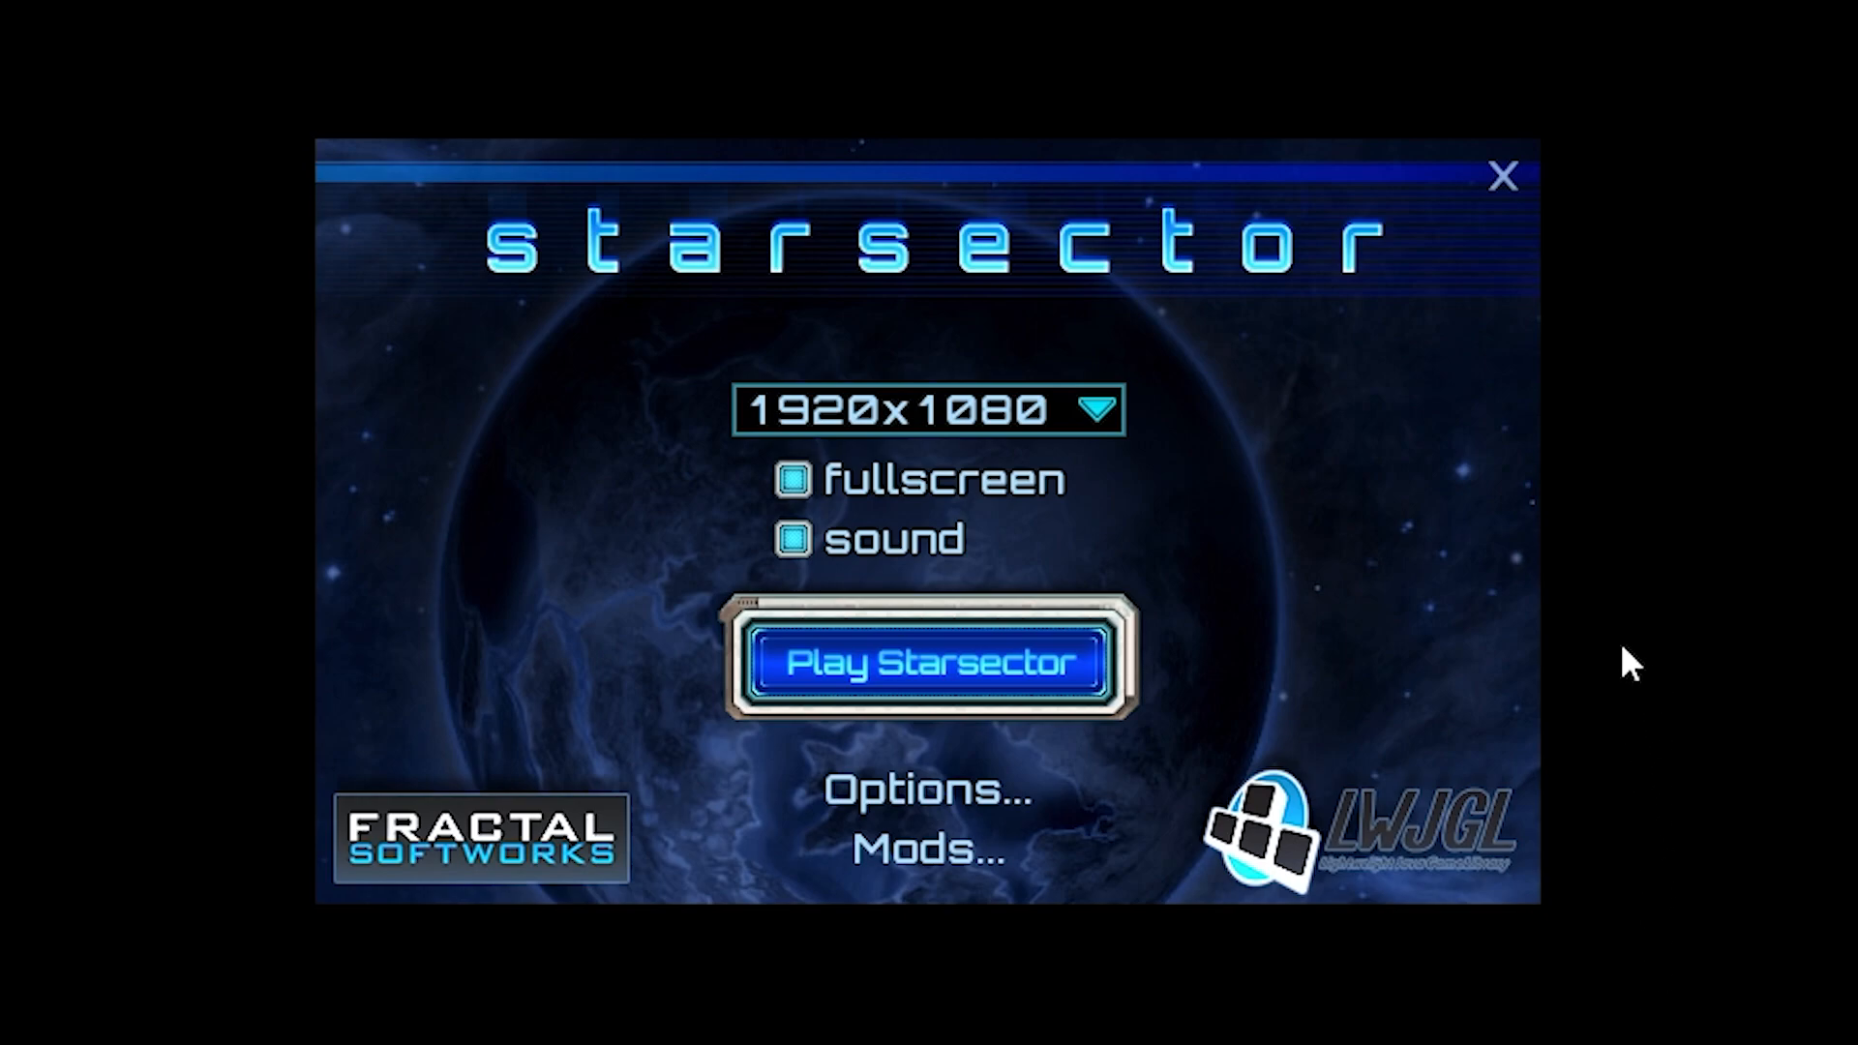
mouse_move(1732, 1001)
text(st)
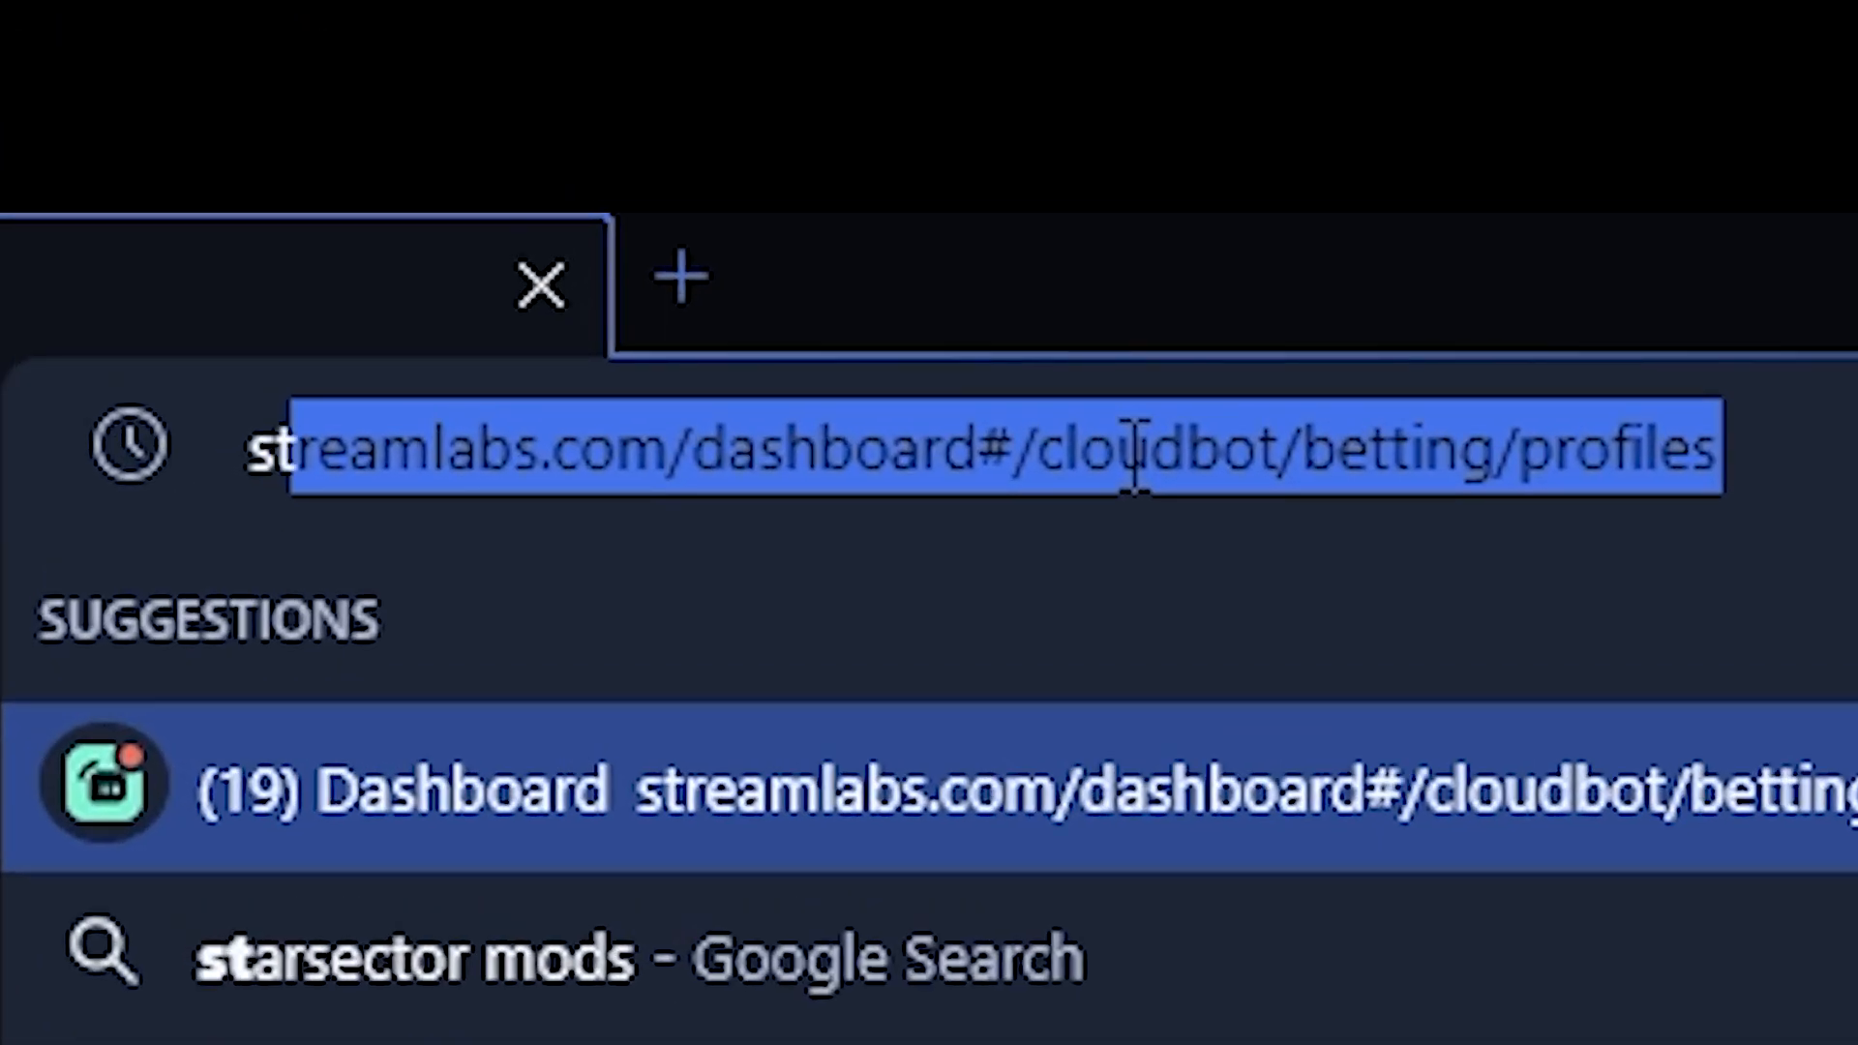
- Search the web for 'starsector mods' and open the 'Mod Index (Categorized) - Starsector' result
click(437, 963)
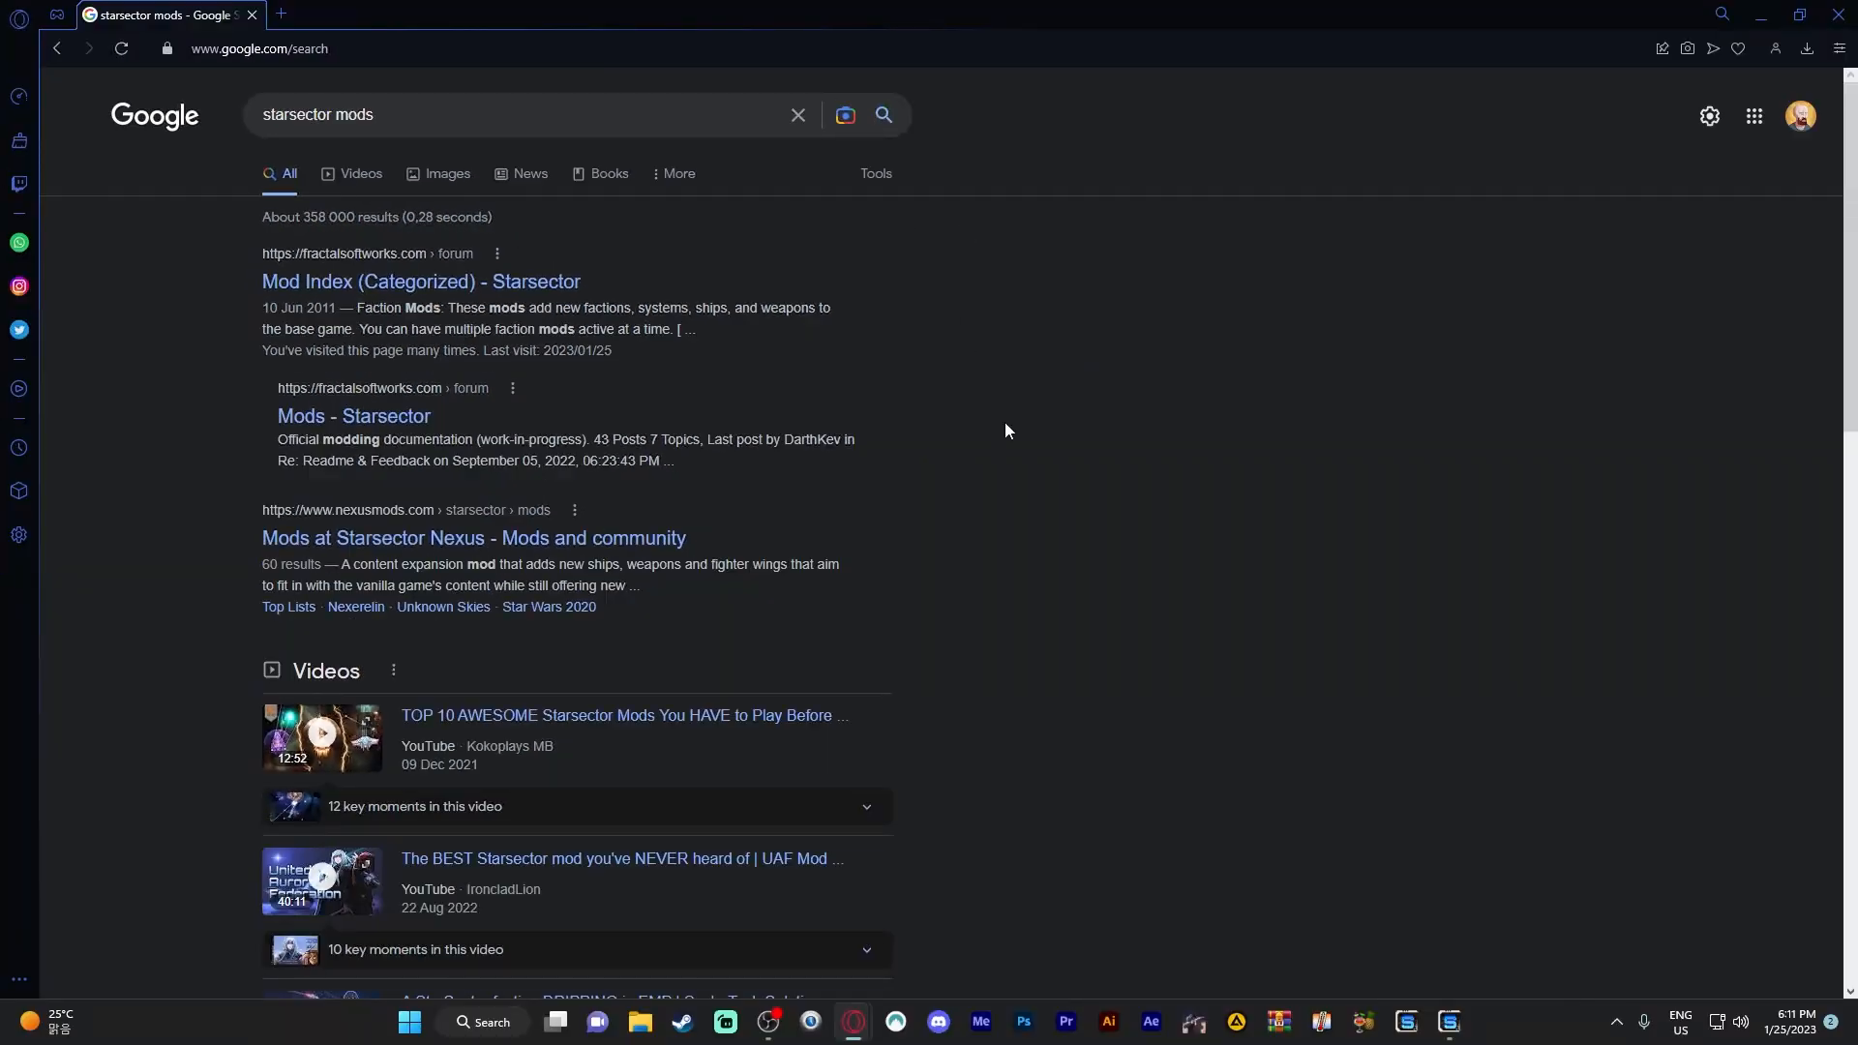
click(420, 282)
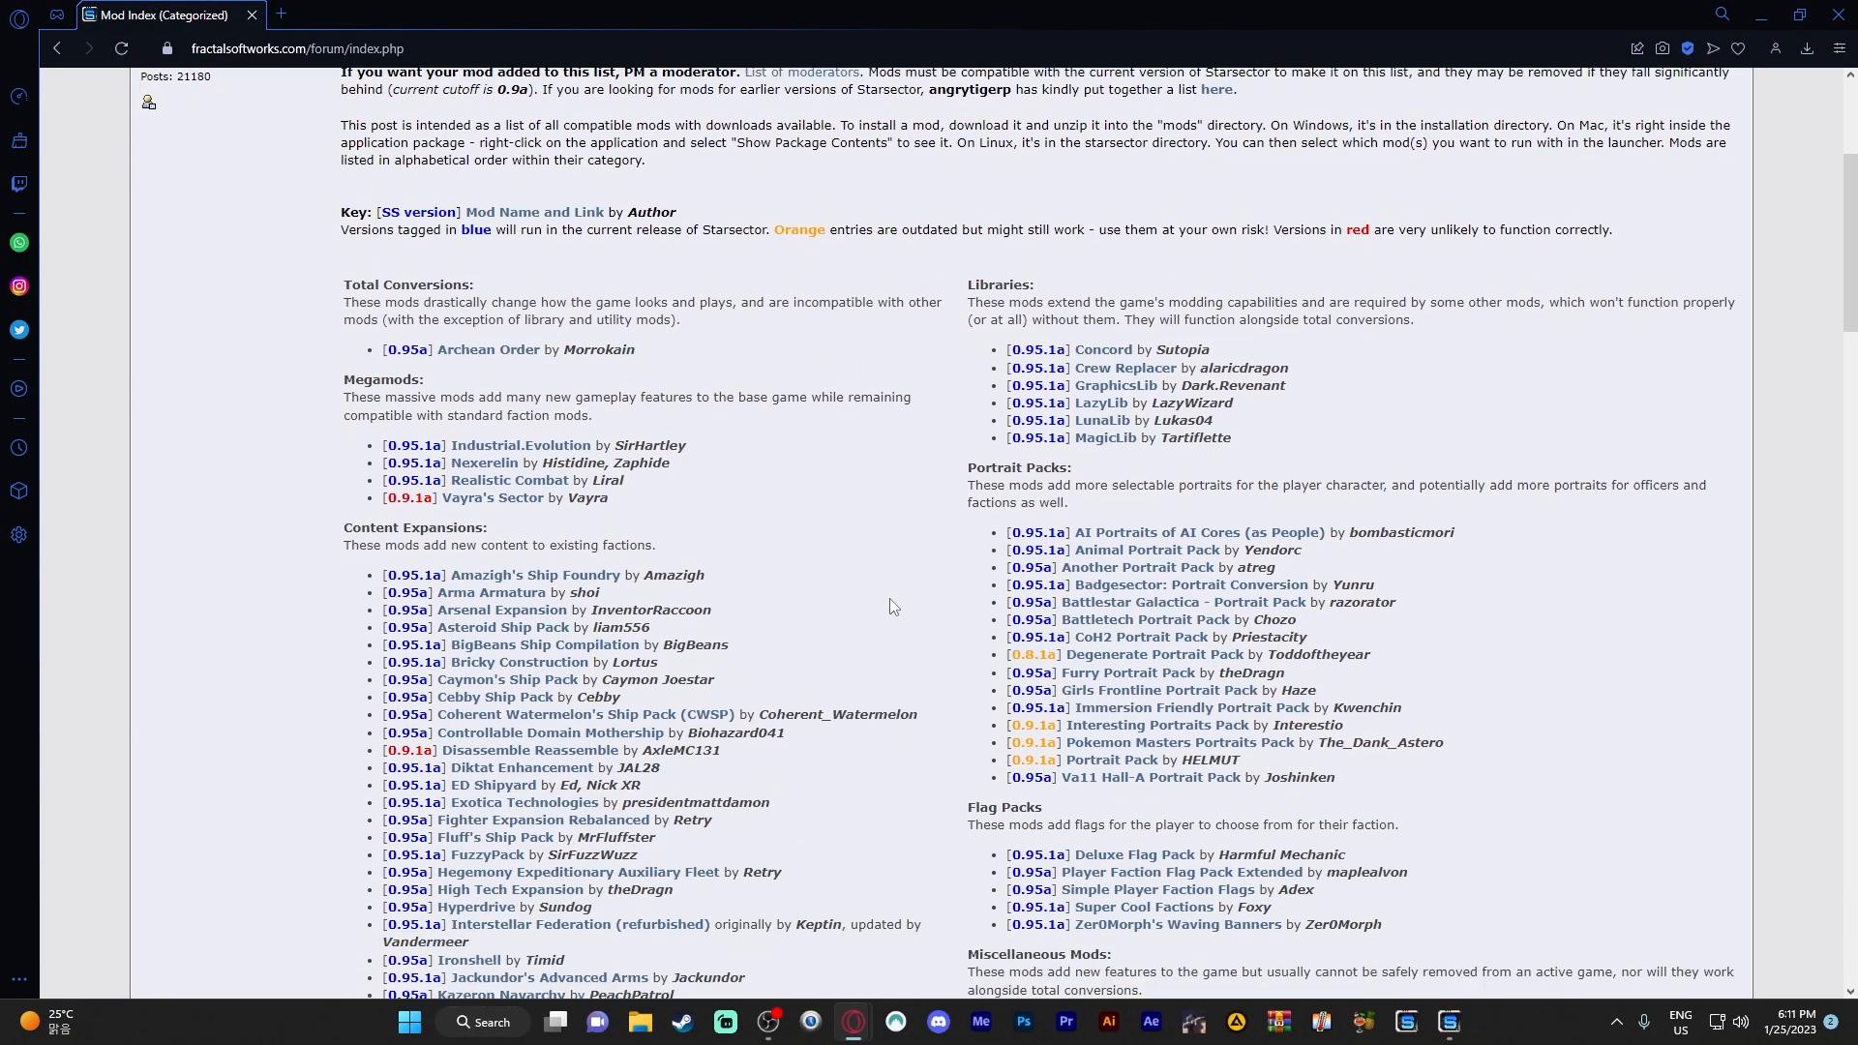
scroll(down, 3)
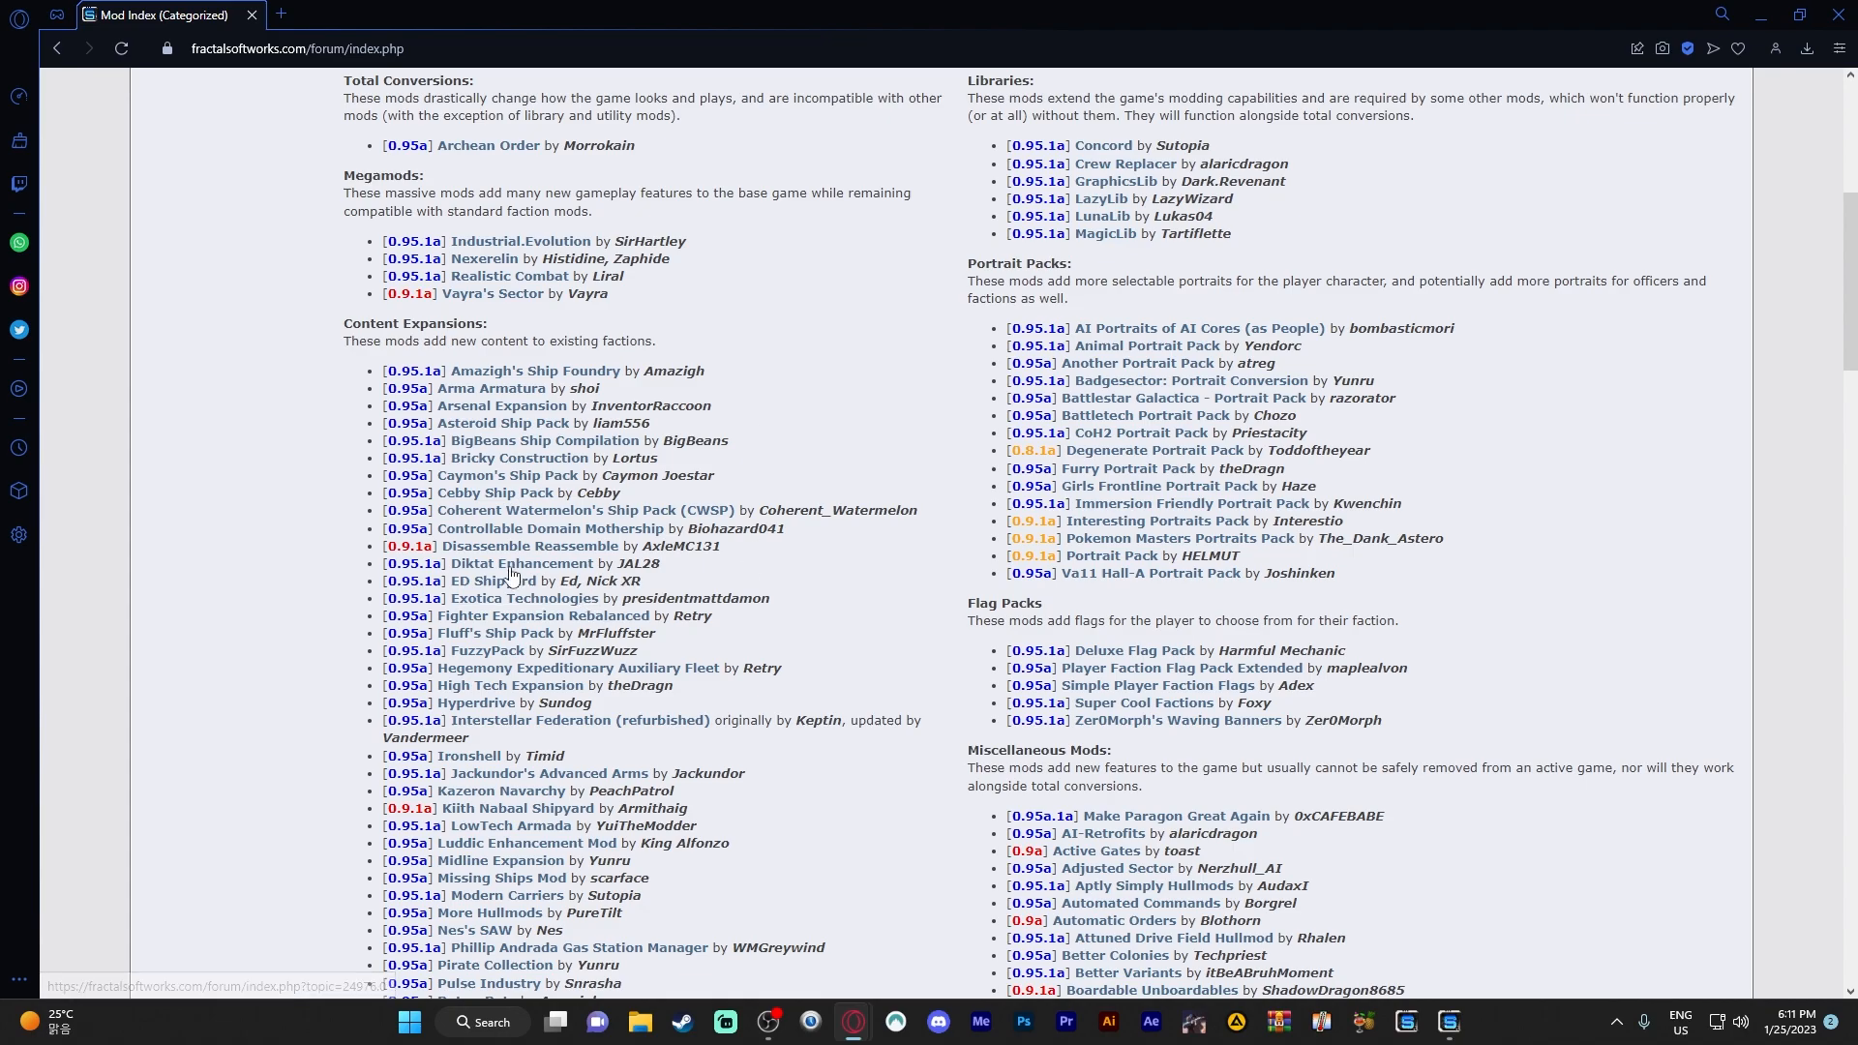
scroll(up, 3)
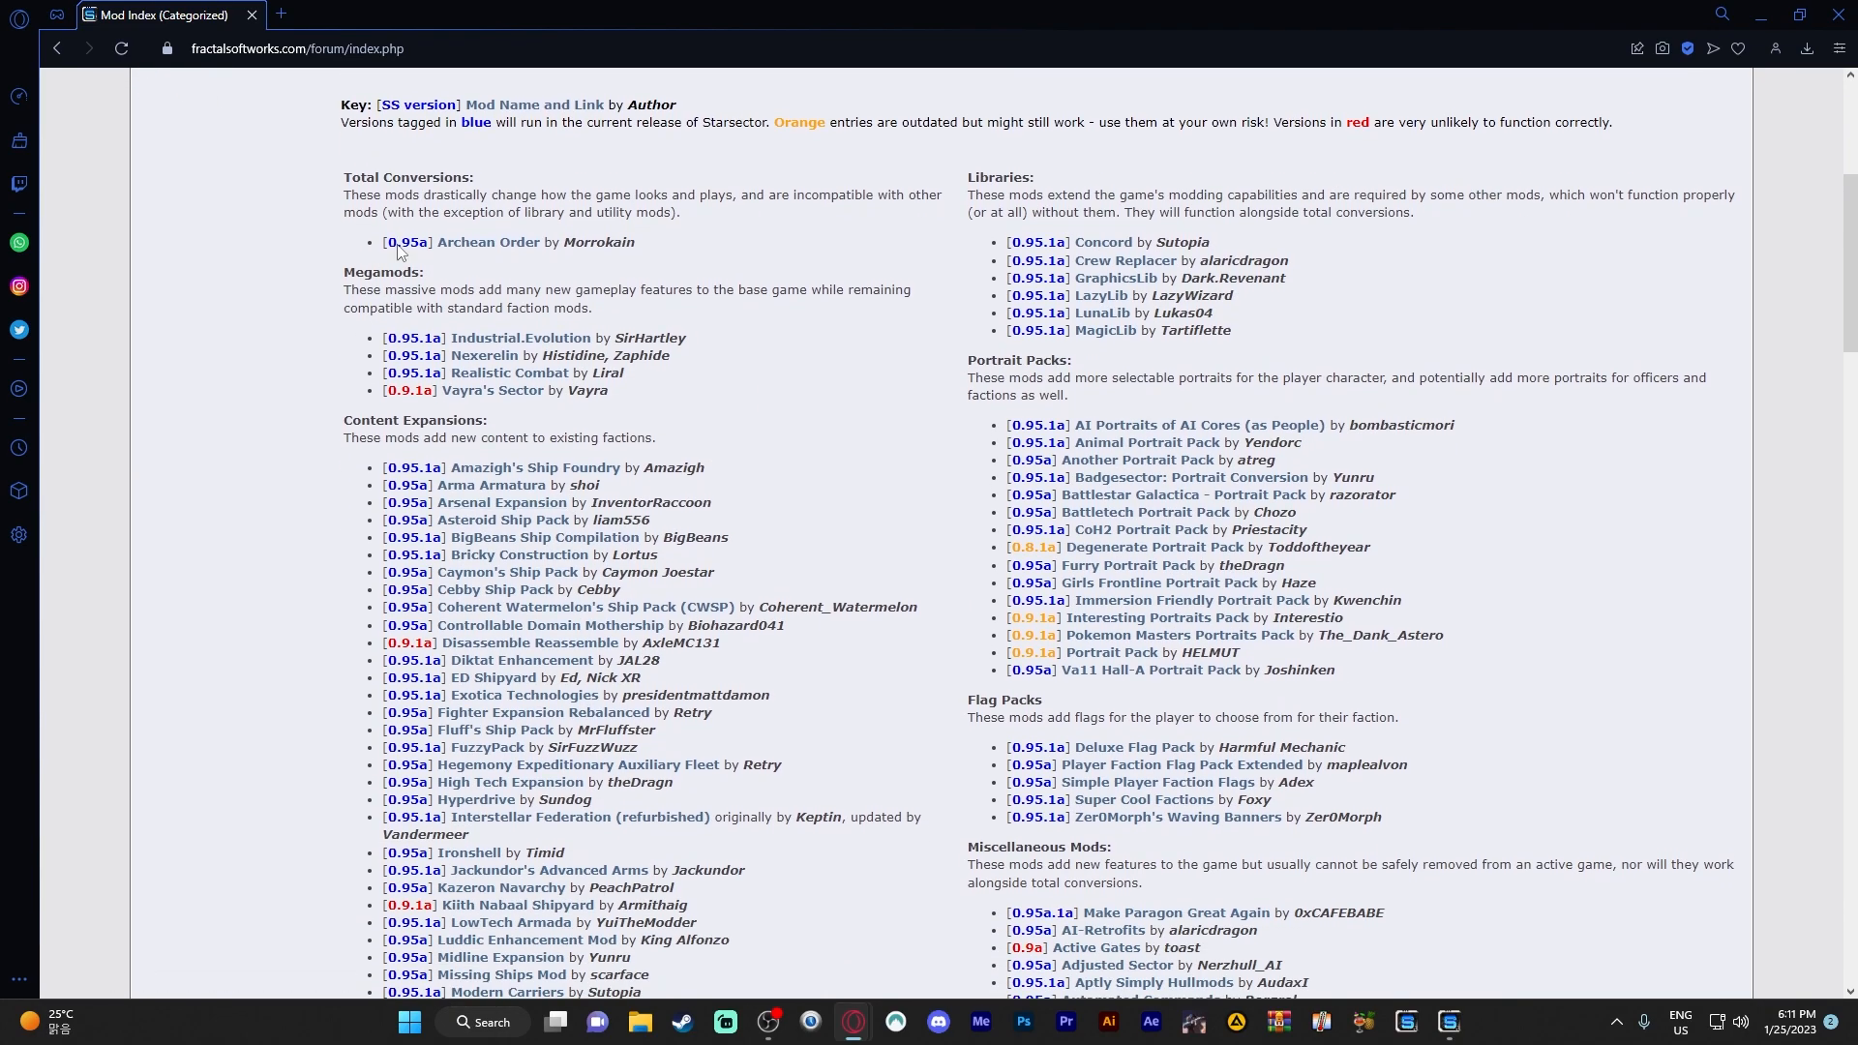
scroll(down, 3)
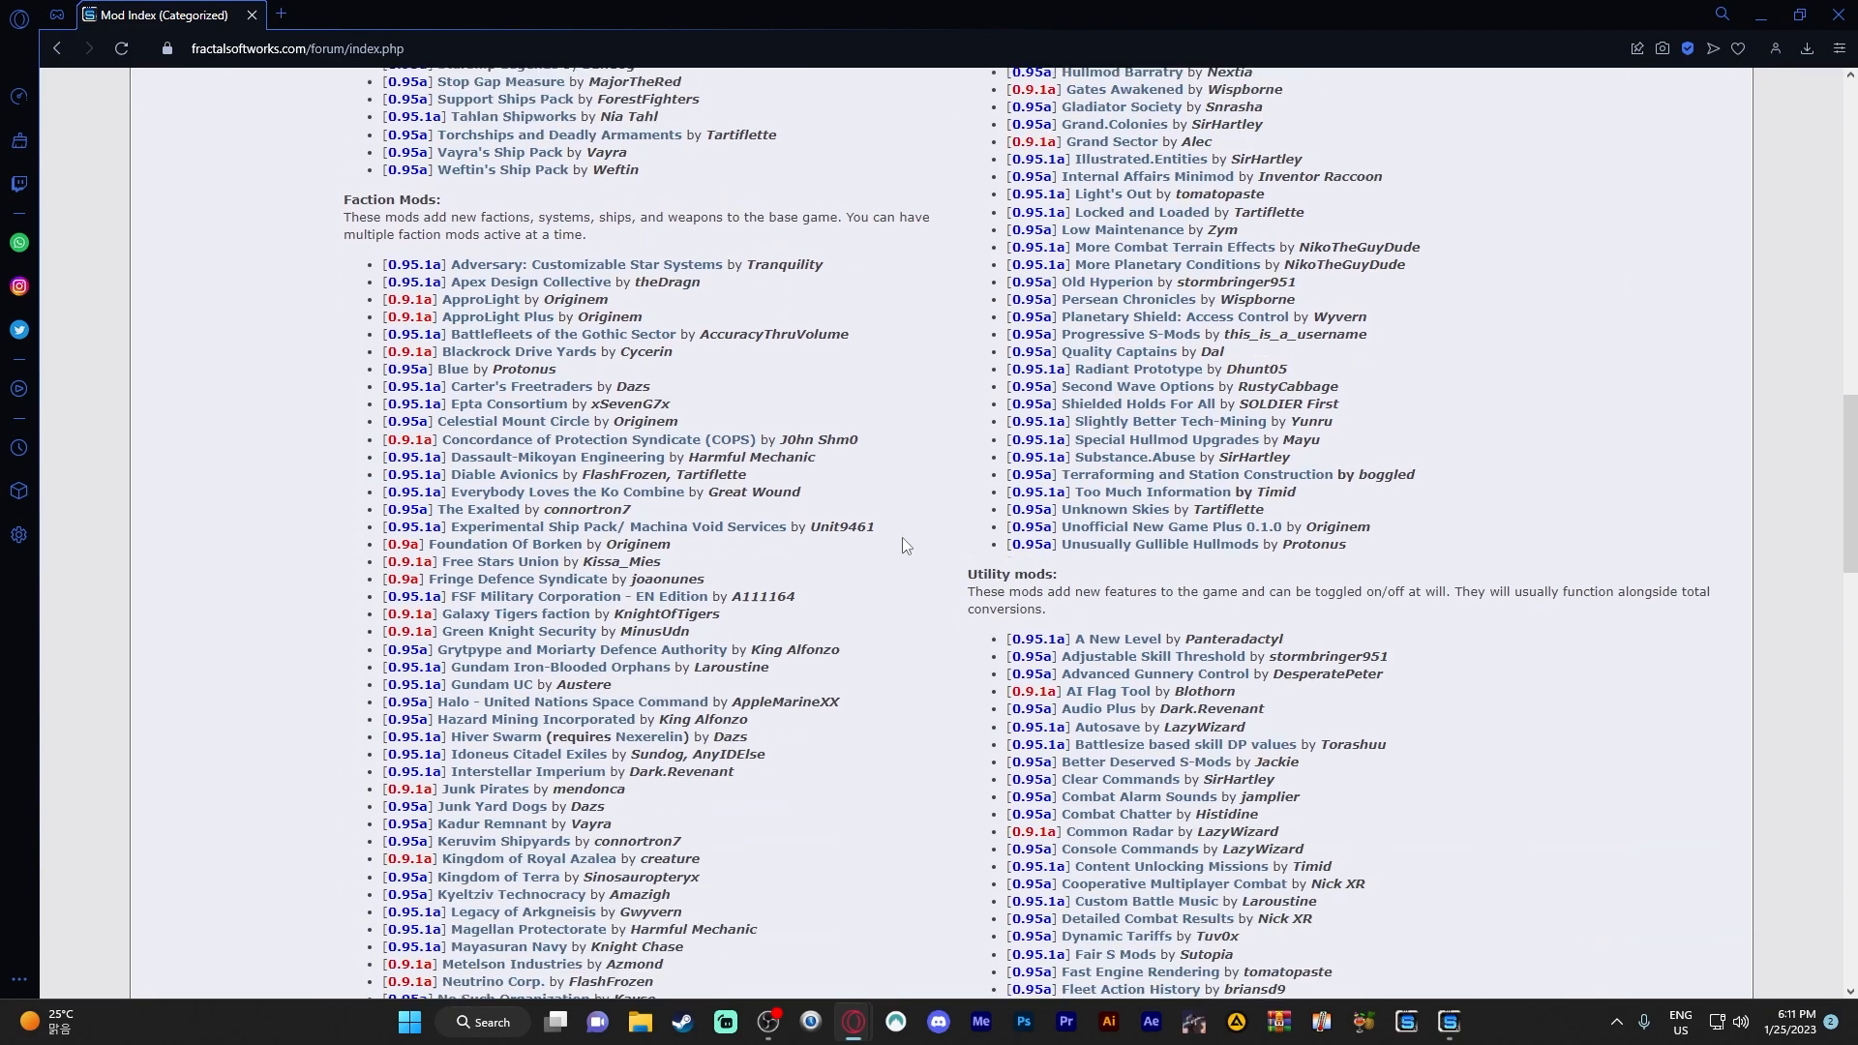
scroll(up, 3)
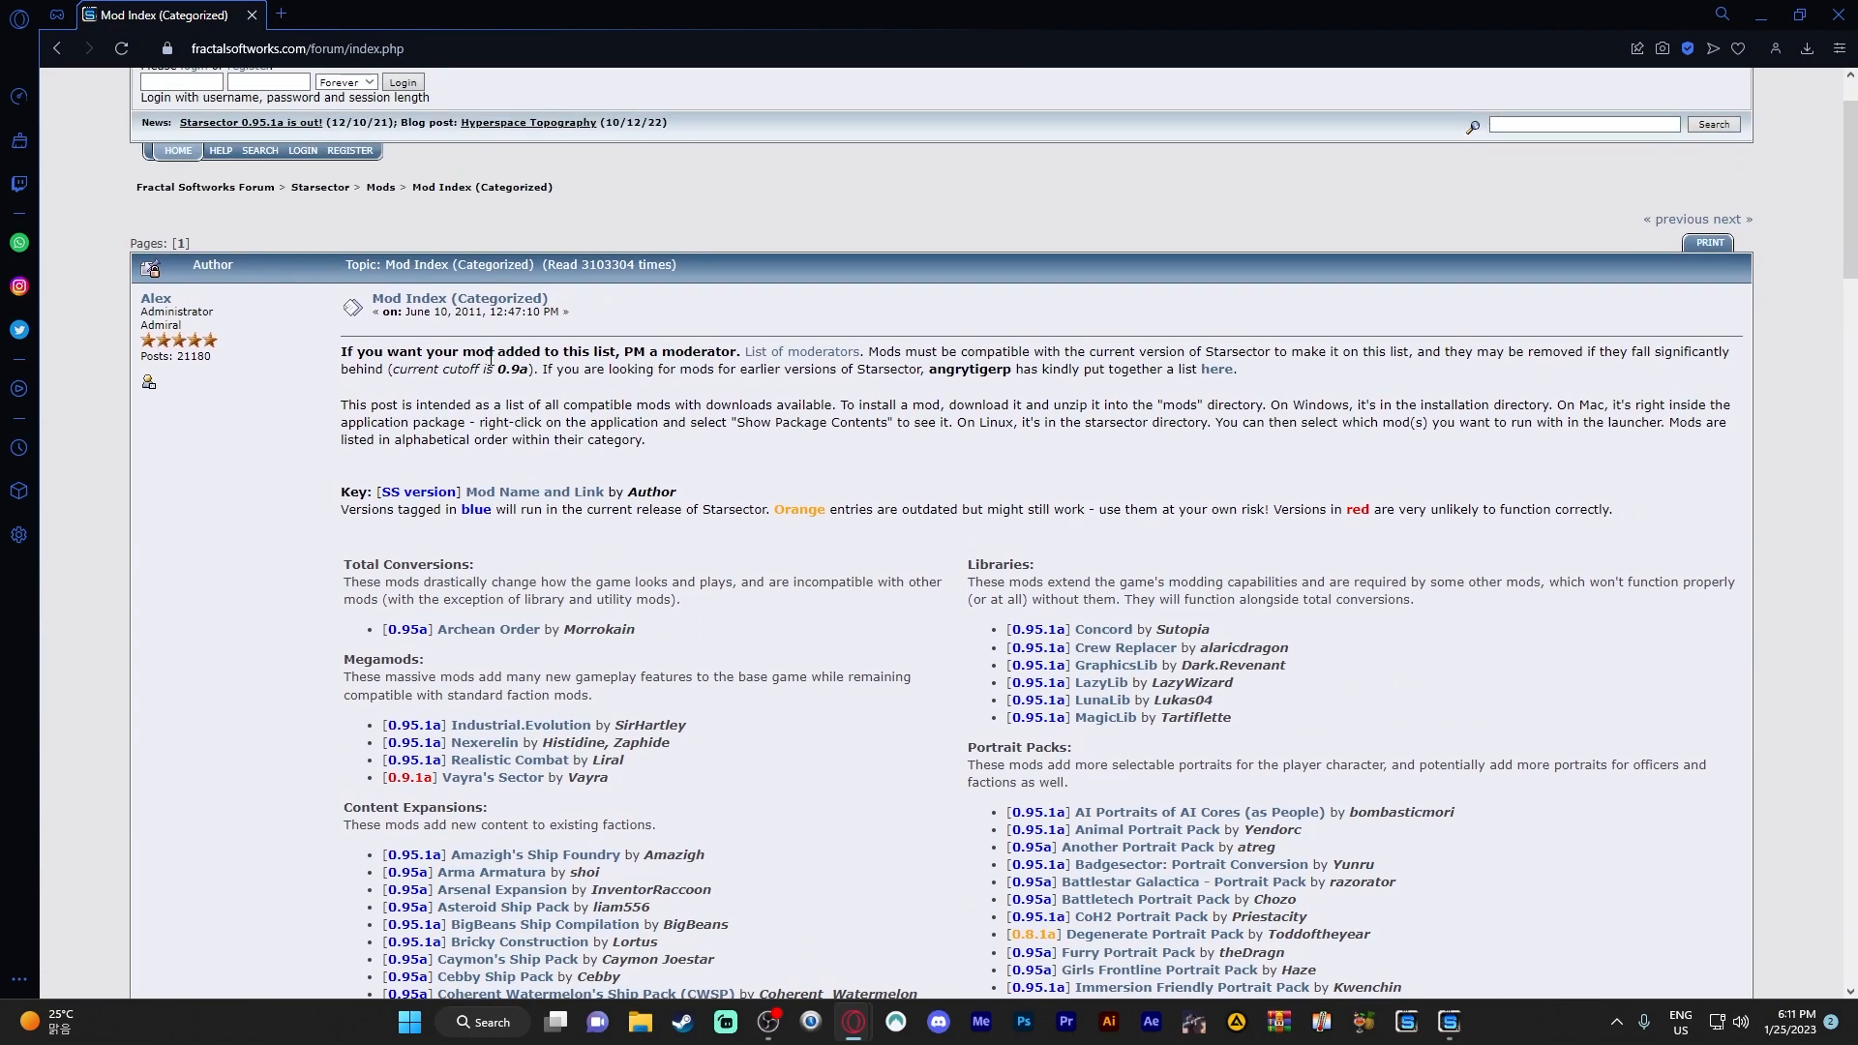
scroll(down, 3)
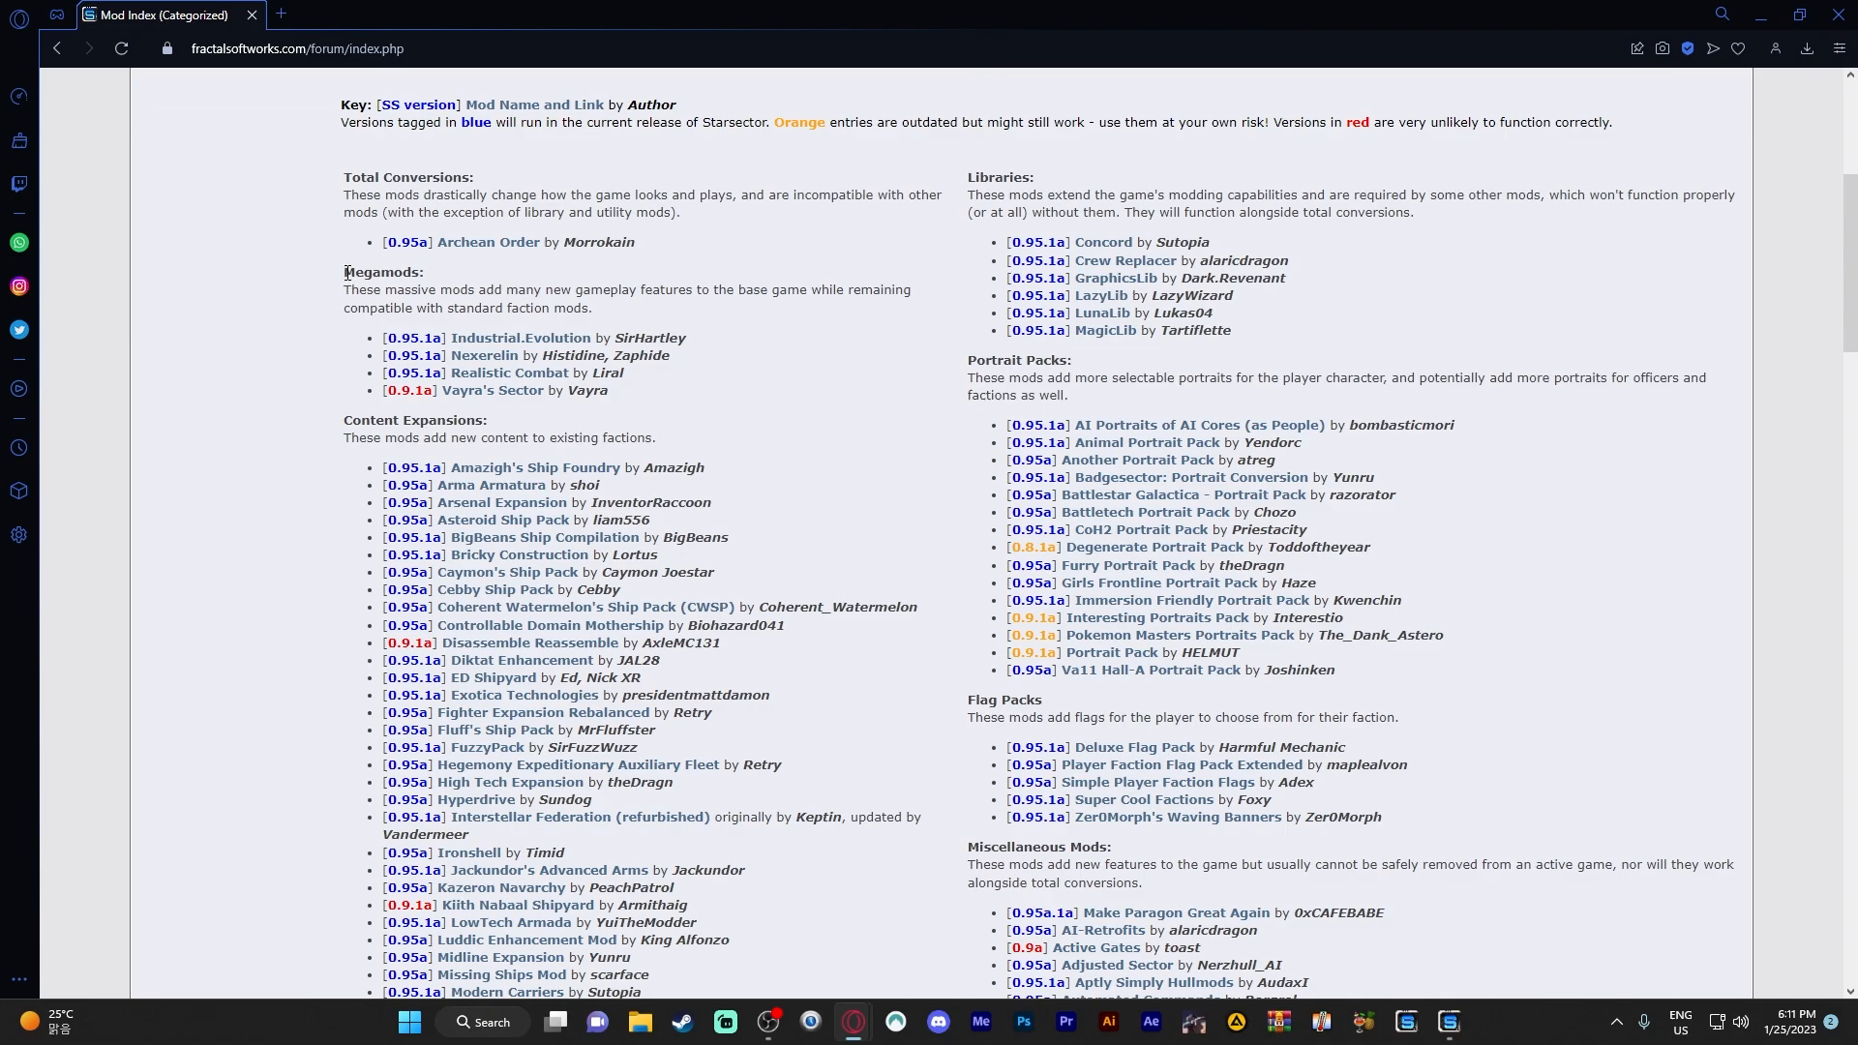
double_click(383, 272)
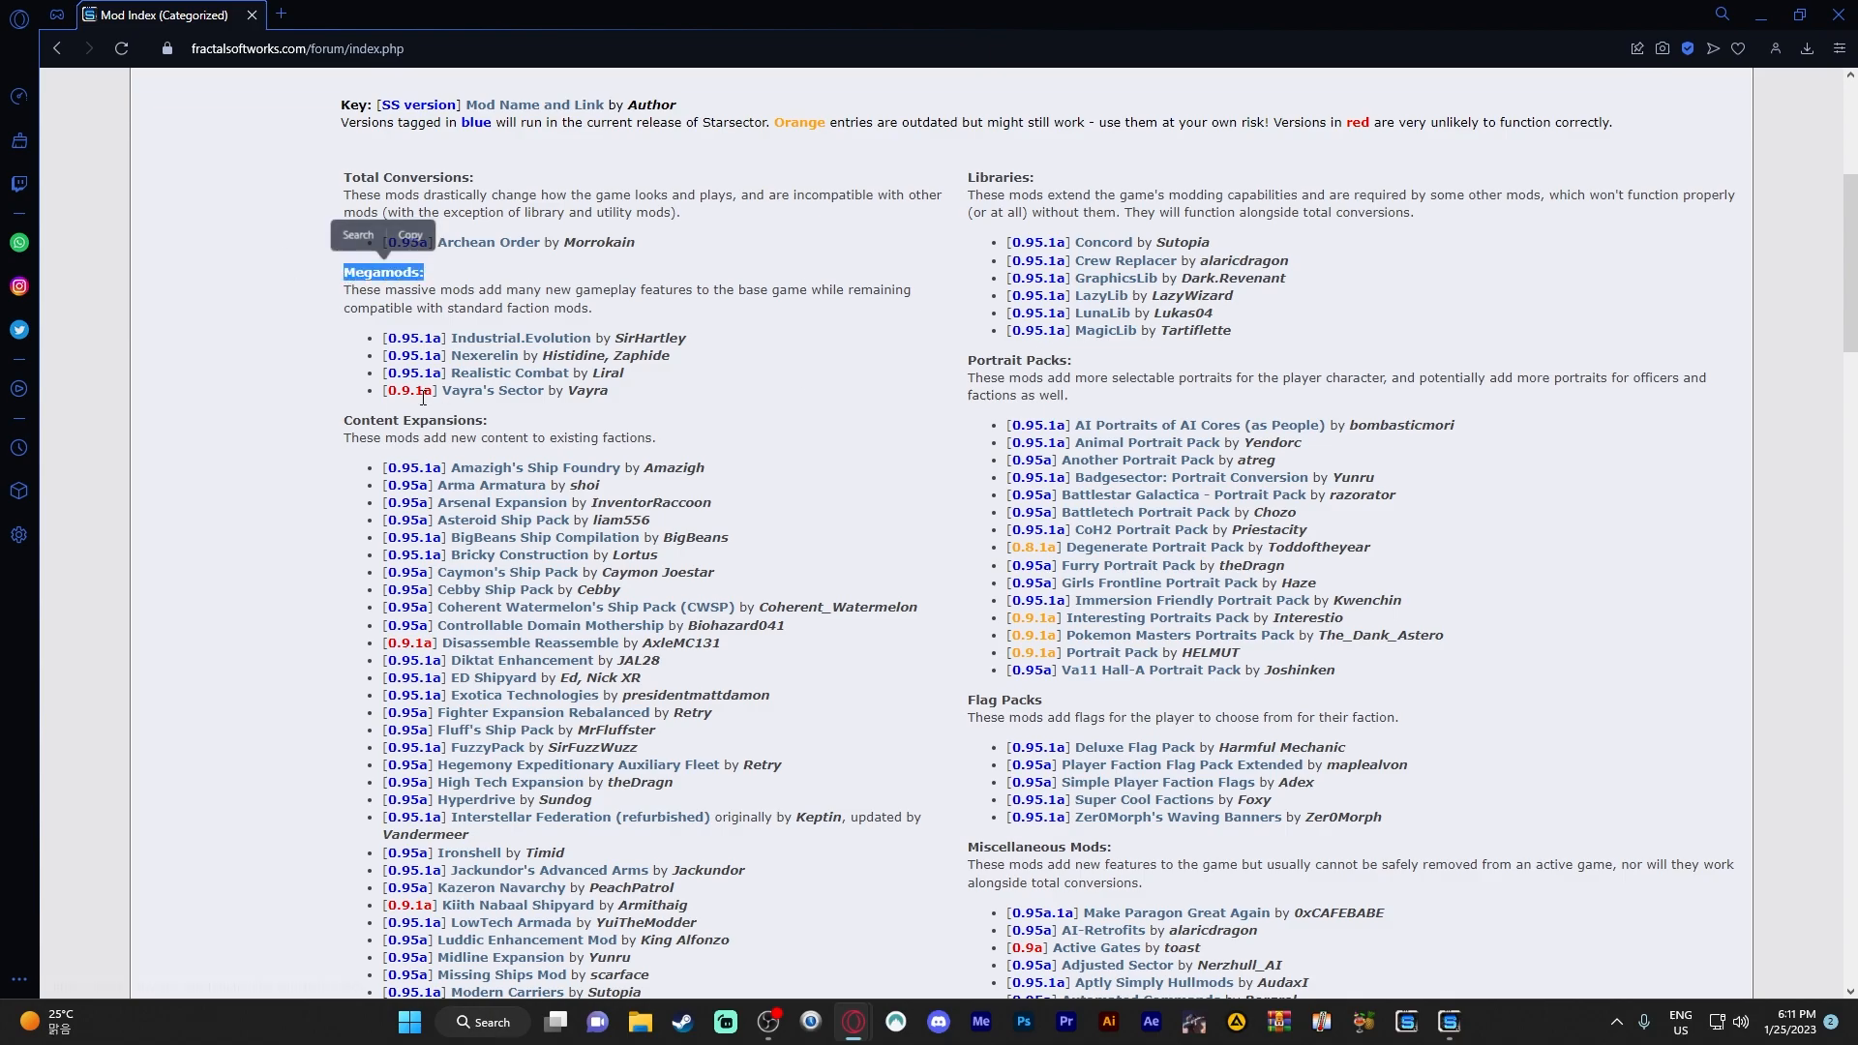
scroll(down, 3)
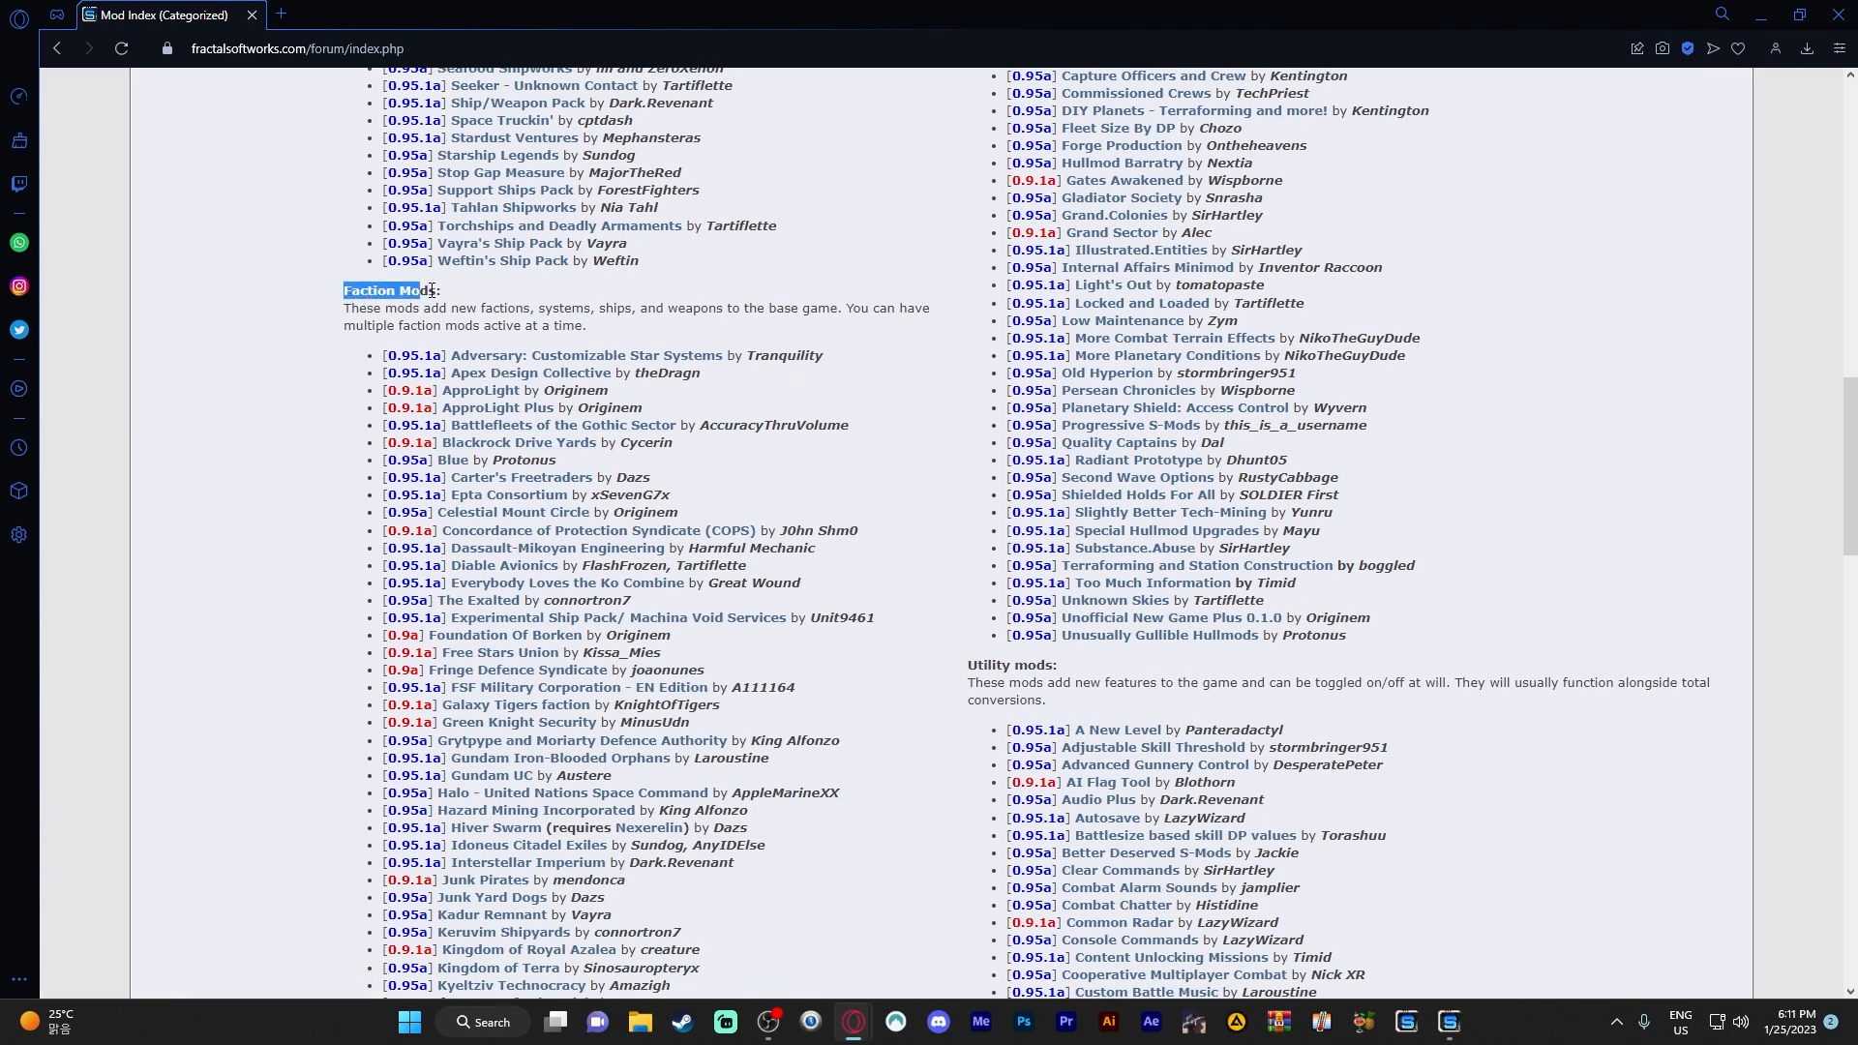
scroll(down, 3)
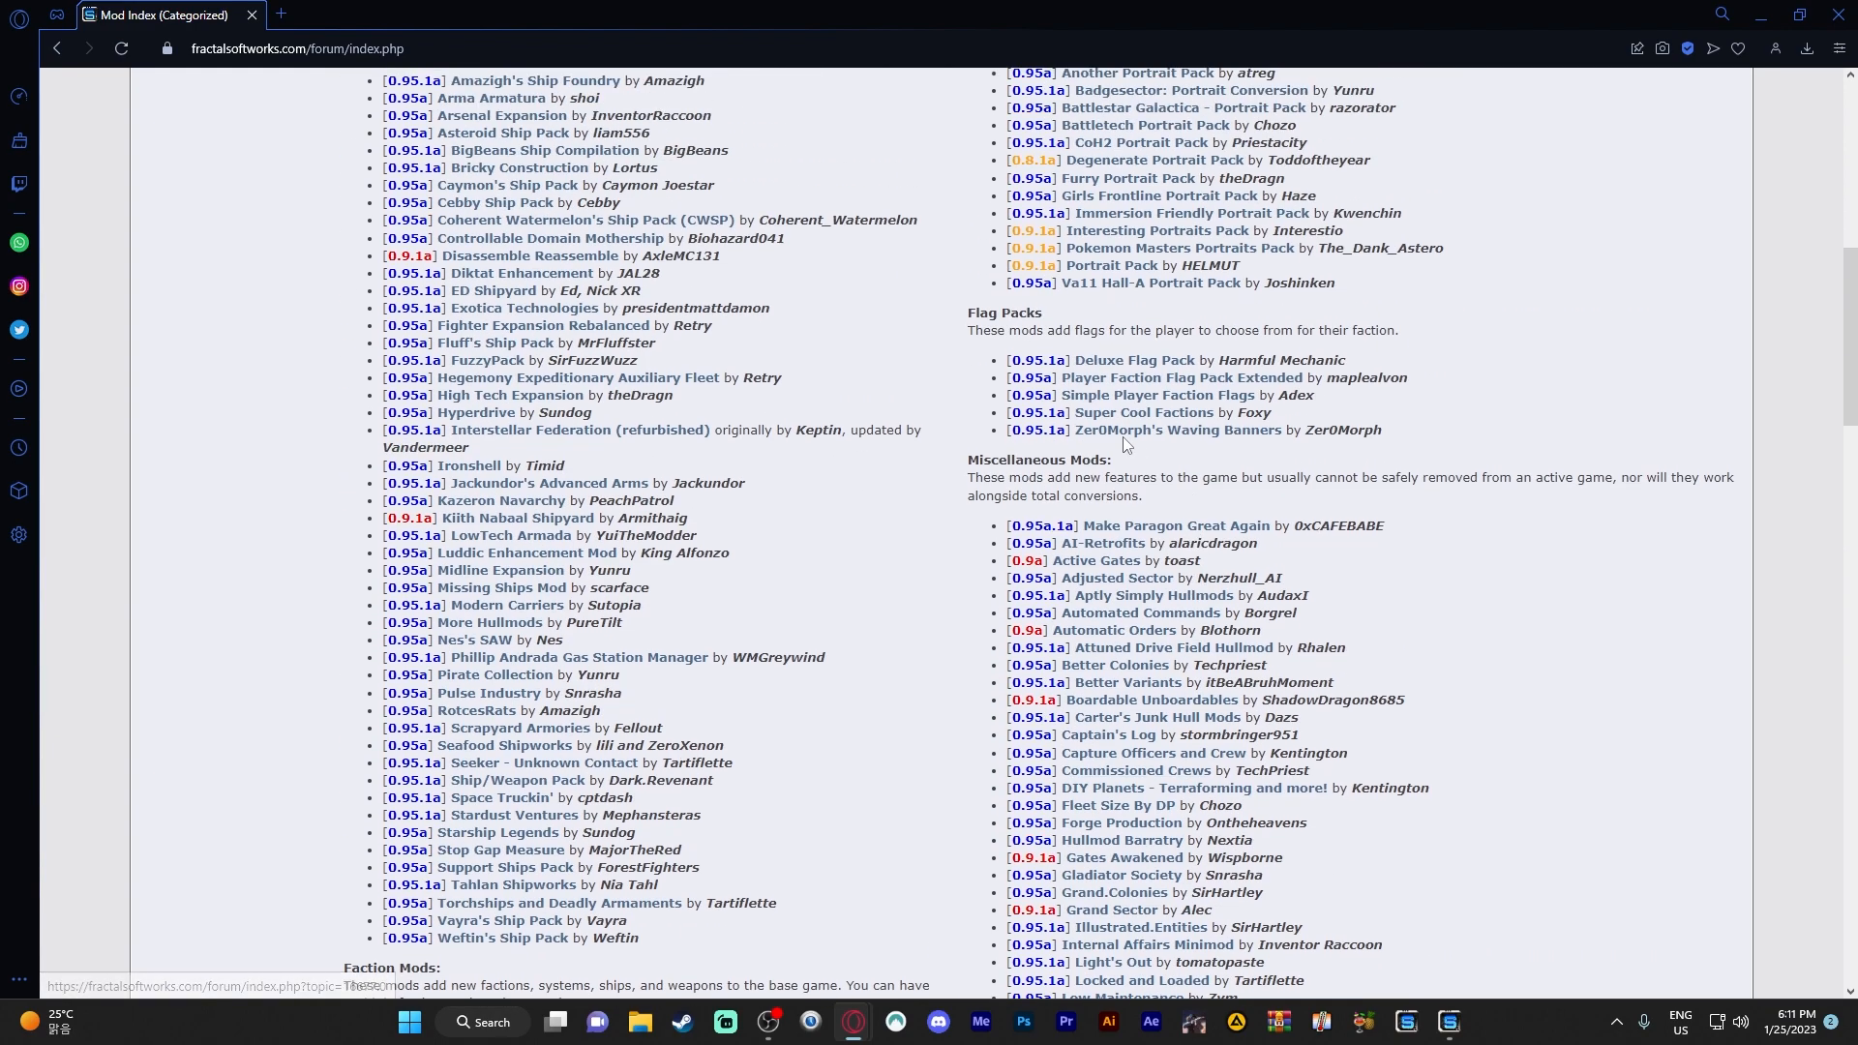
scroll(down, 3)
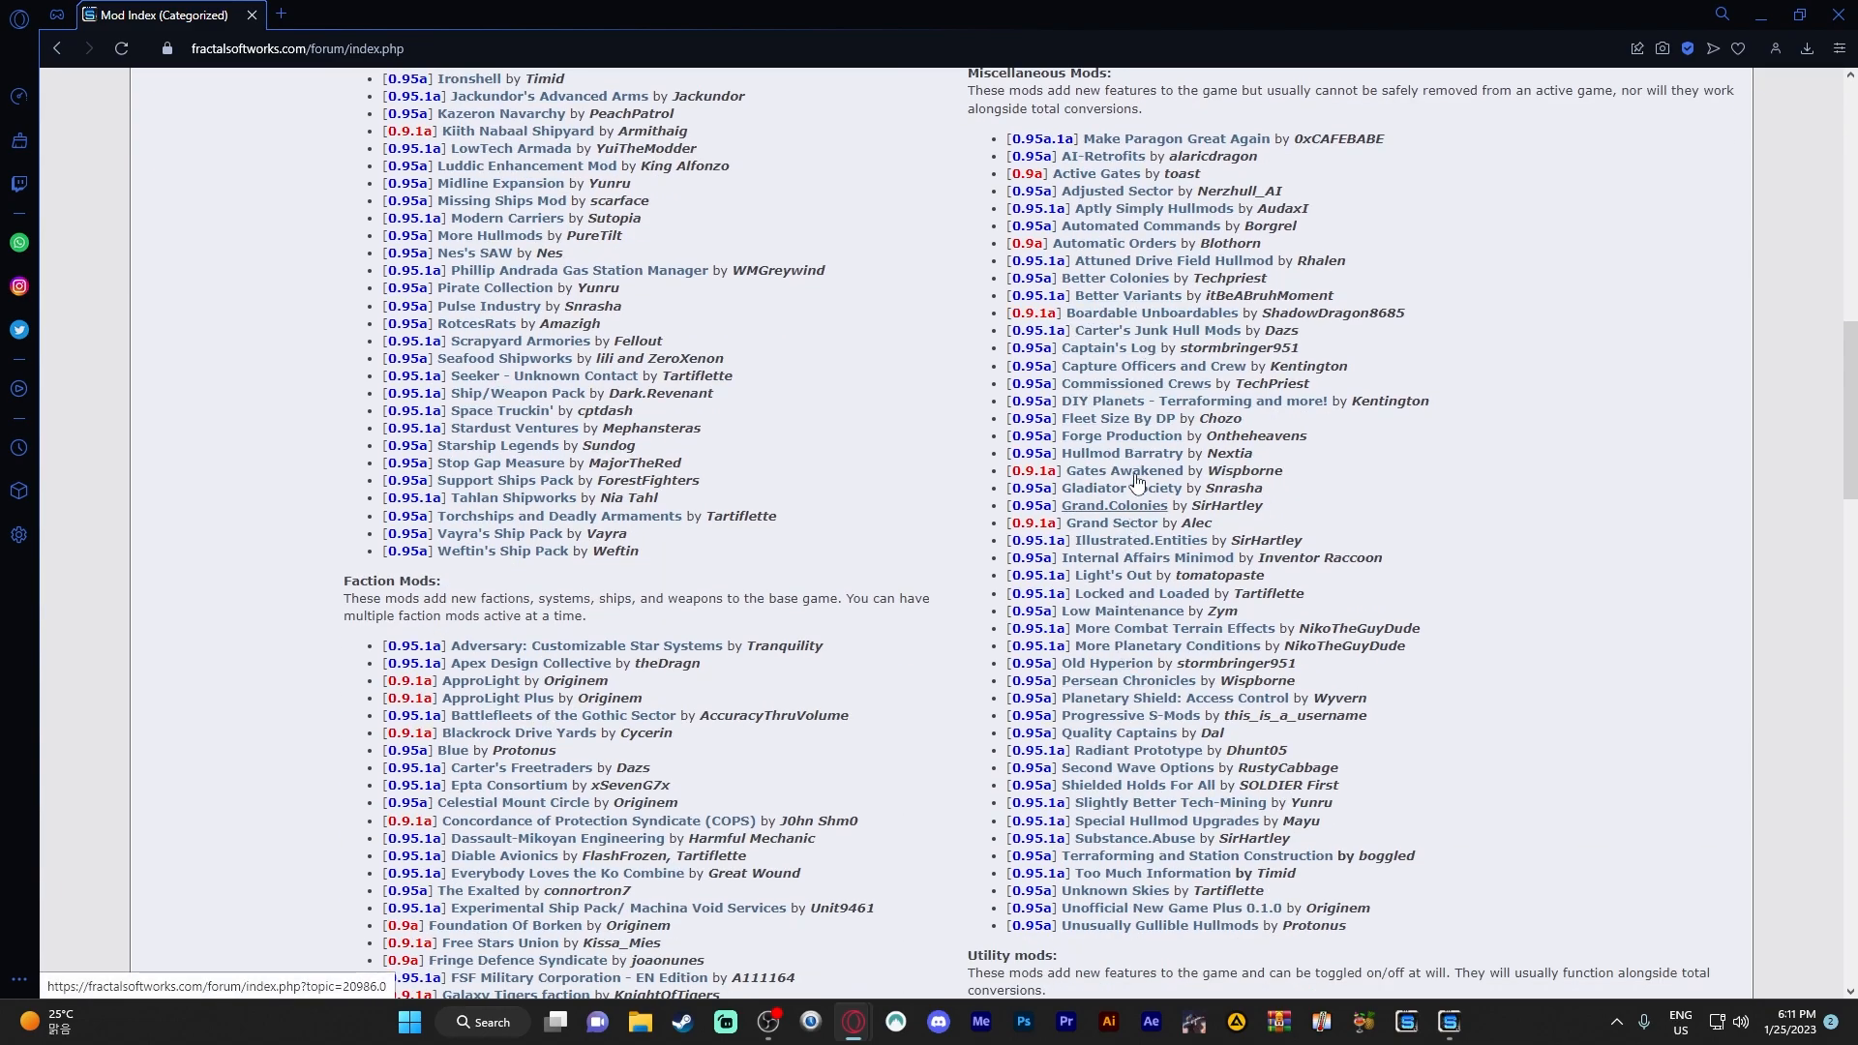
scroll(down, 3)
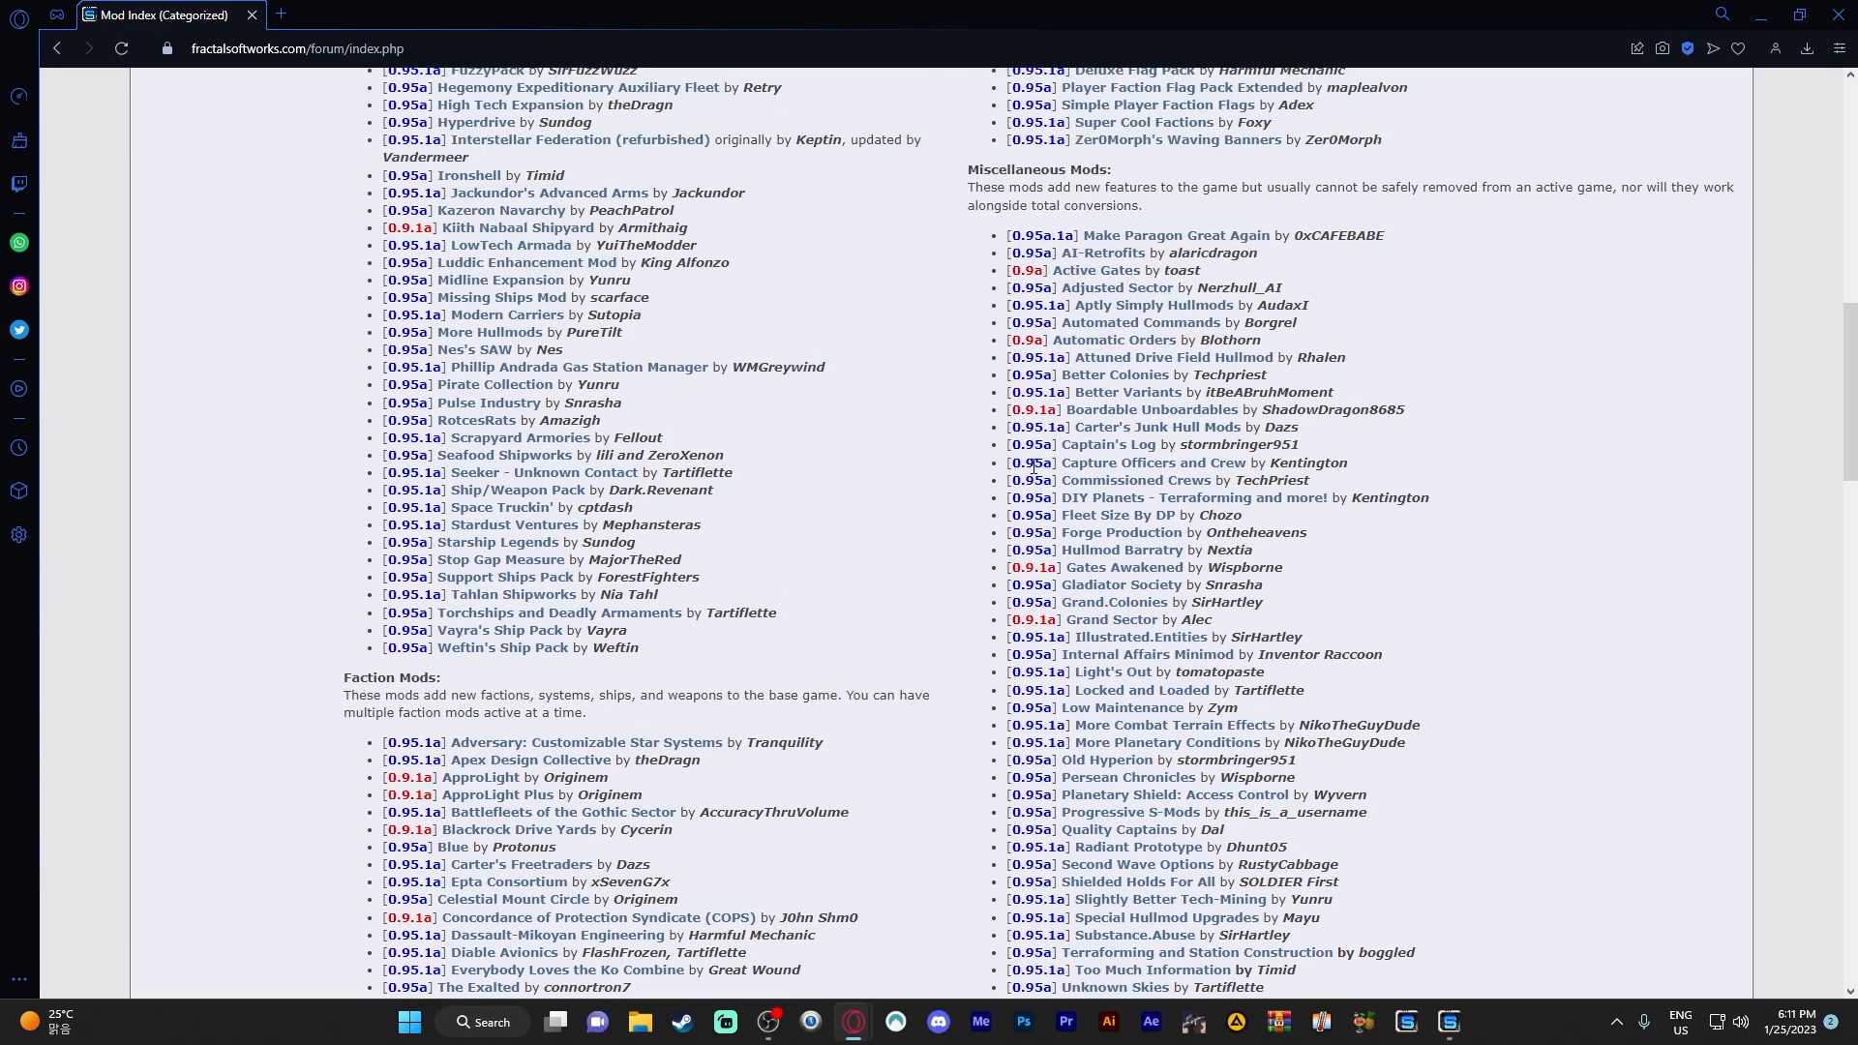
double_click(1030, 463)
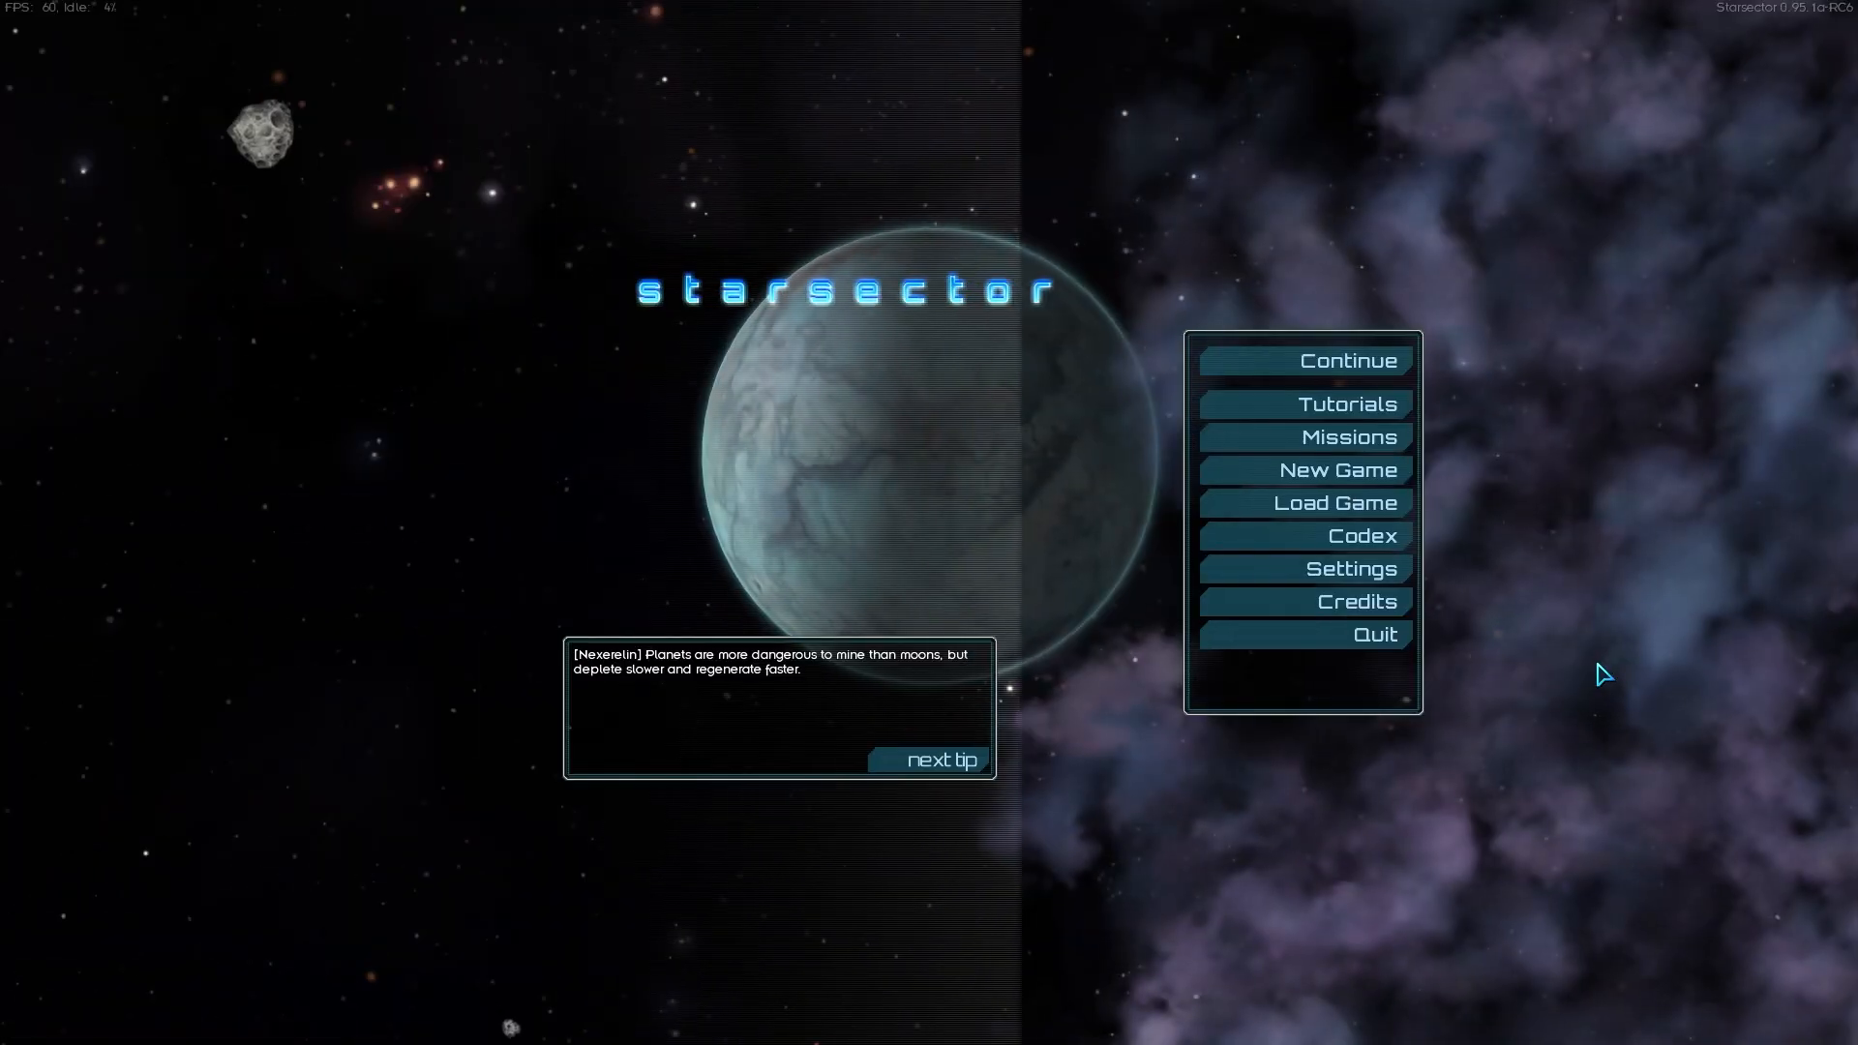
mouse_move(1756, 32)
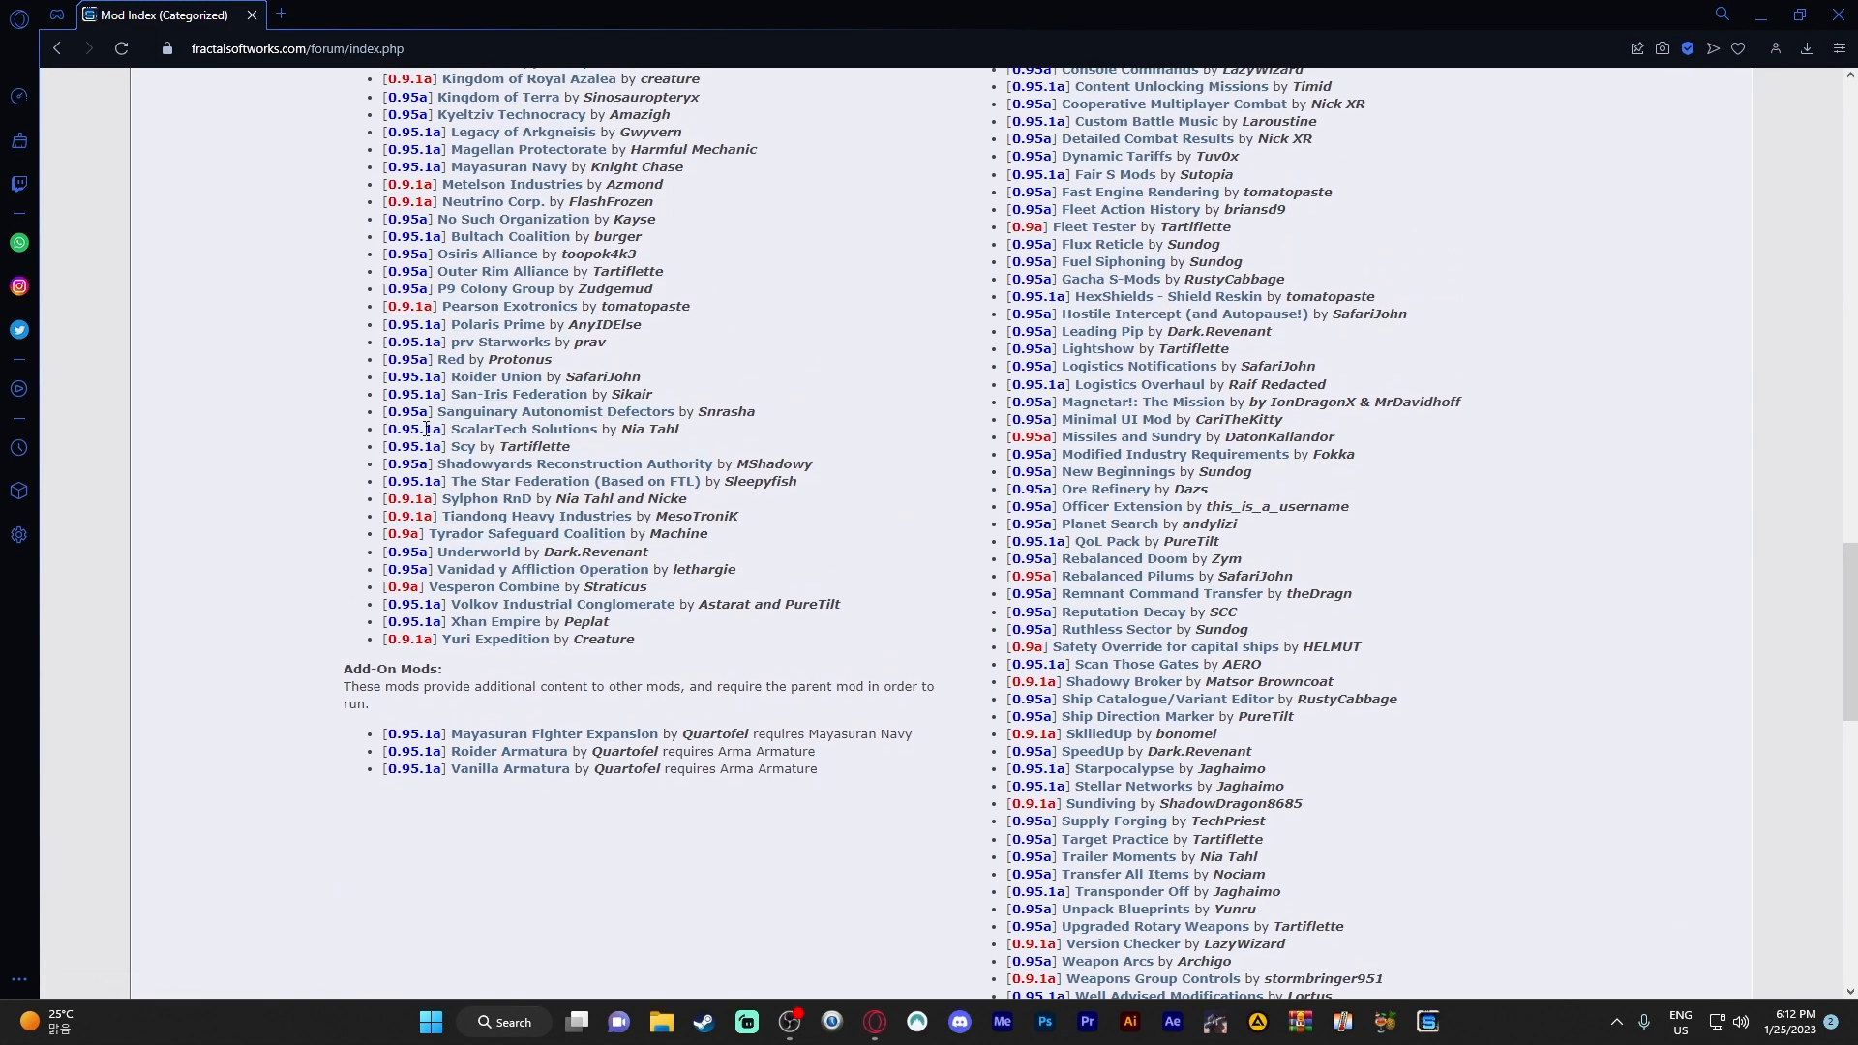
- Scroll to Miscellaneous Mods and open the Unknown Skies topic in a new tab
double_click(406, 411)
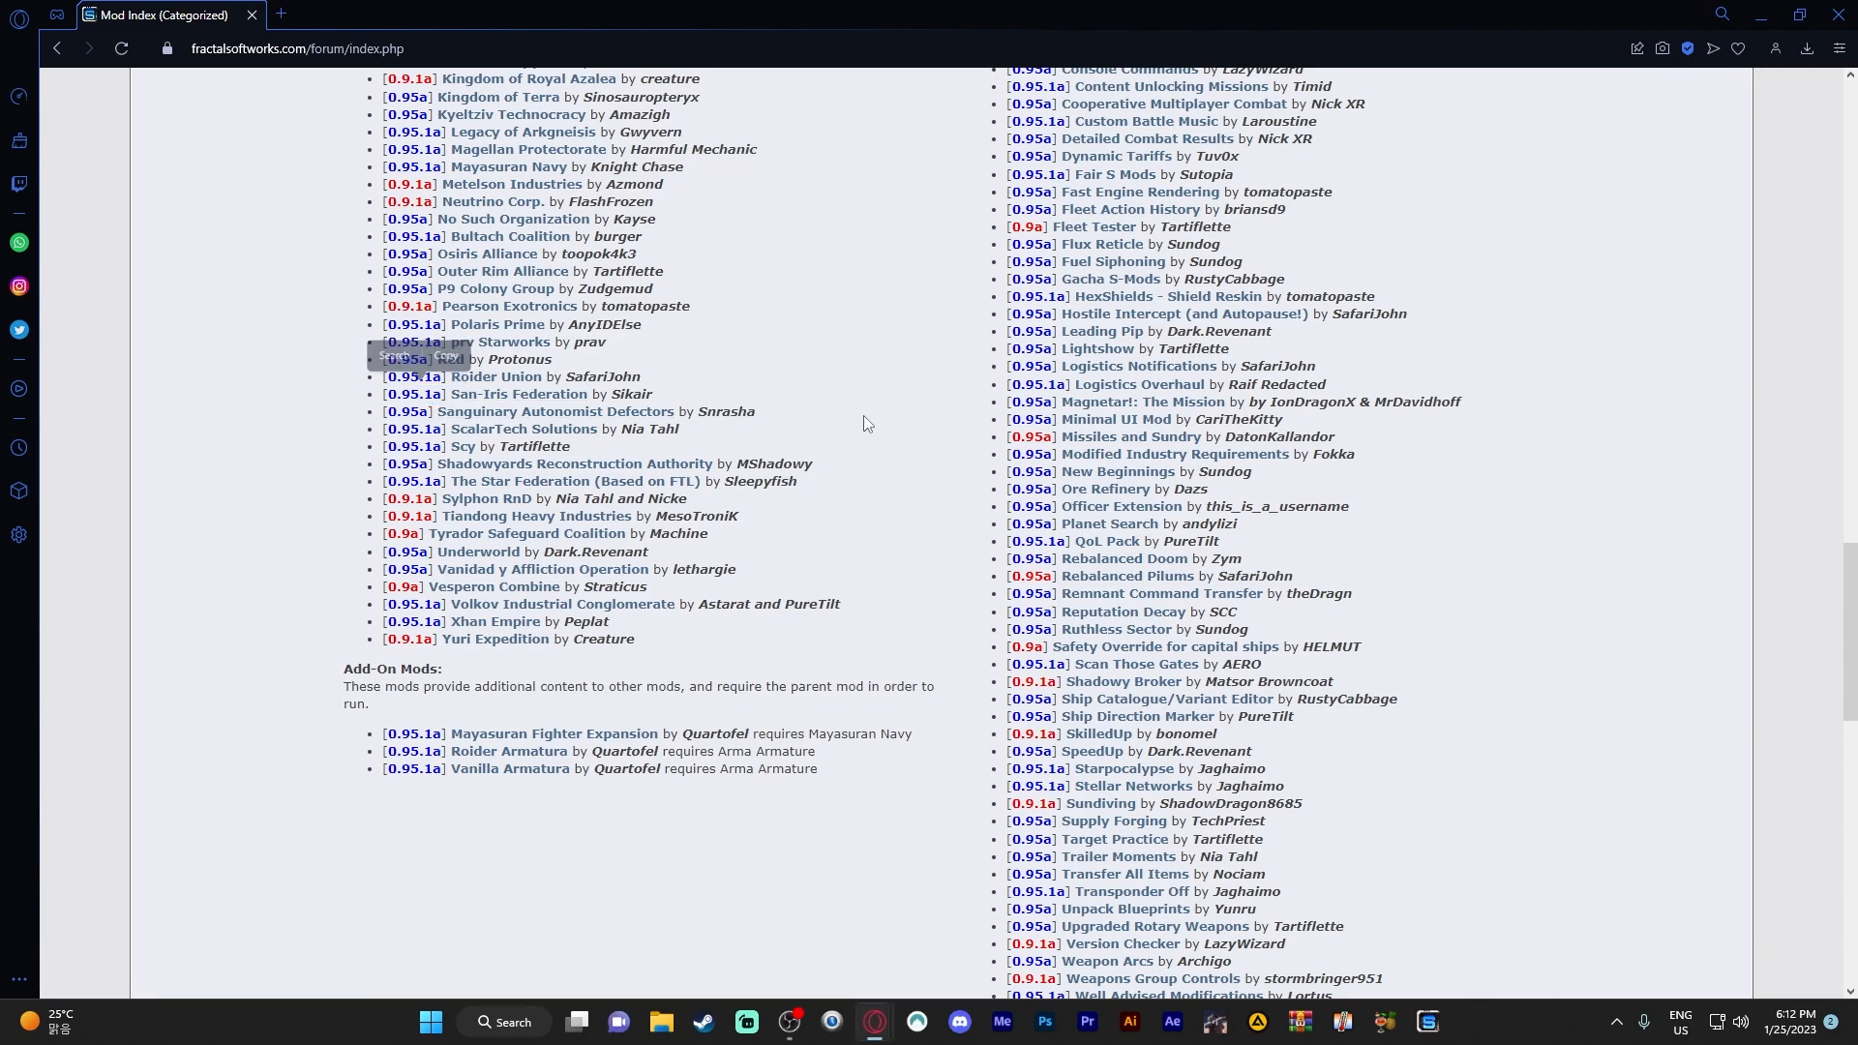
scroll(down, 3)
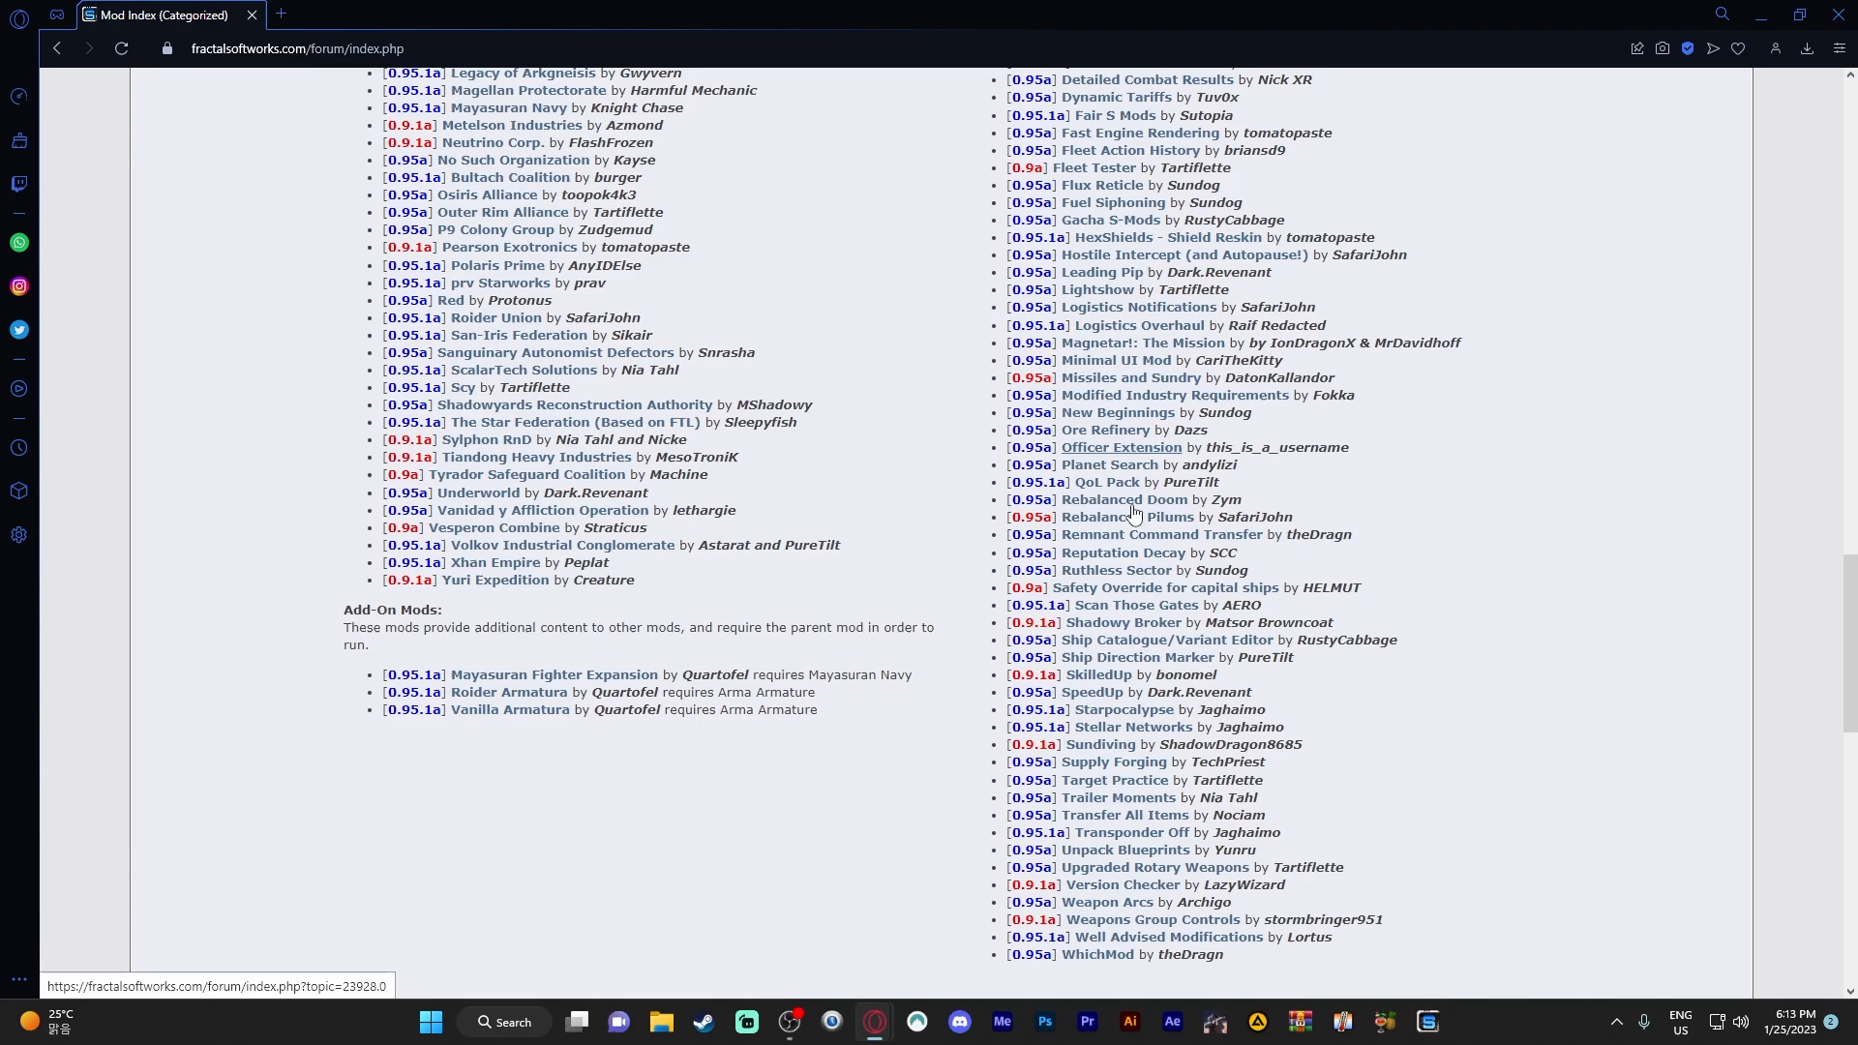
scroll(up, 3)
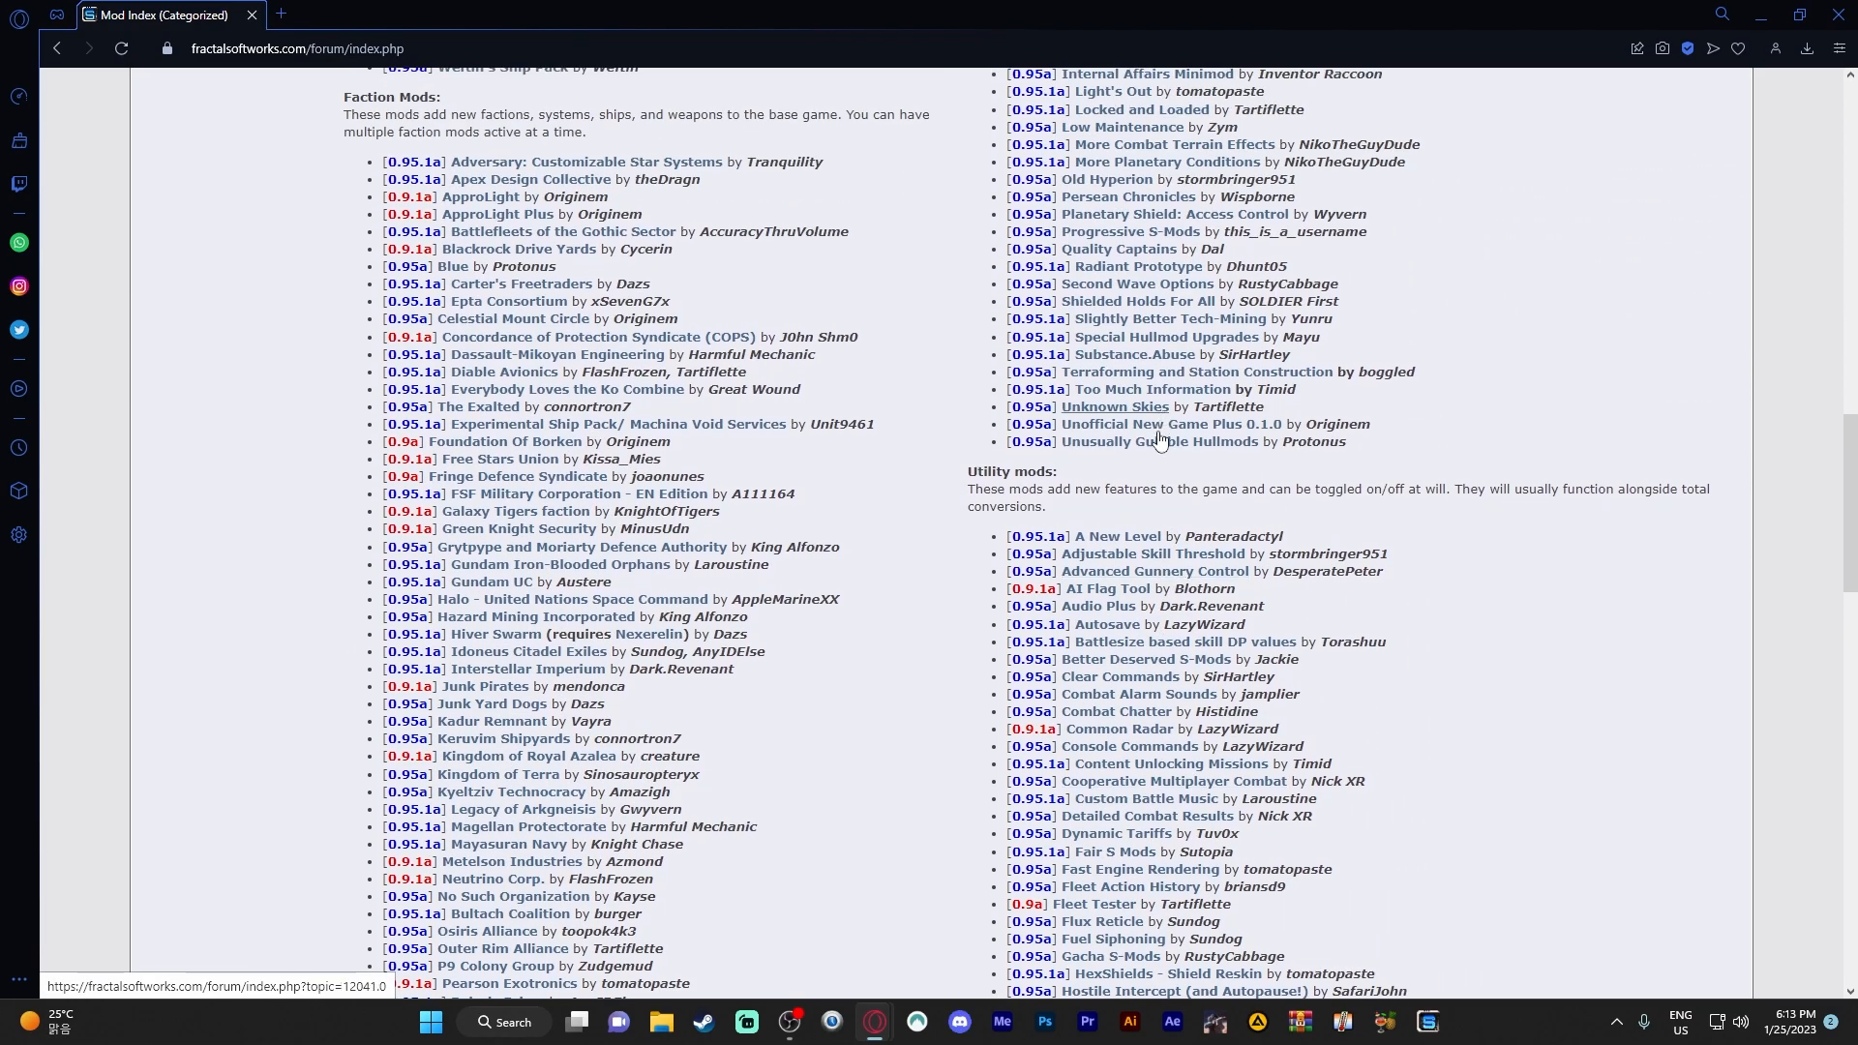
scroll(down, 3)
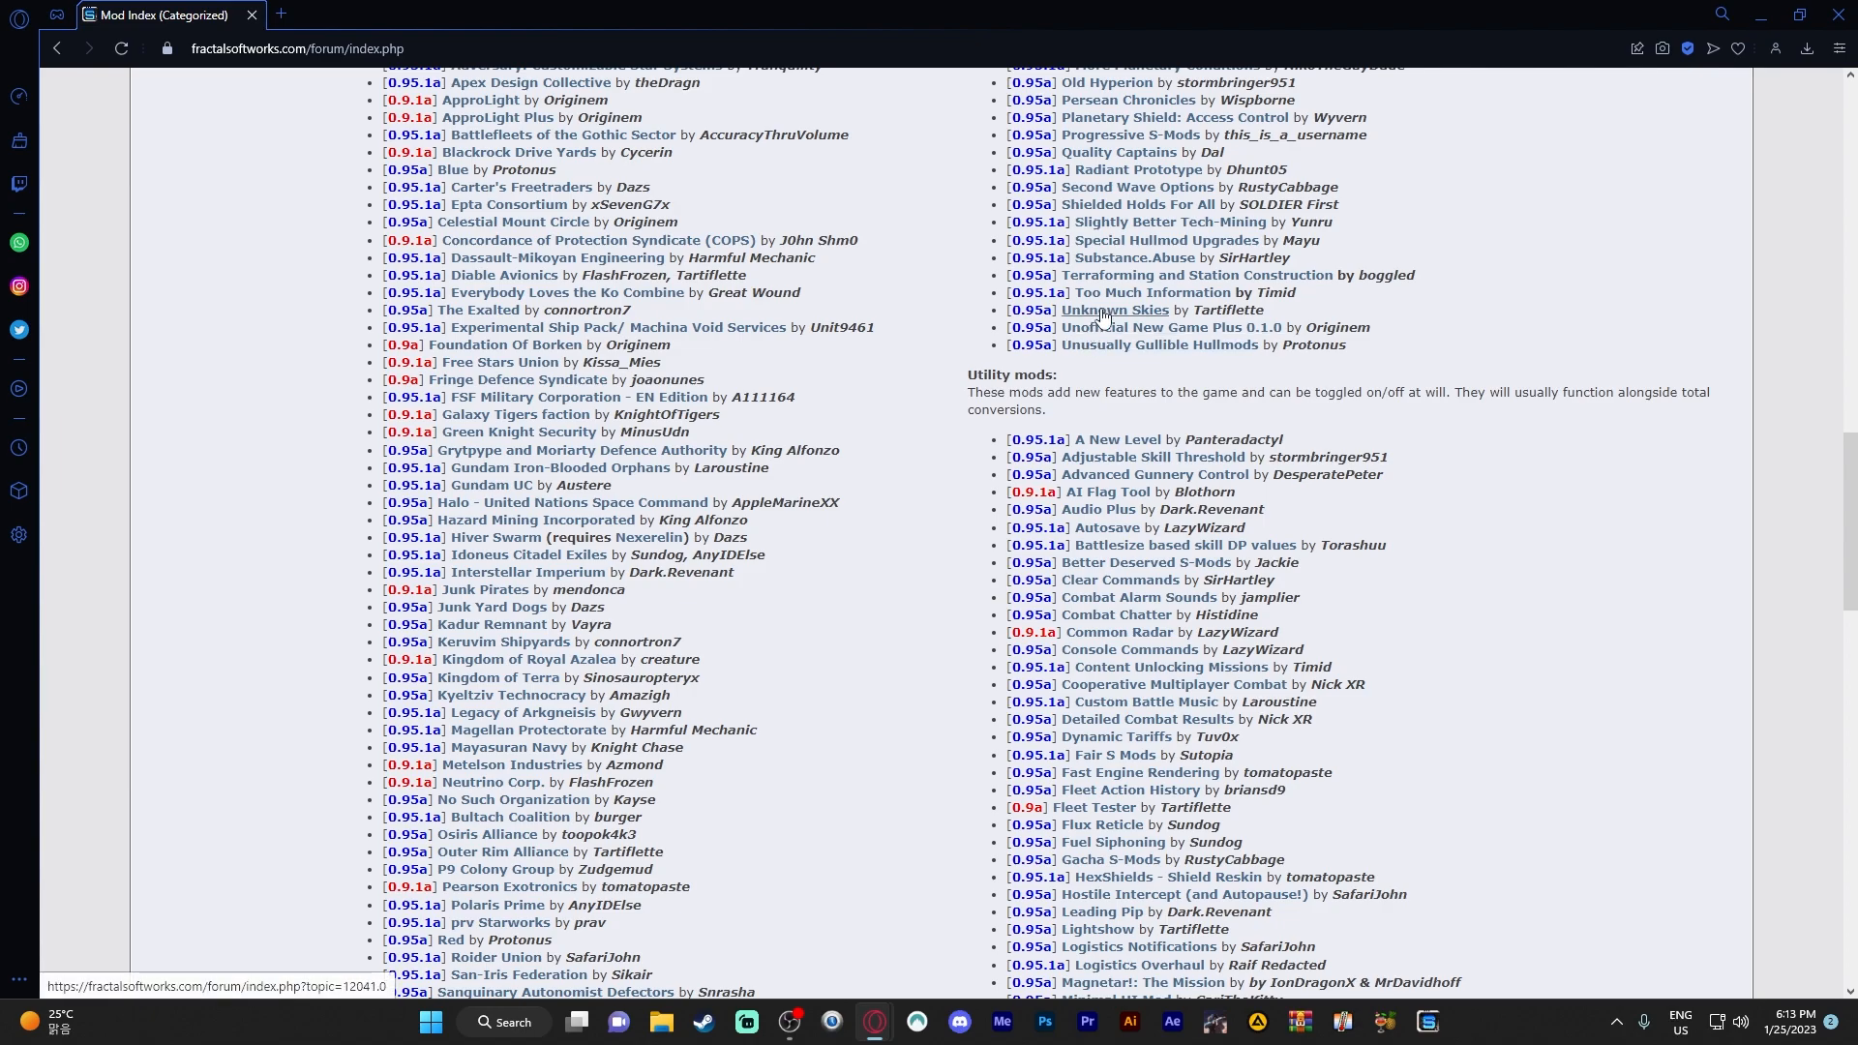
click(1115, 309)
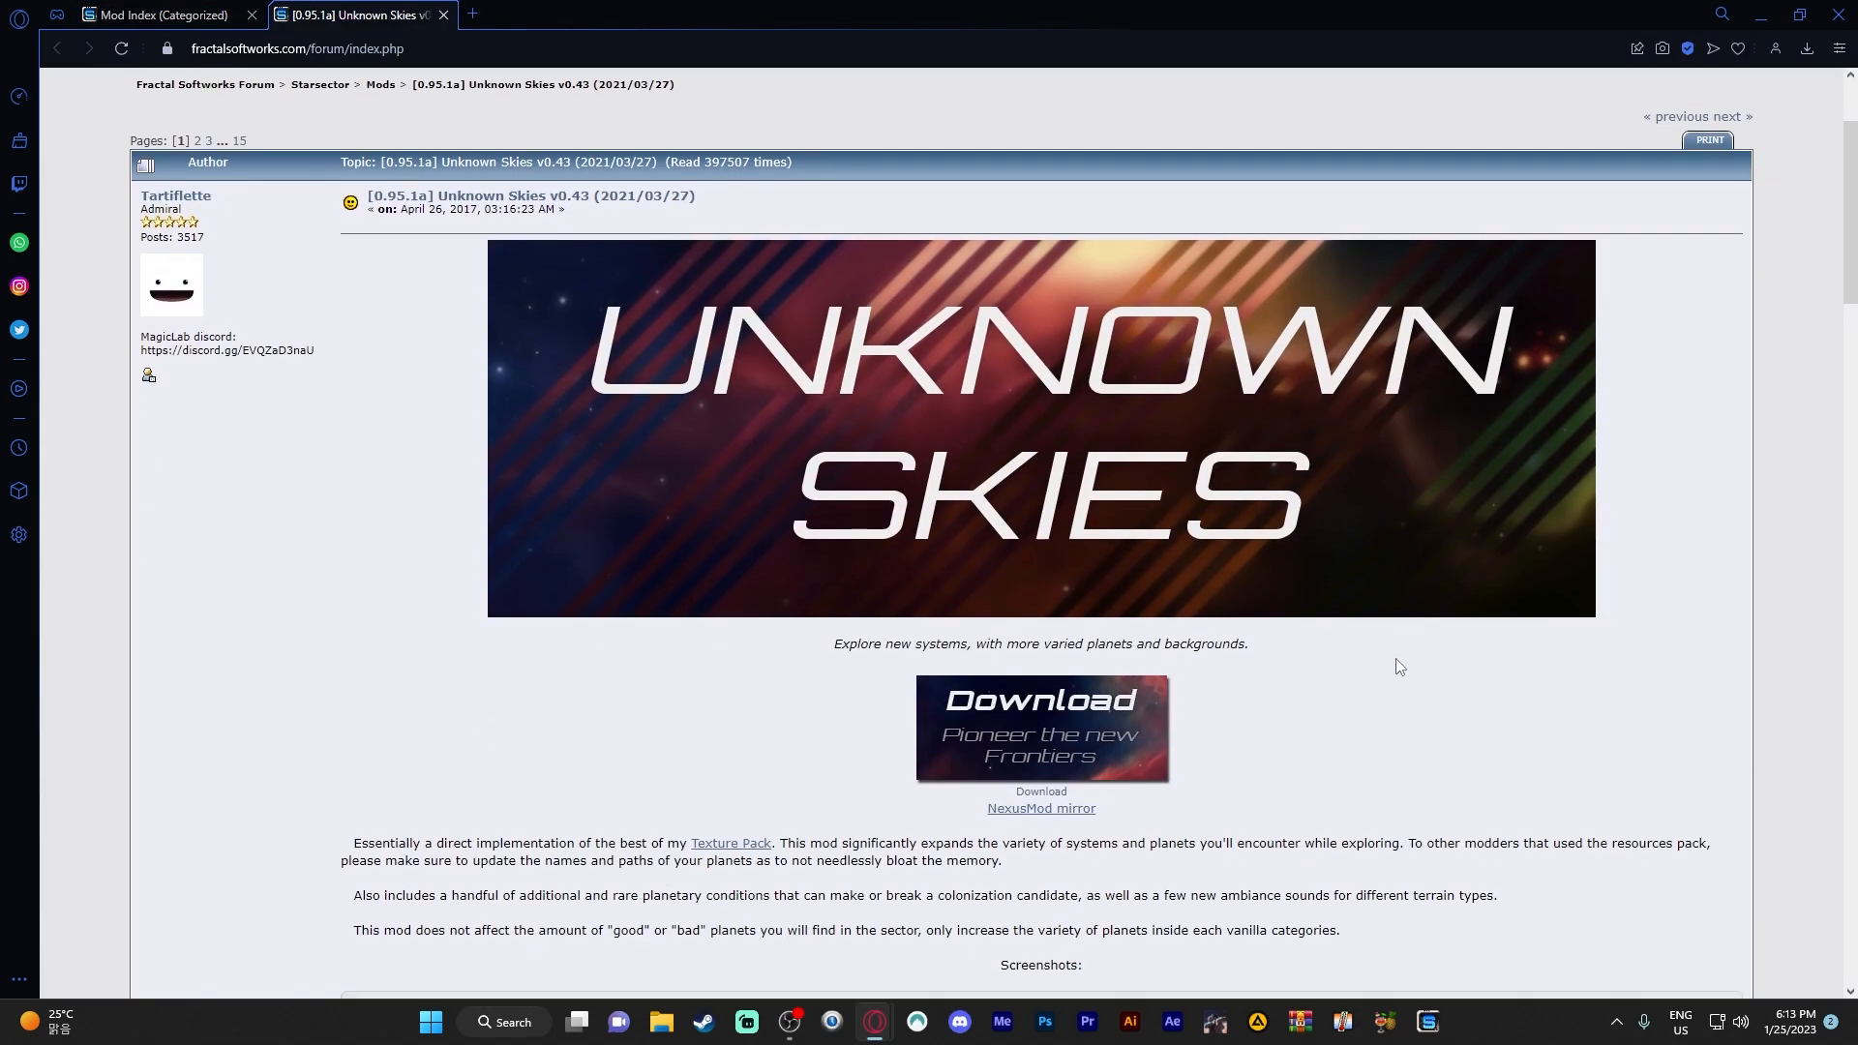
scroll(down, 3)
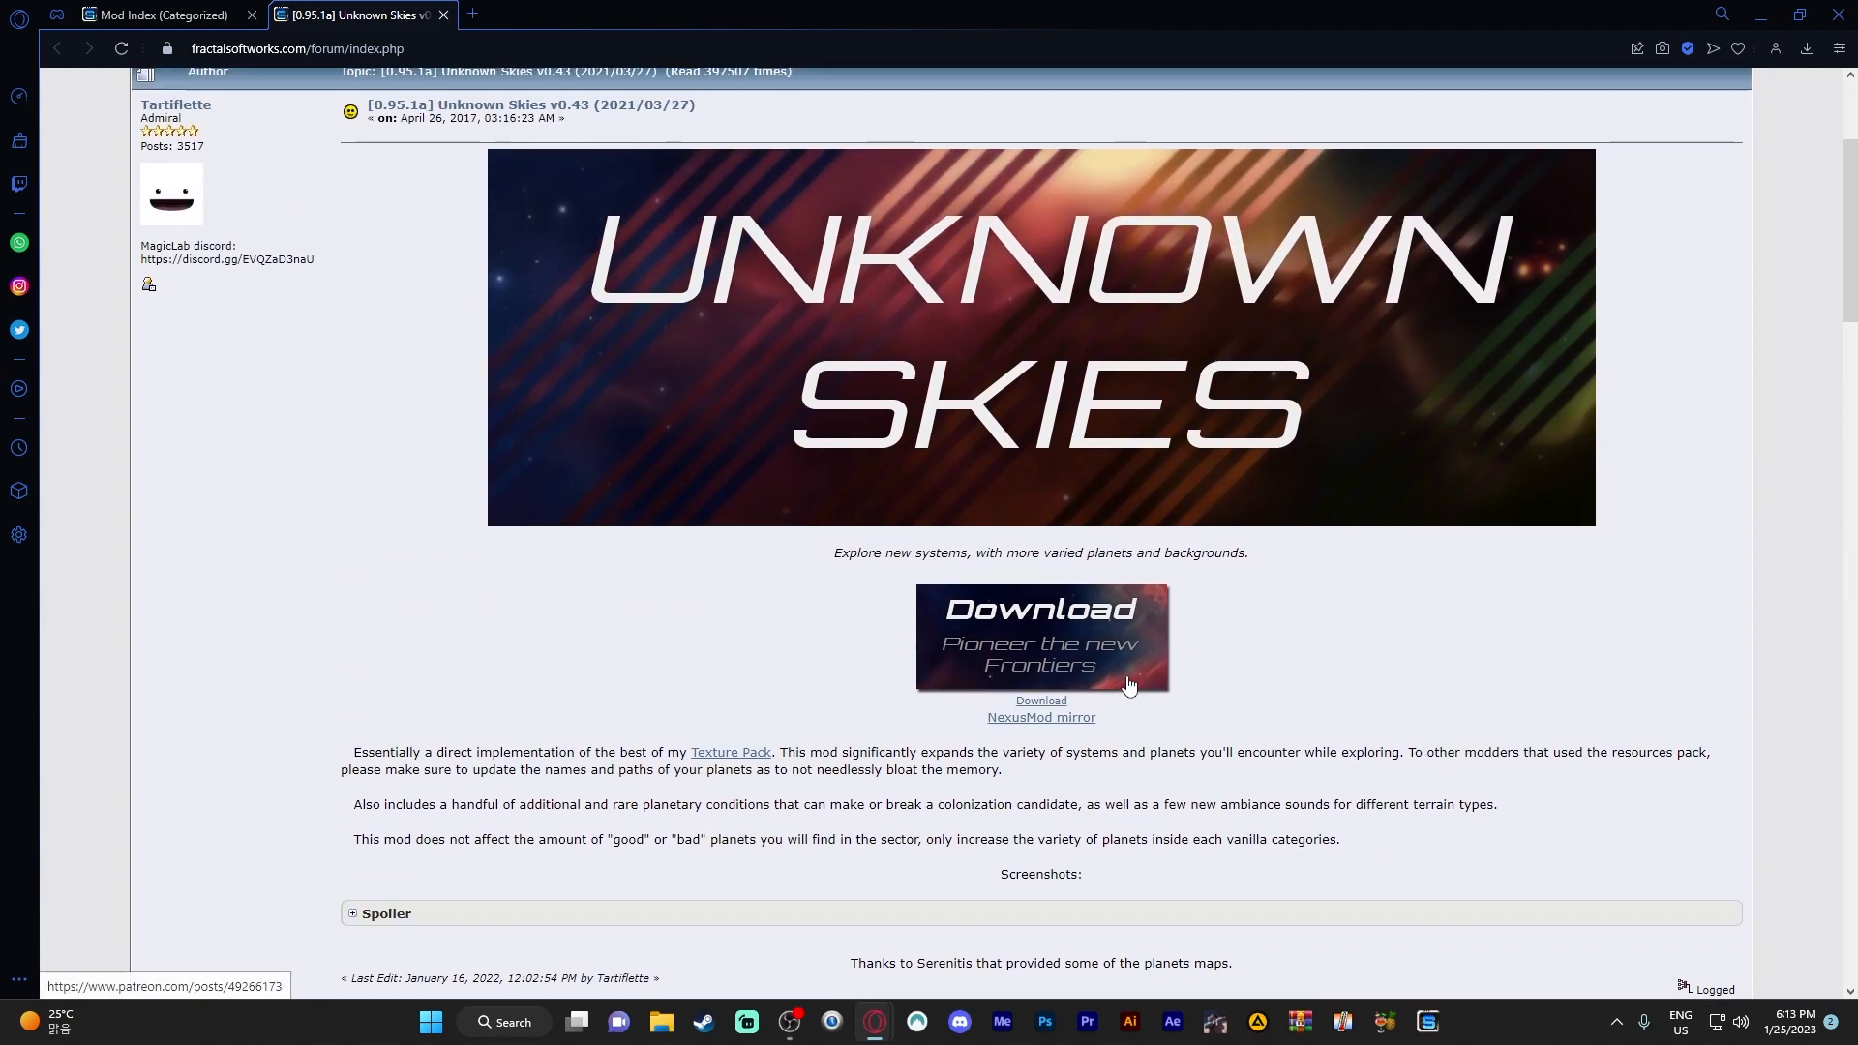
scroll(down, 3)
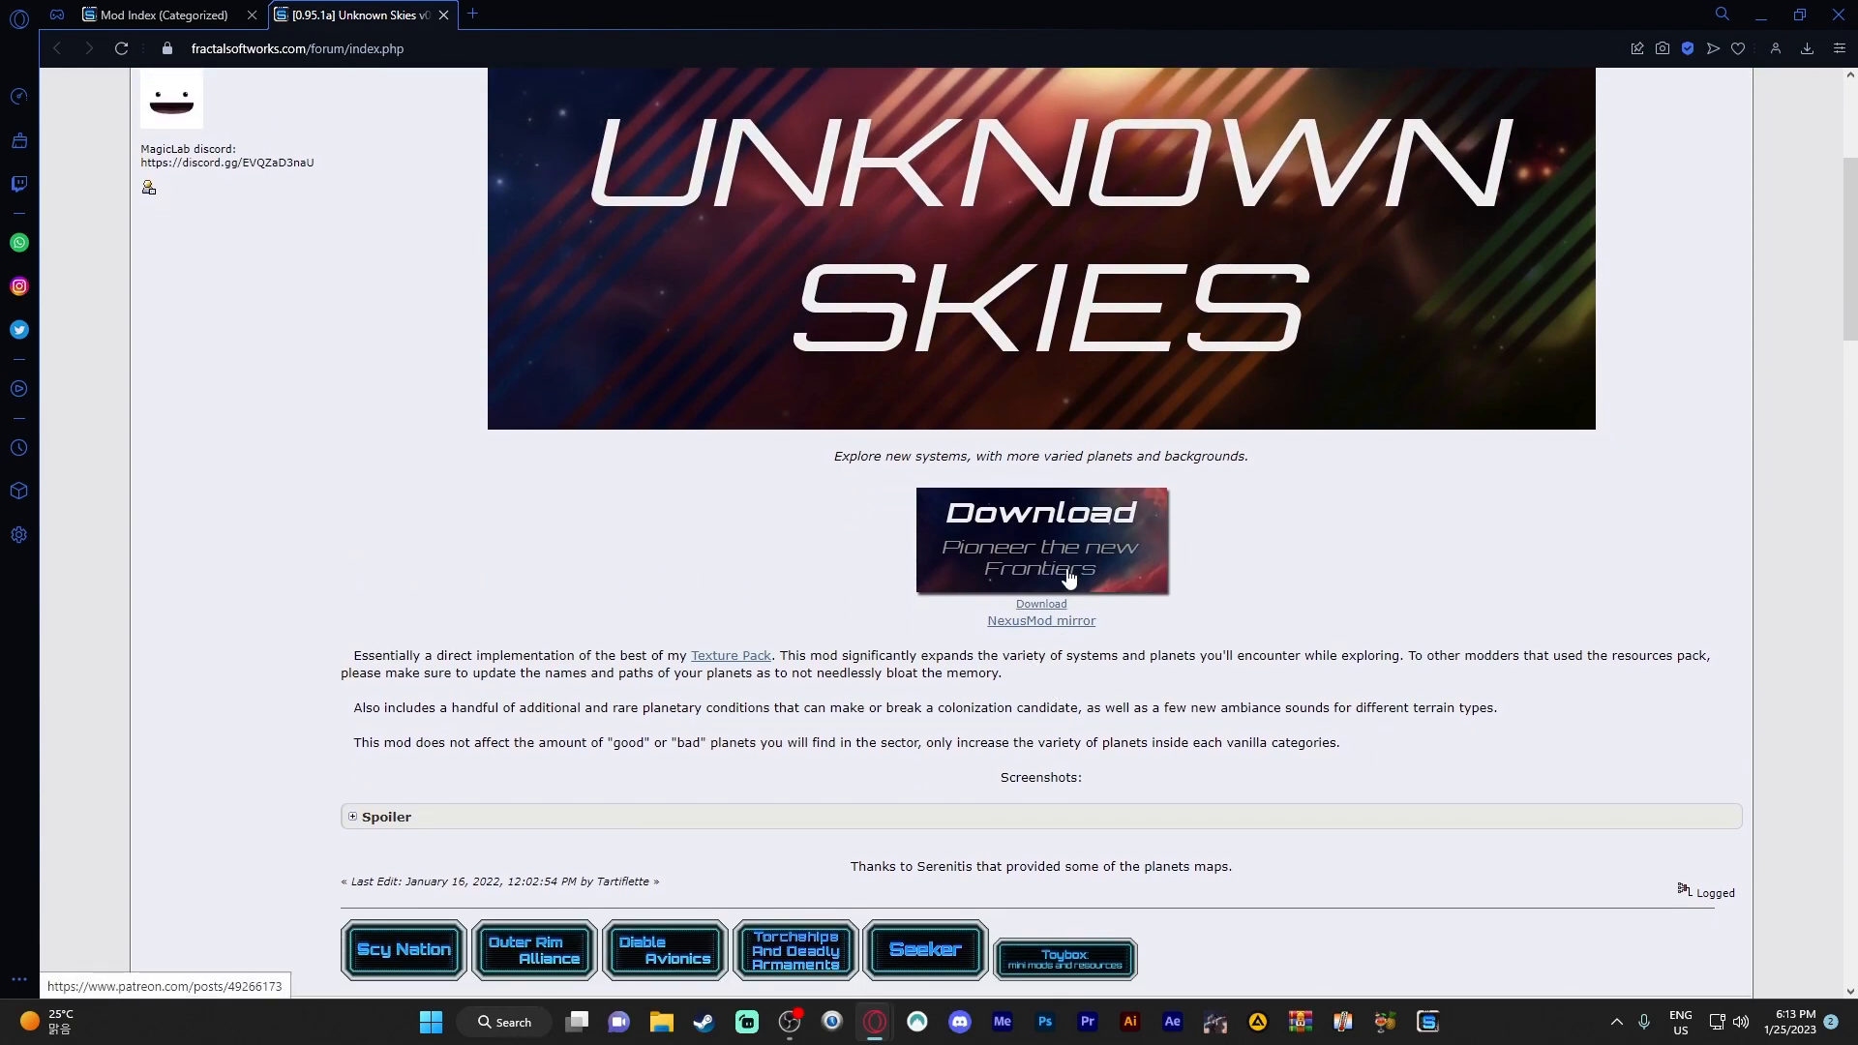
scroll(down, 3)
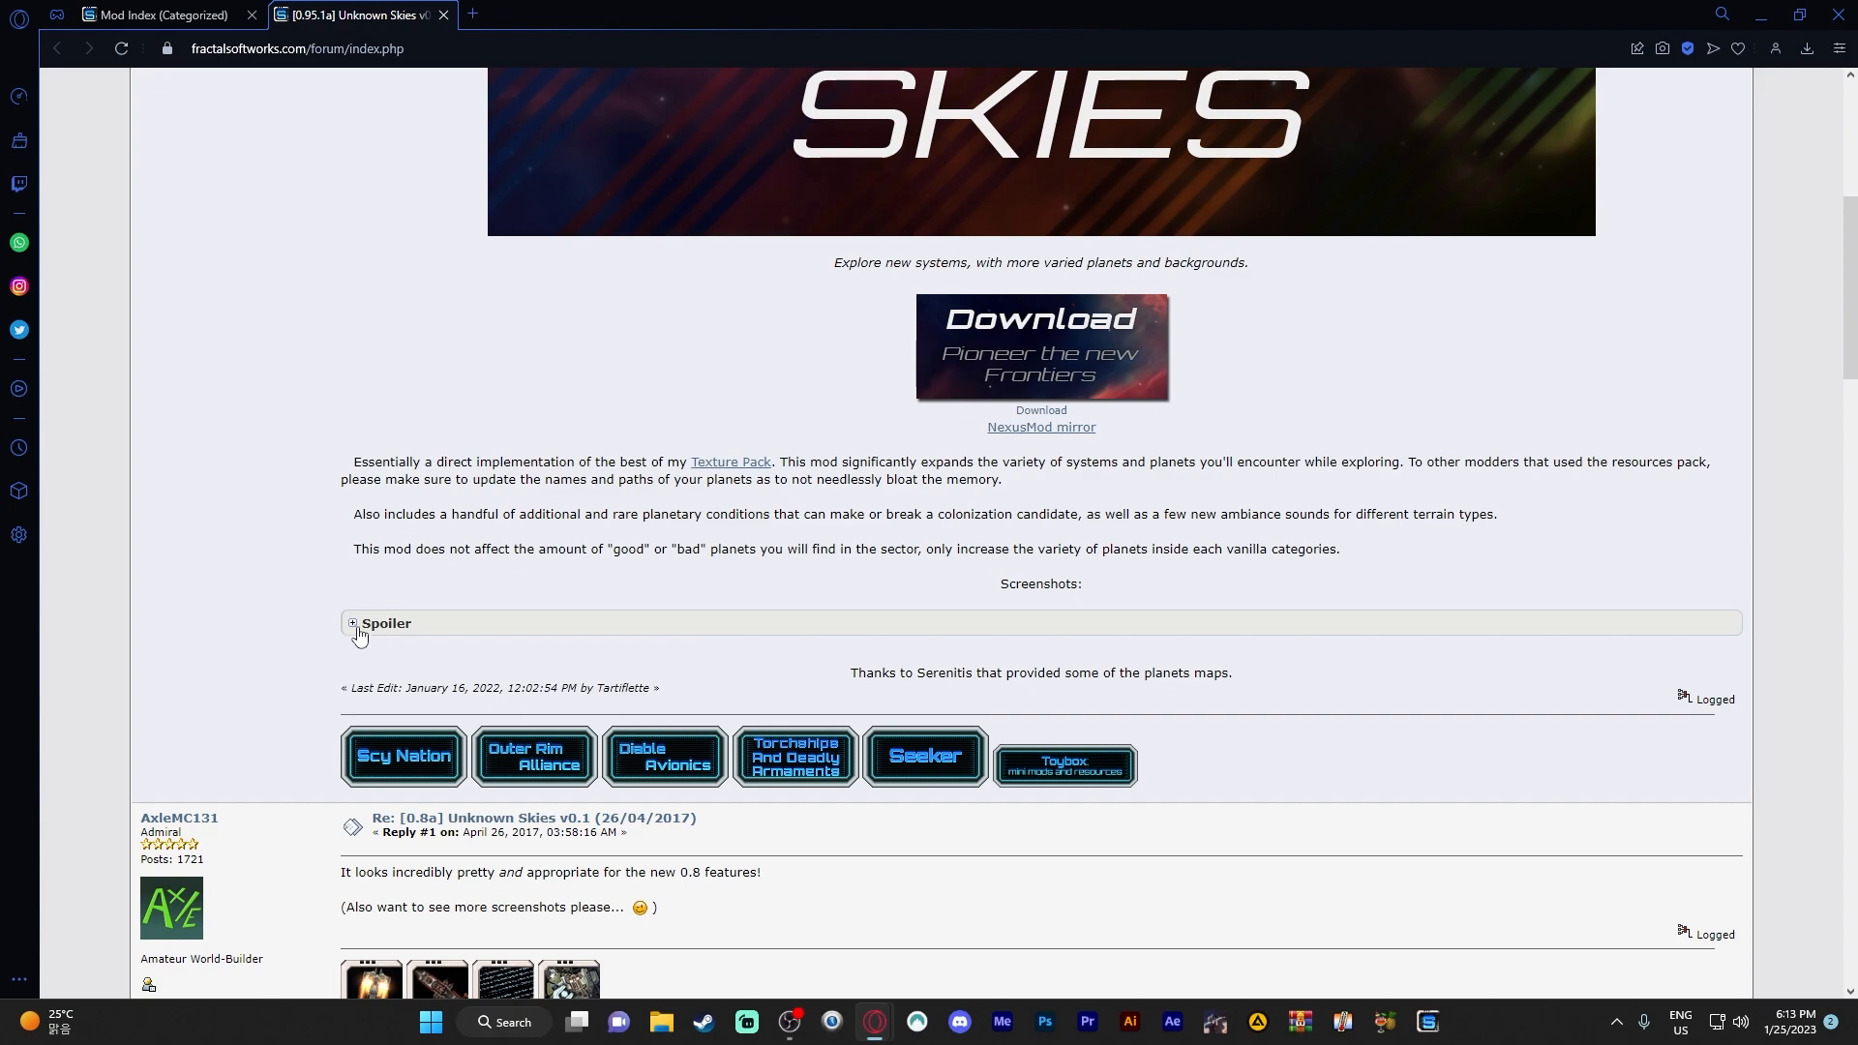
click(352, 623)
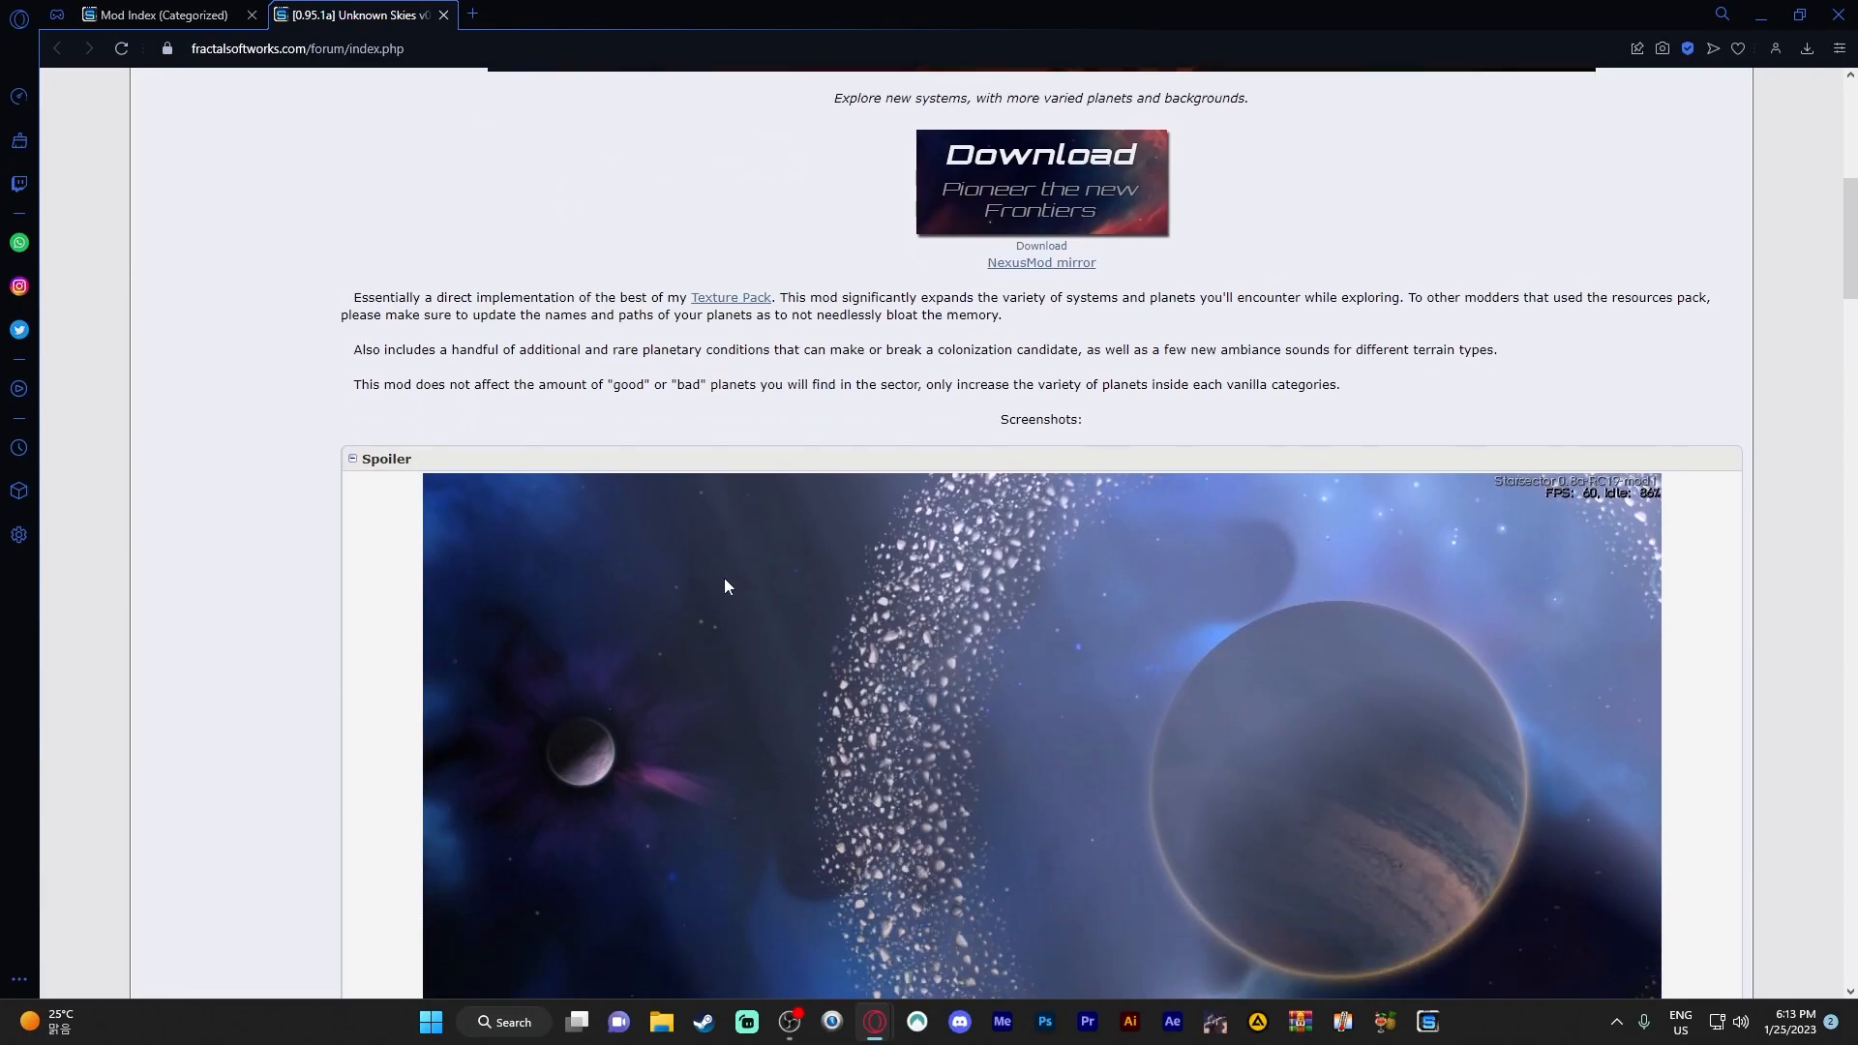
scroll(down, 3)
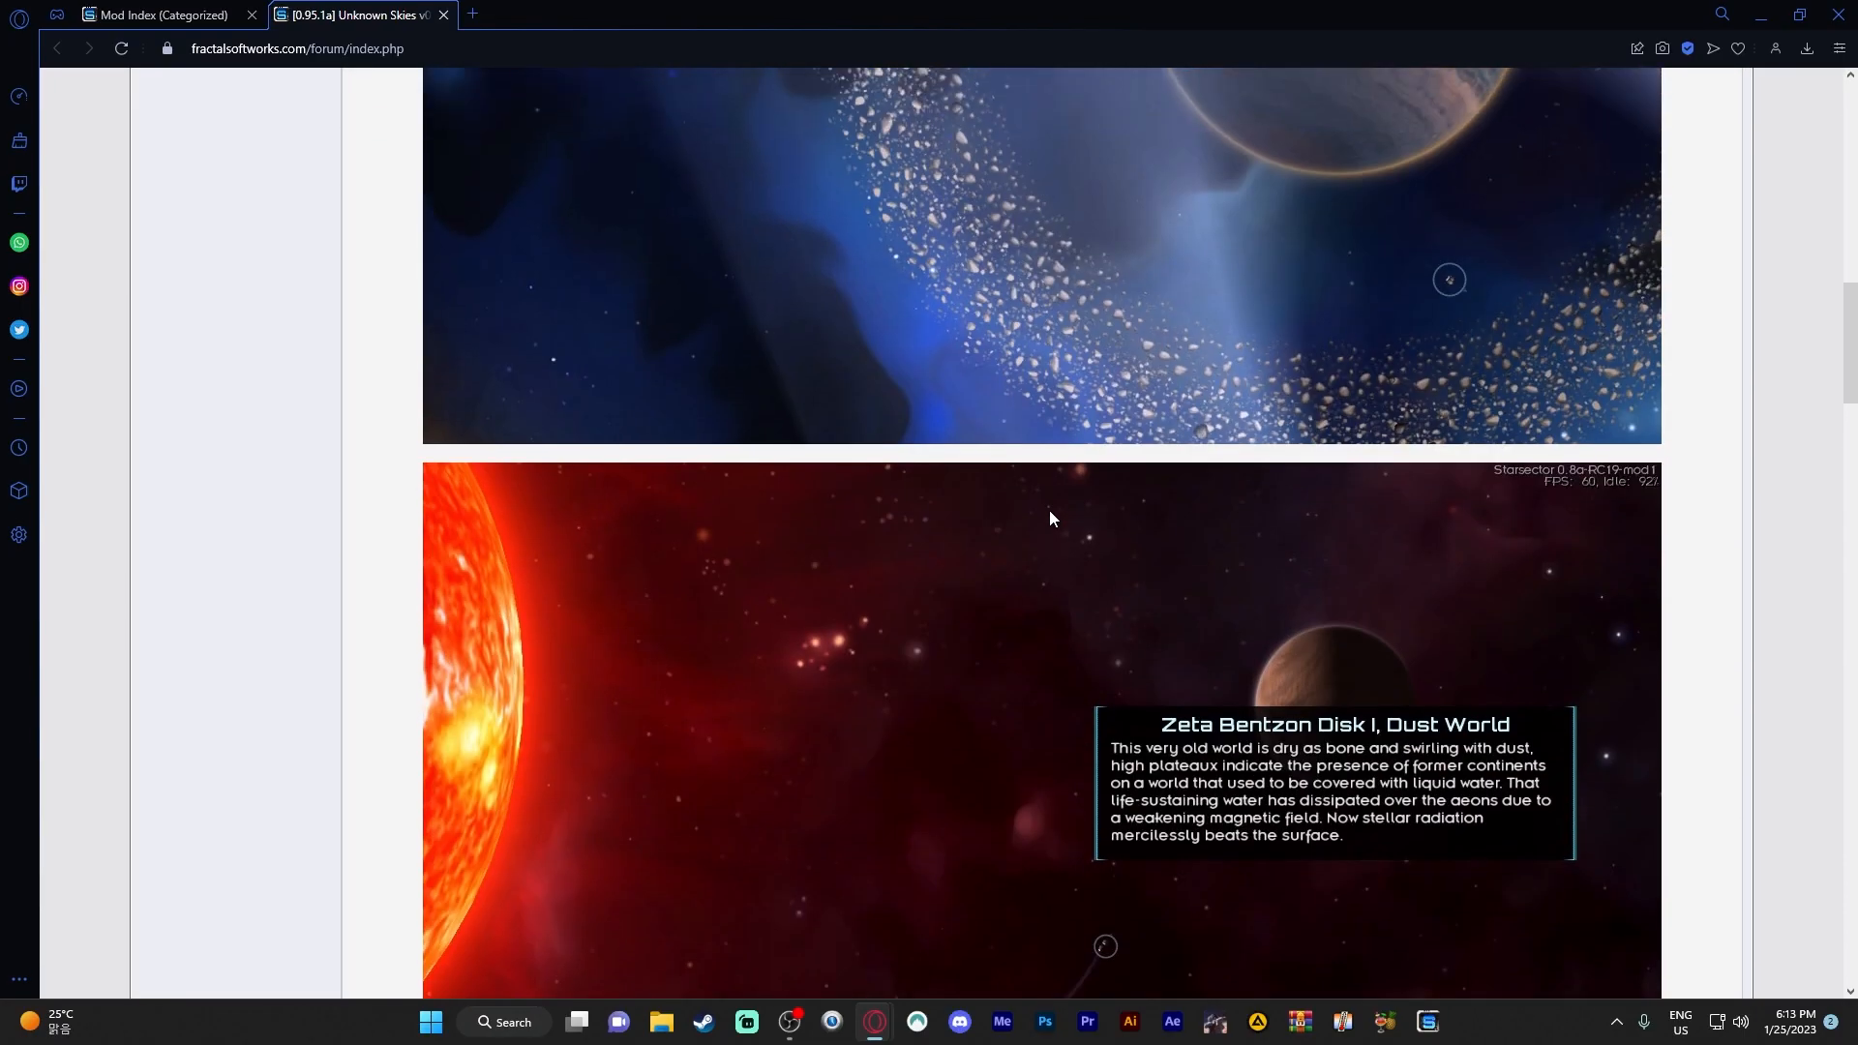
scroll(down, 3)
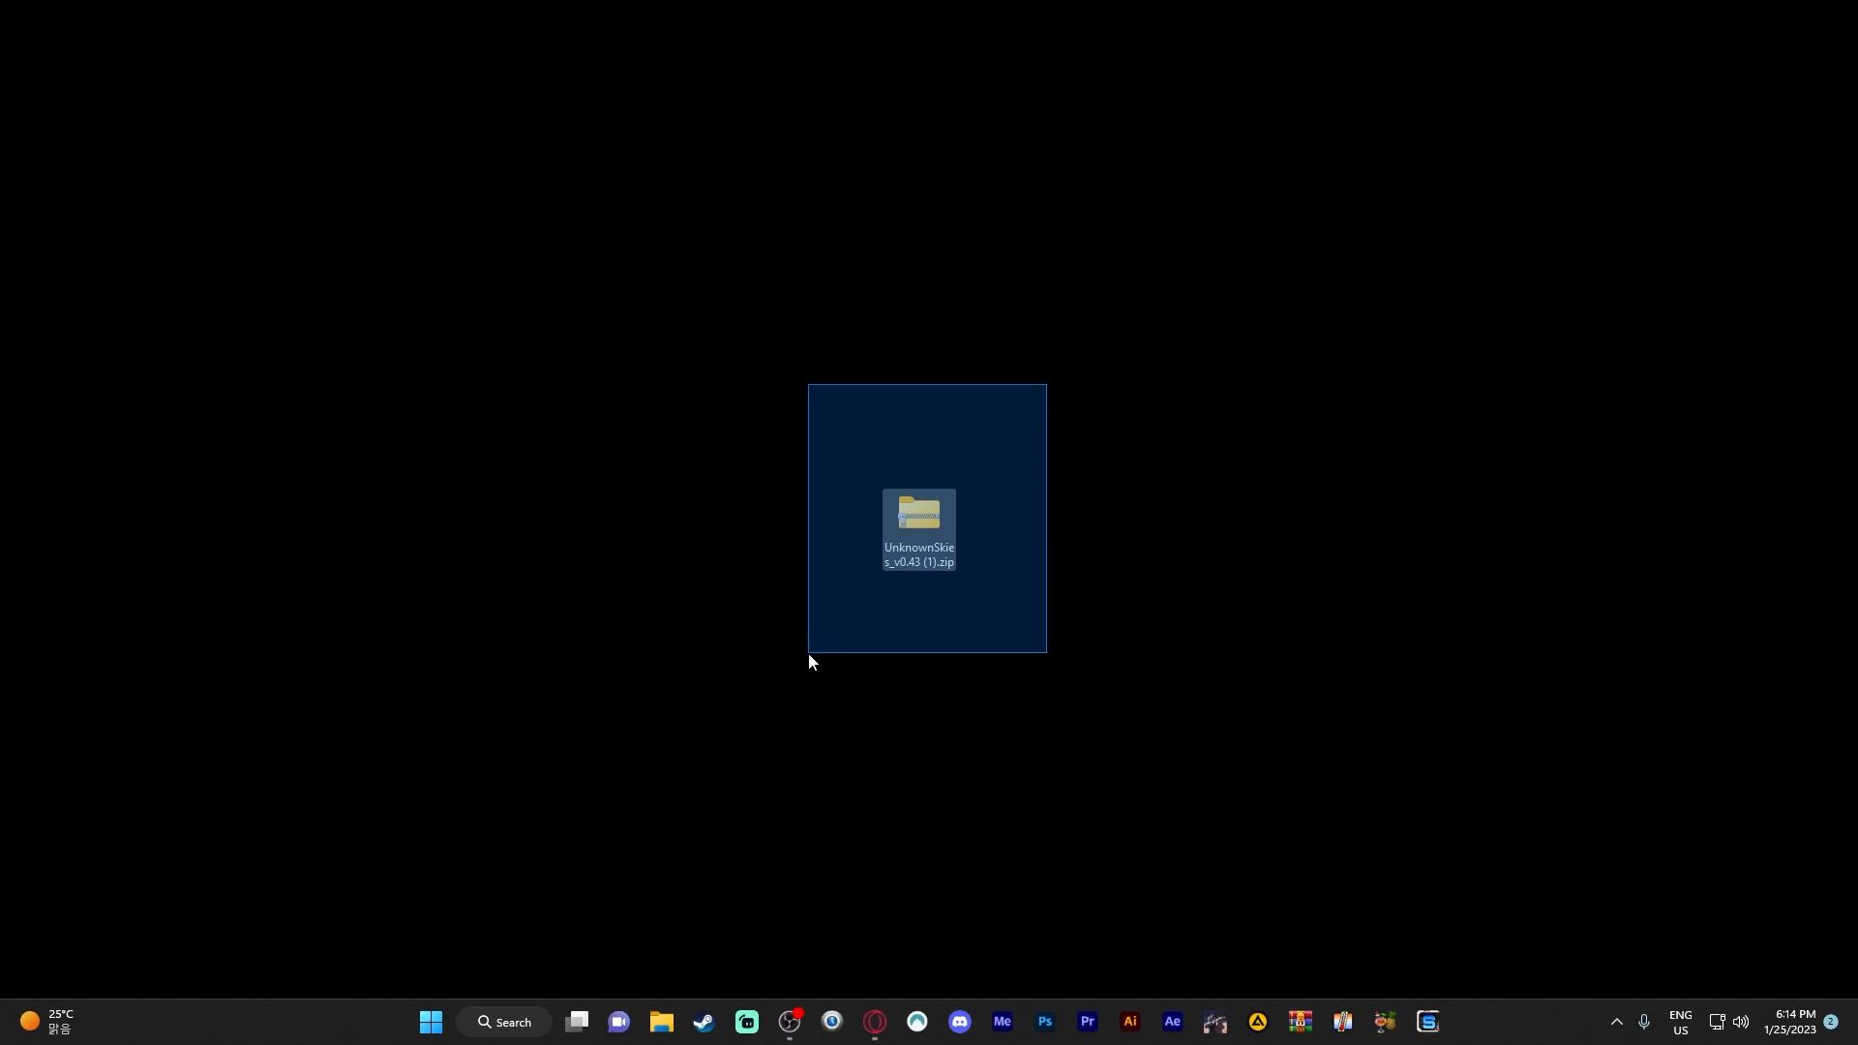
- Extract UnknownSkies_v0.43 (1).zip to an Unknown Skies folder on the desktop
right_click(919, 526)
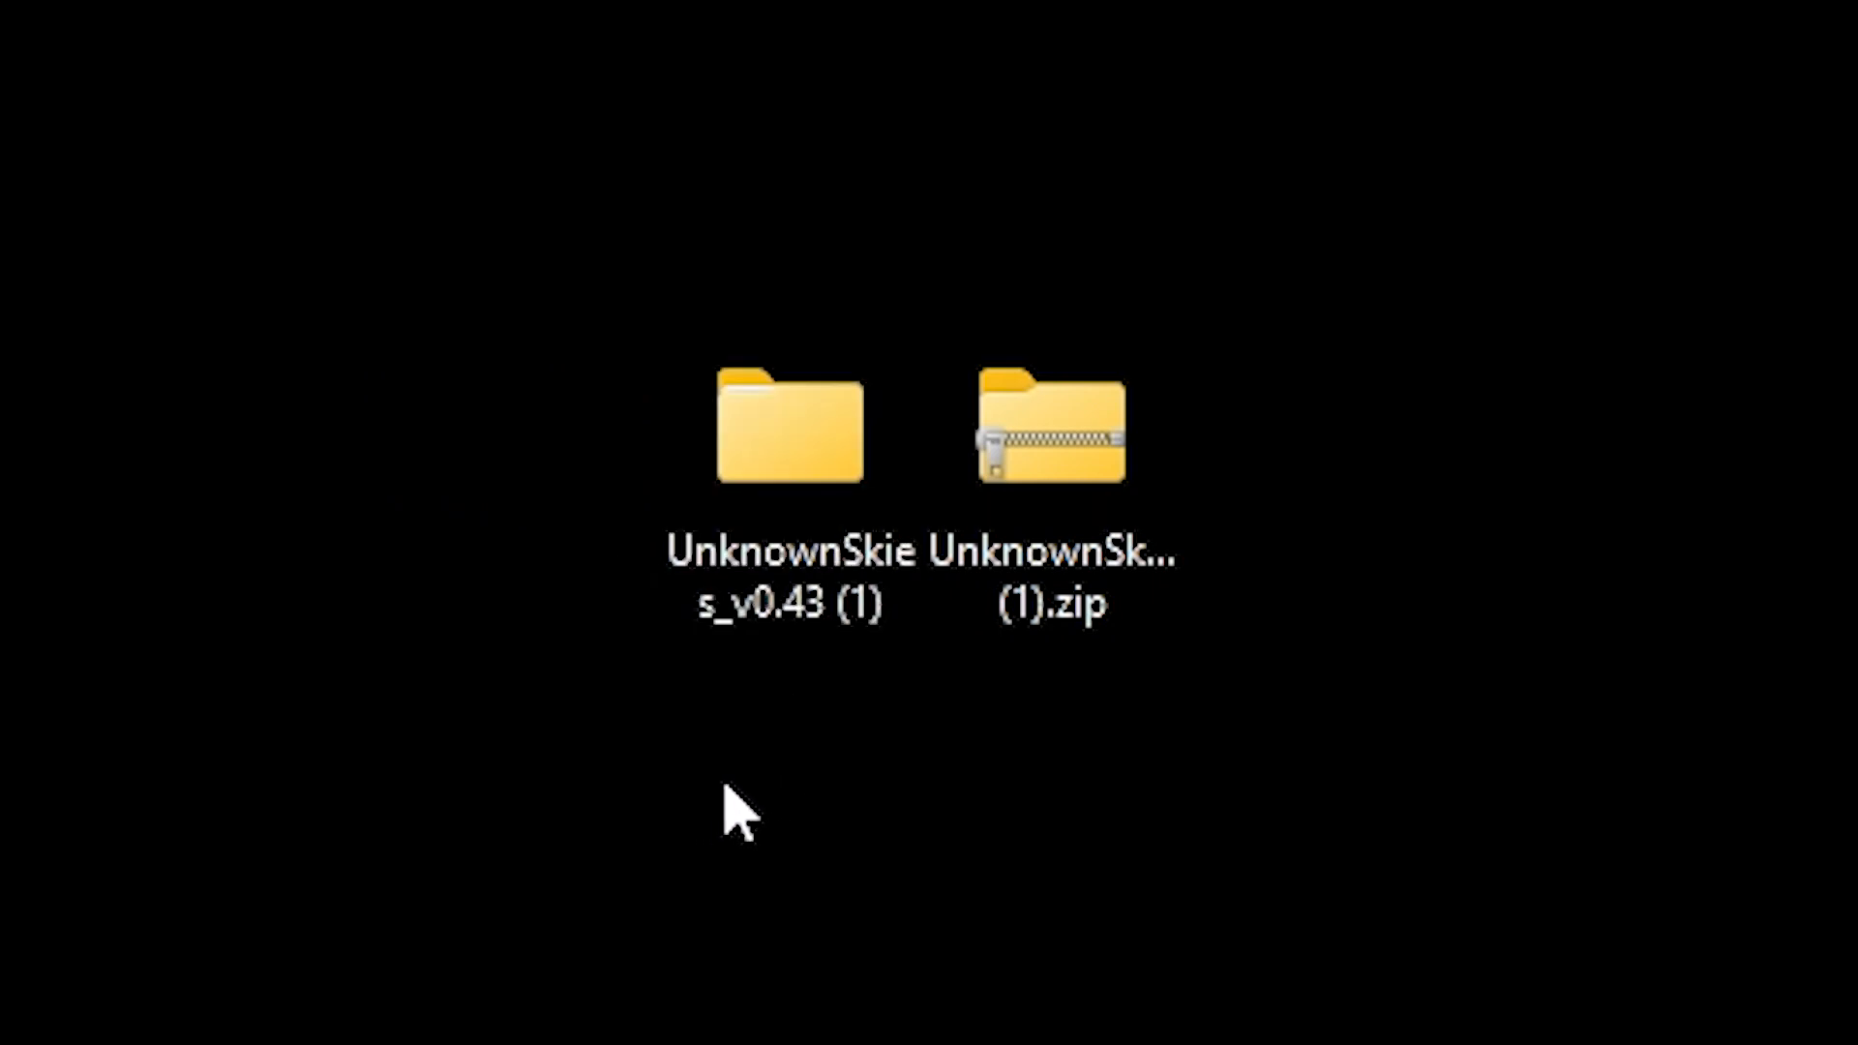
click(1047, 441)
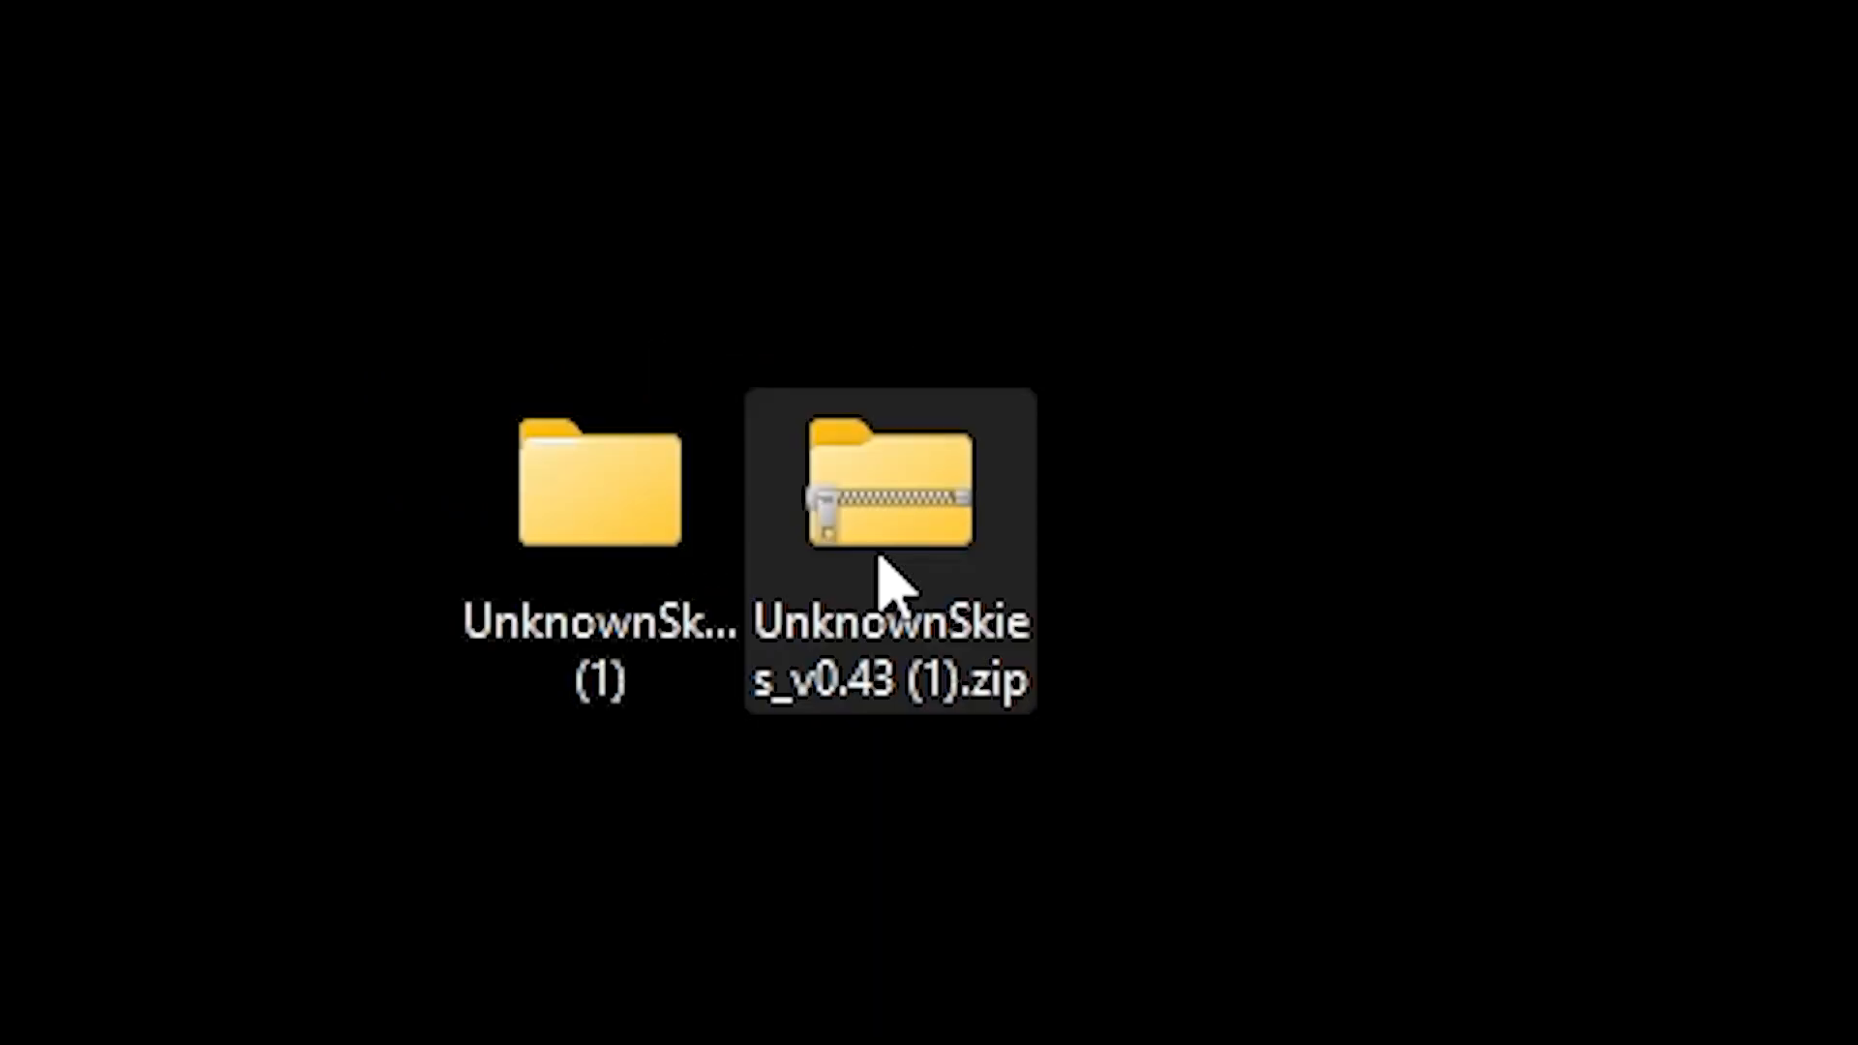
double_click(888, 499)
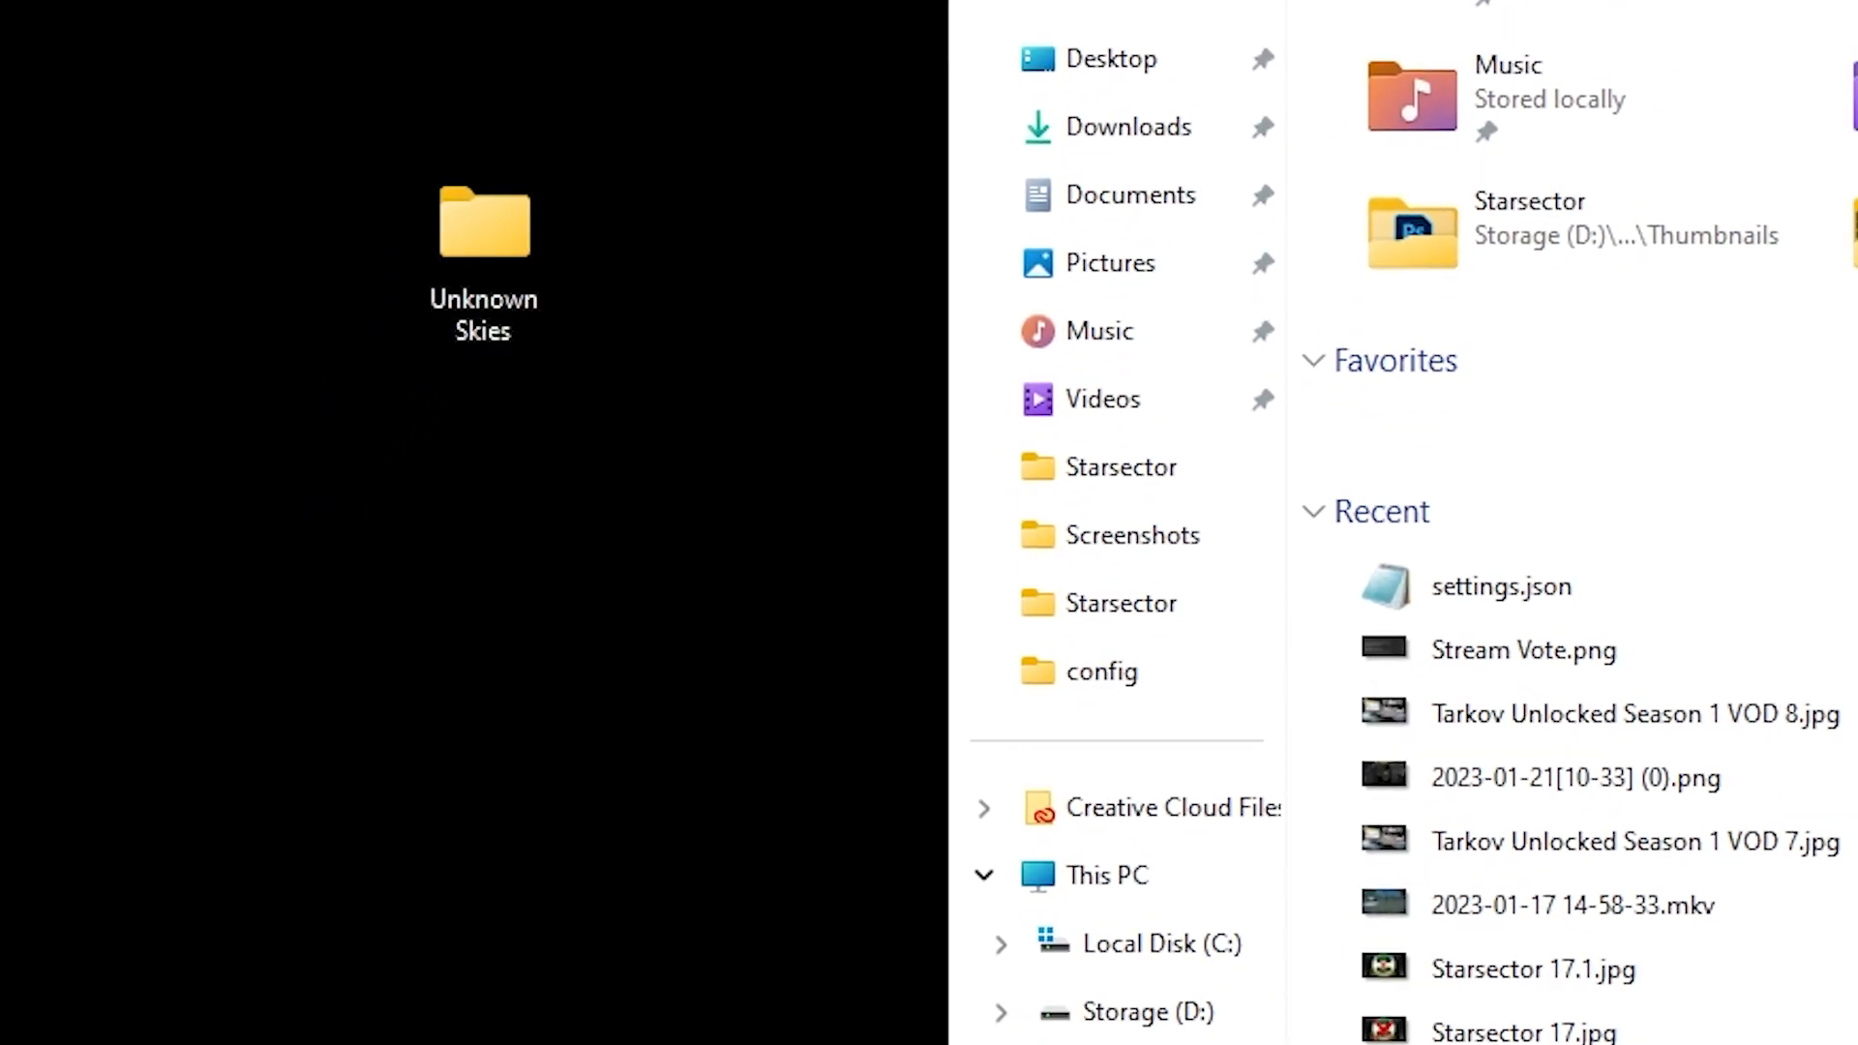
- Drag the Unknown Skies folder into C:\Program Files (x86)\Fractal Softworks\Starsector
click(1158, 943)
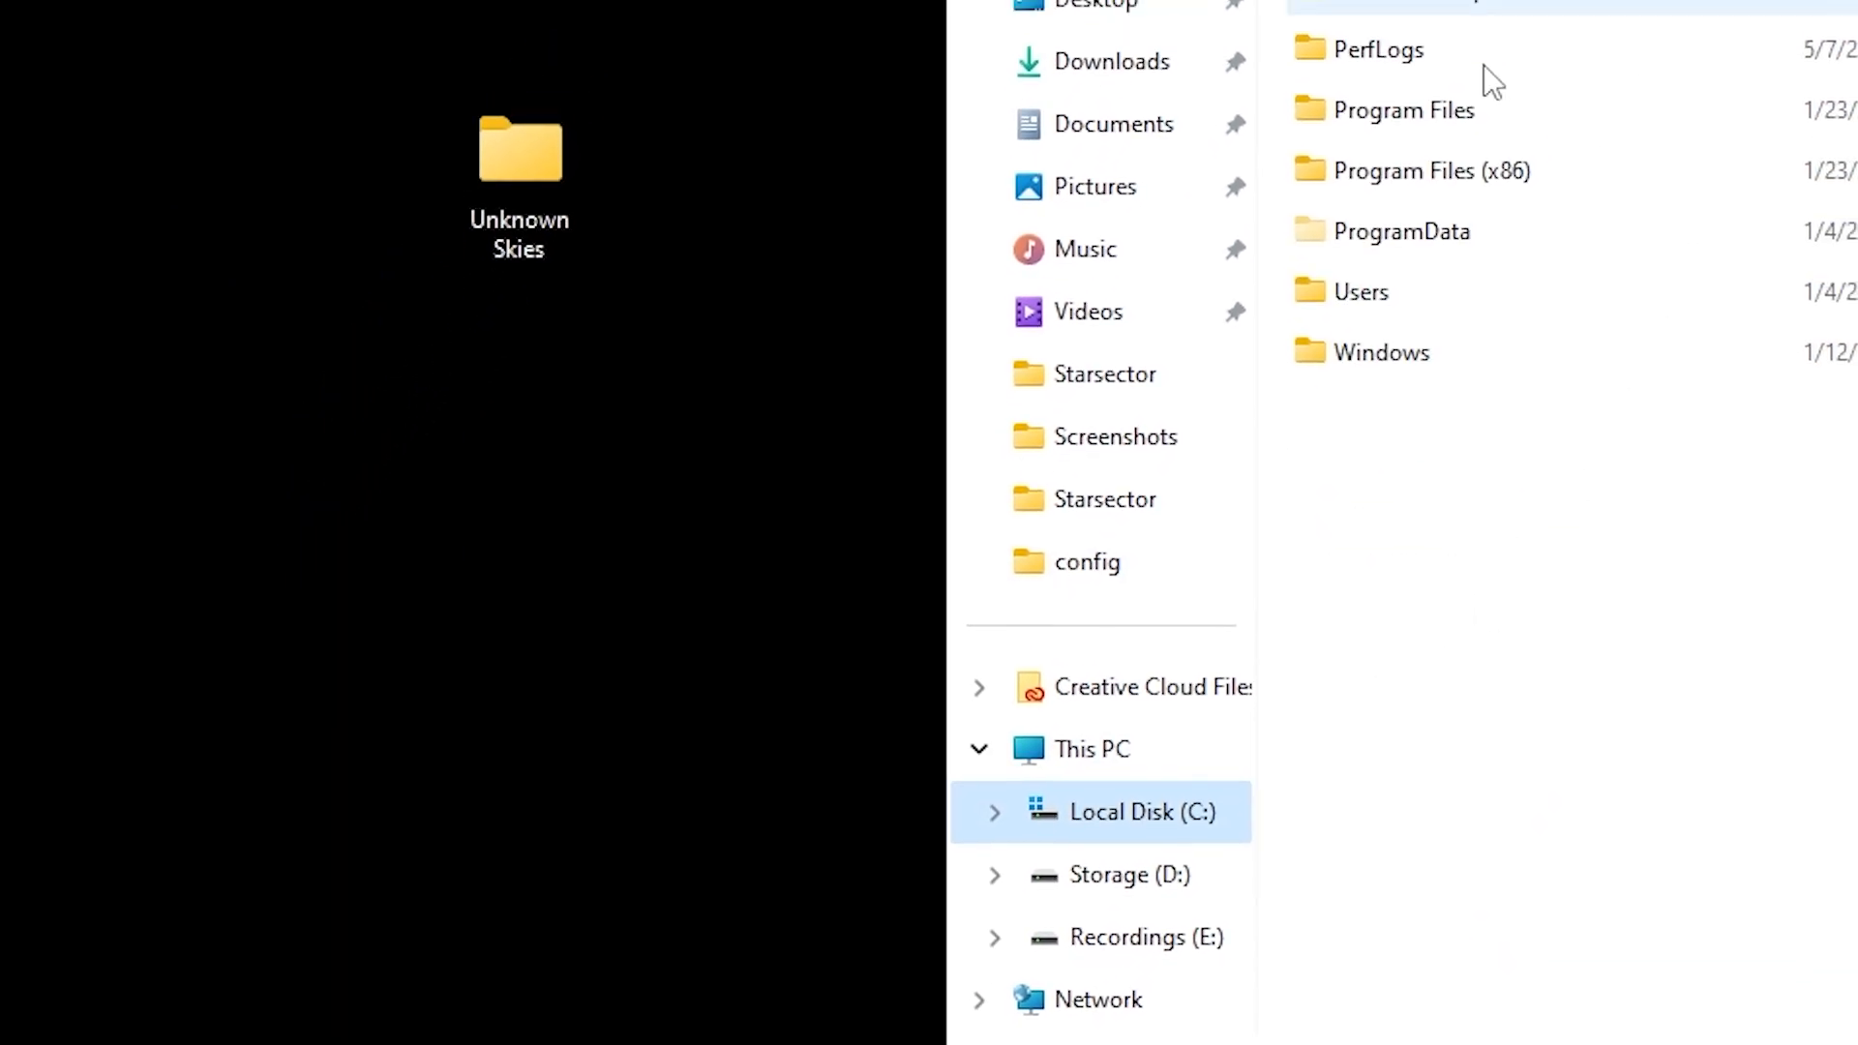
double_click(1434, 171)
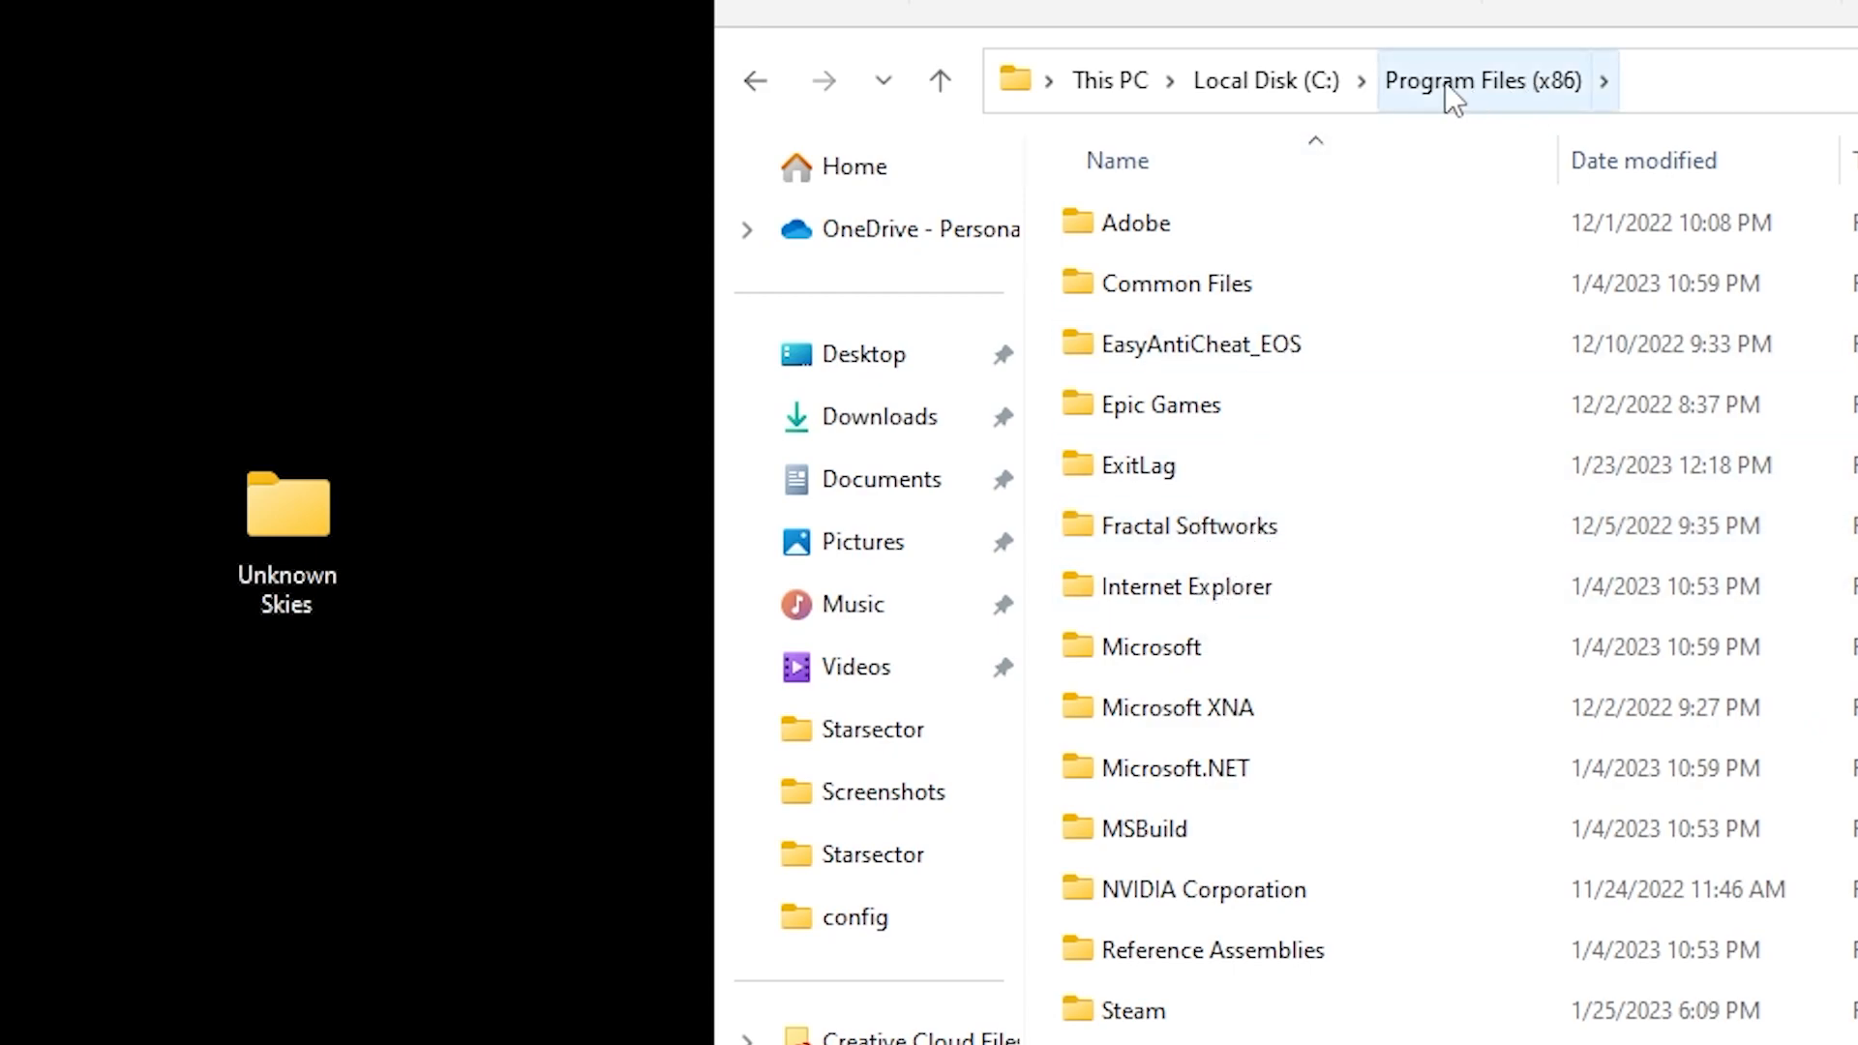
mouse_move(1336, 412)
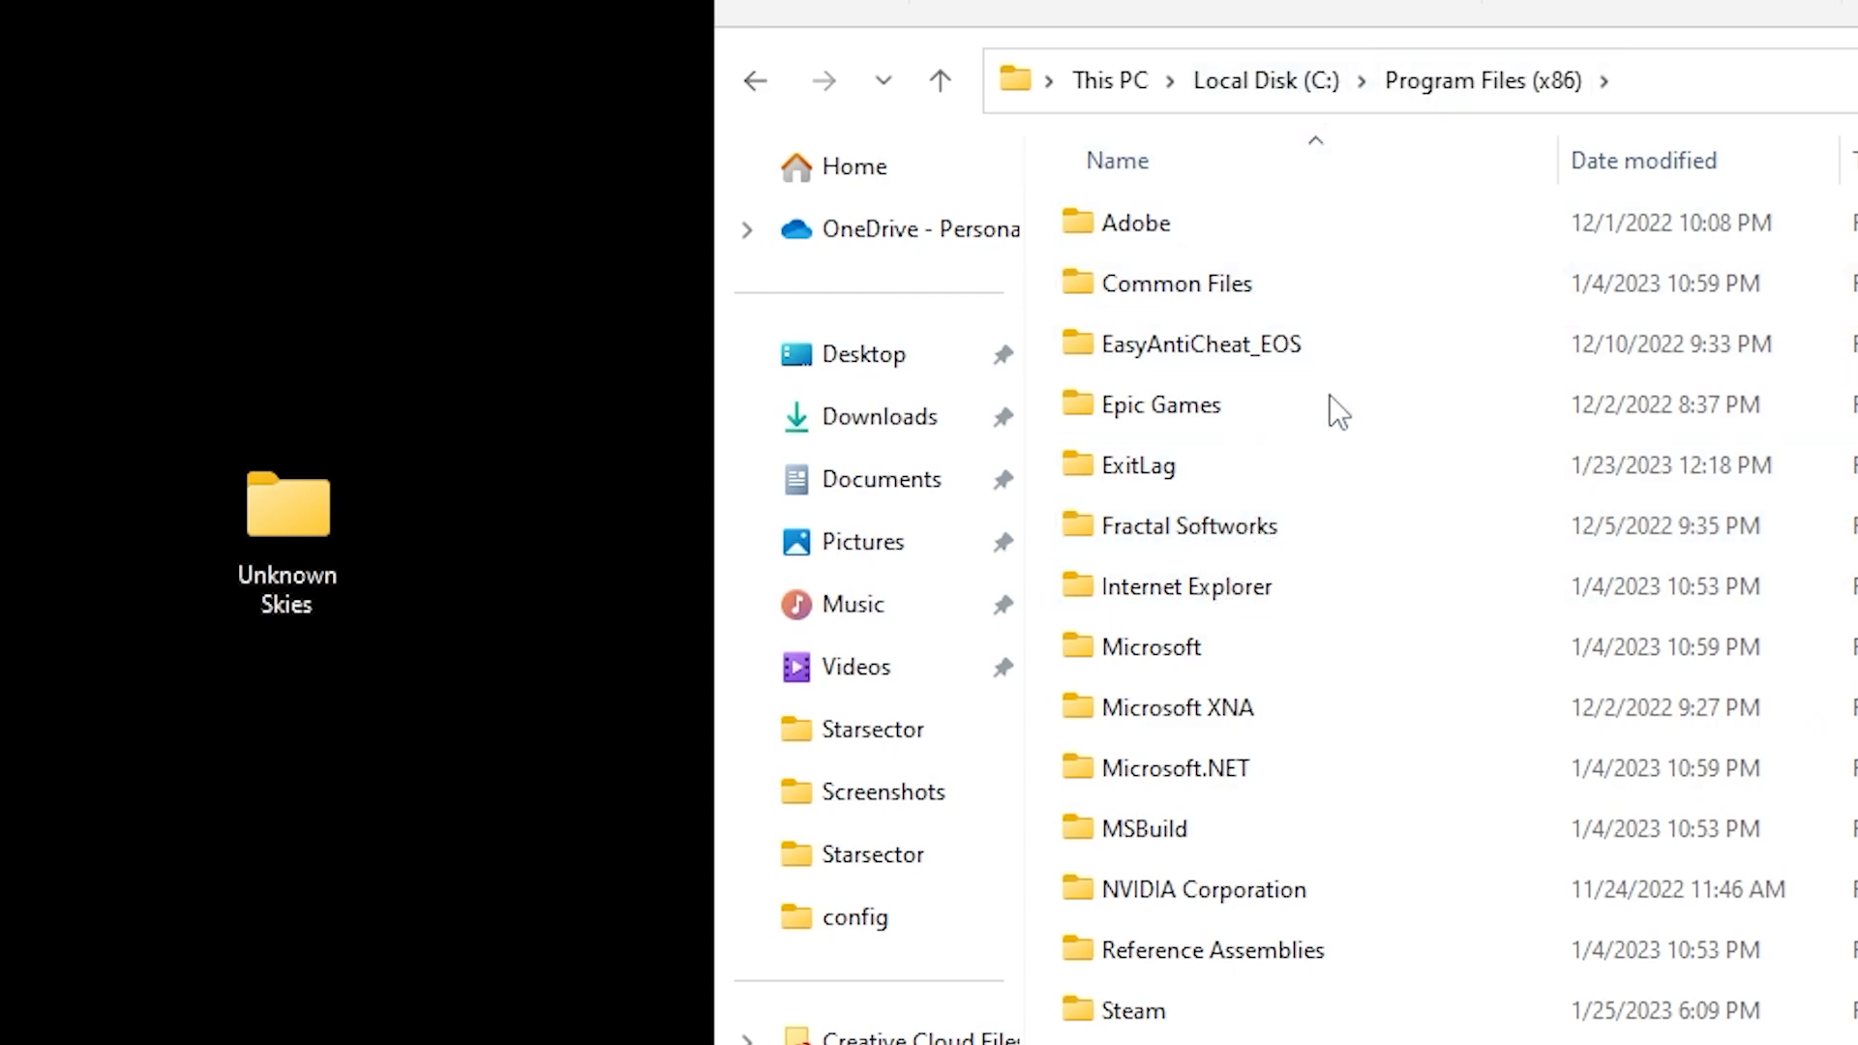
double_click(1184, 525)
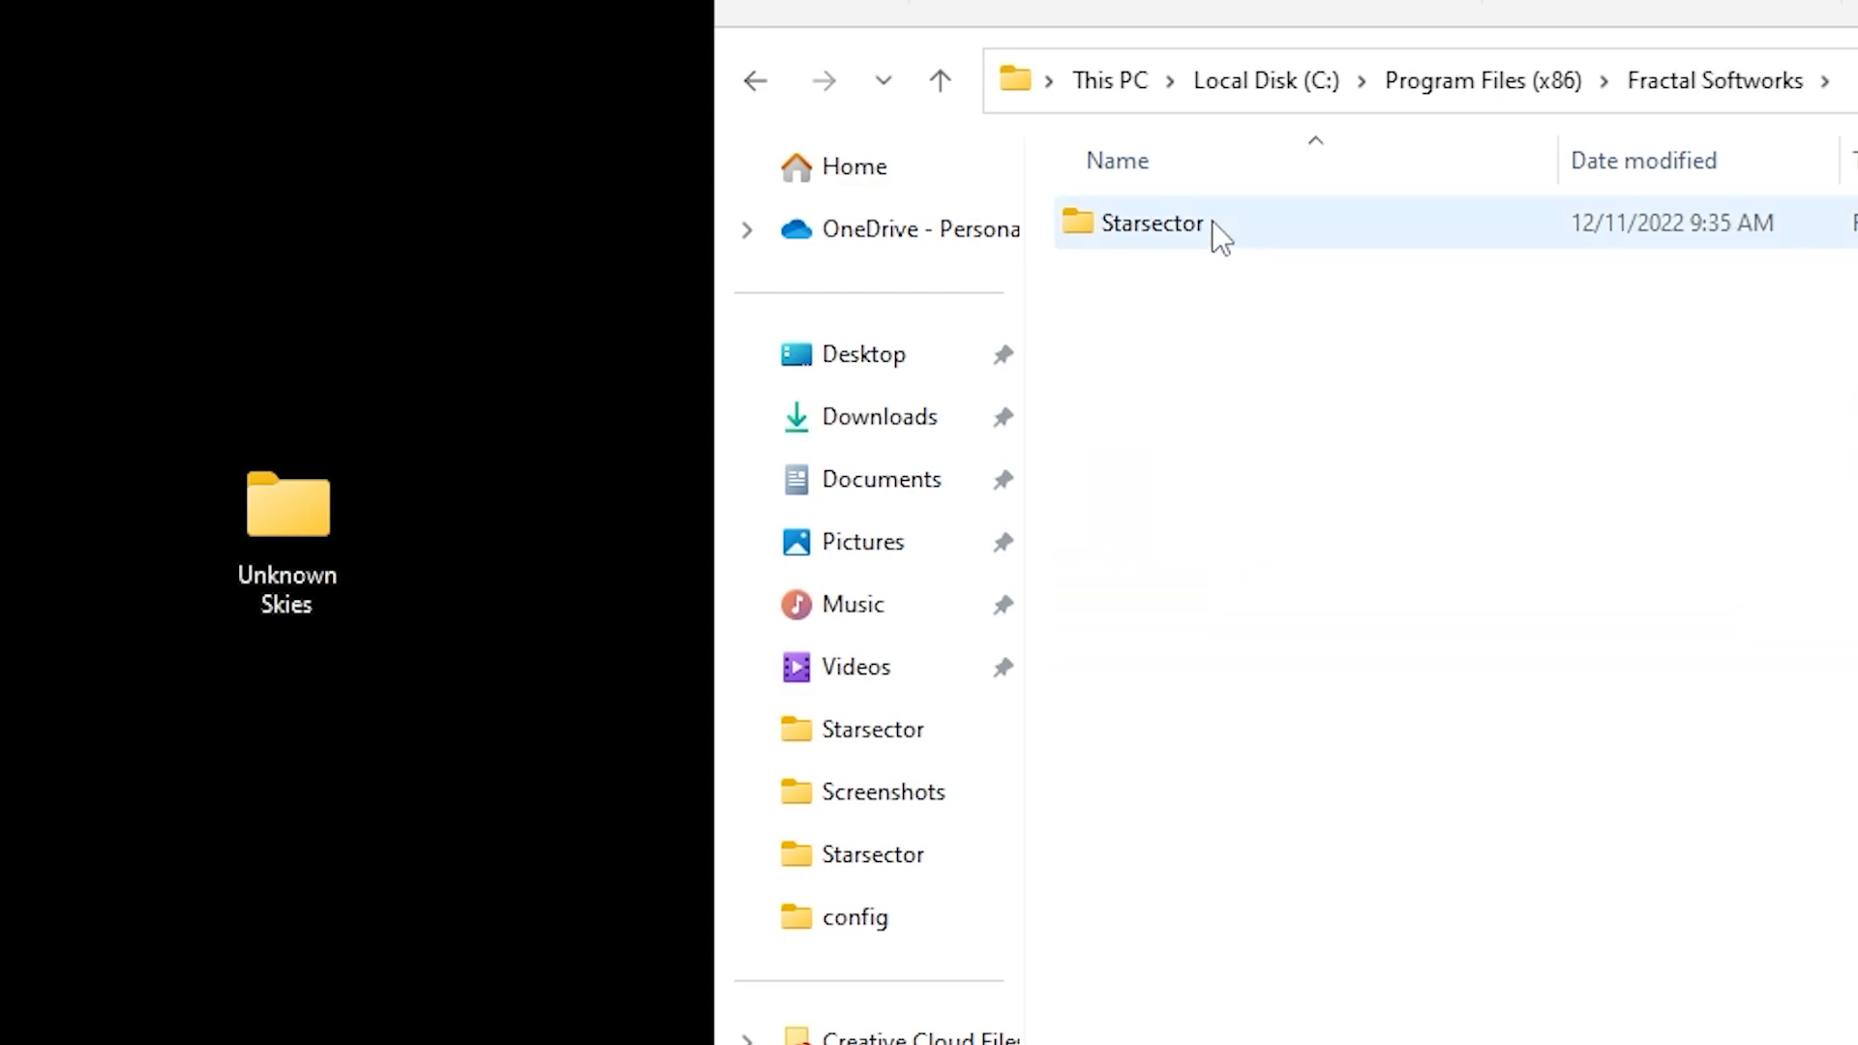
double_click(1151, 223)
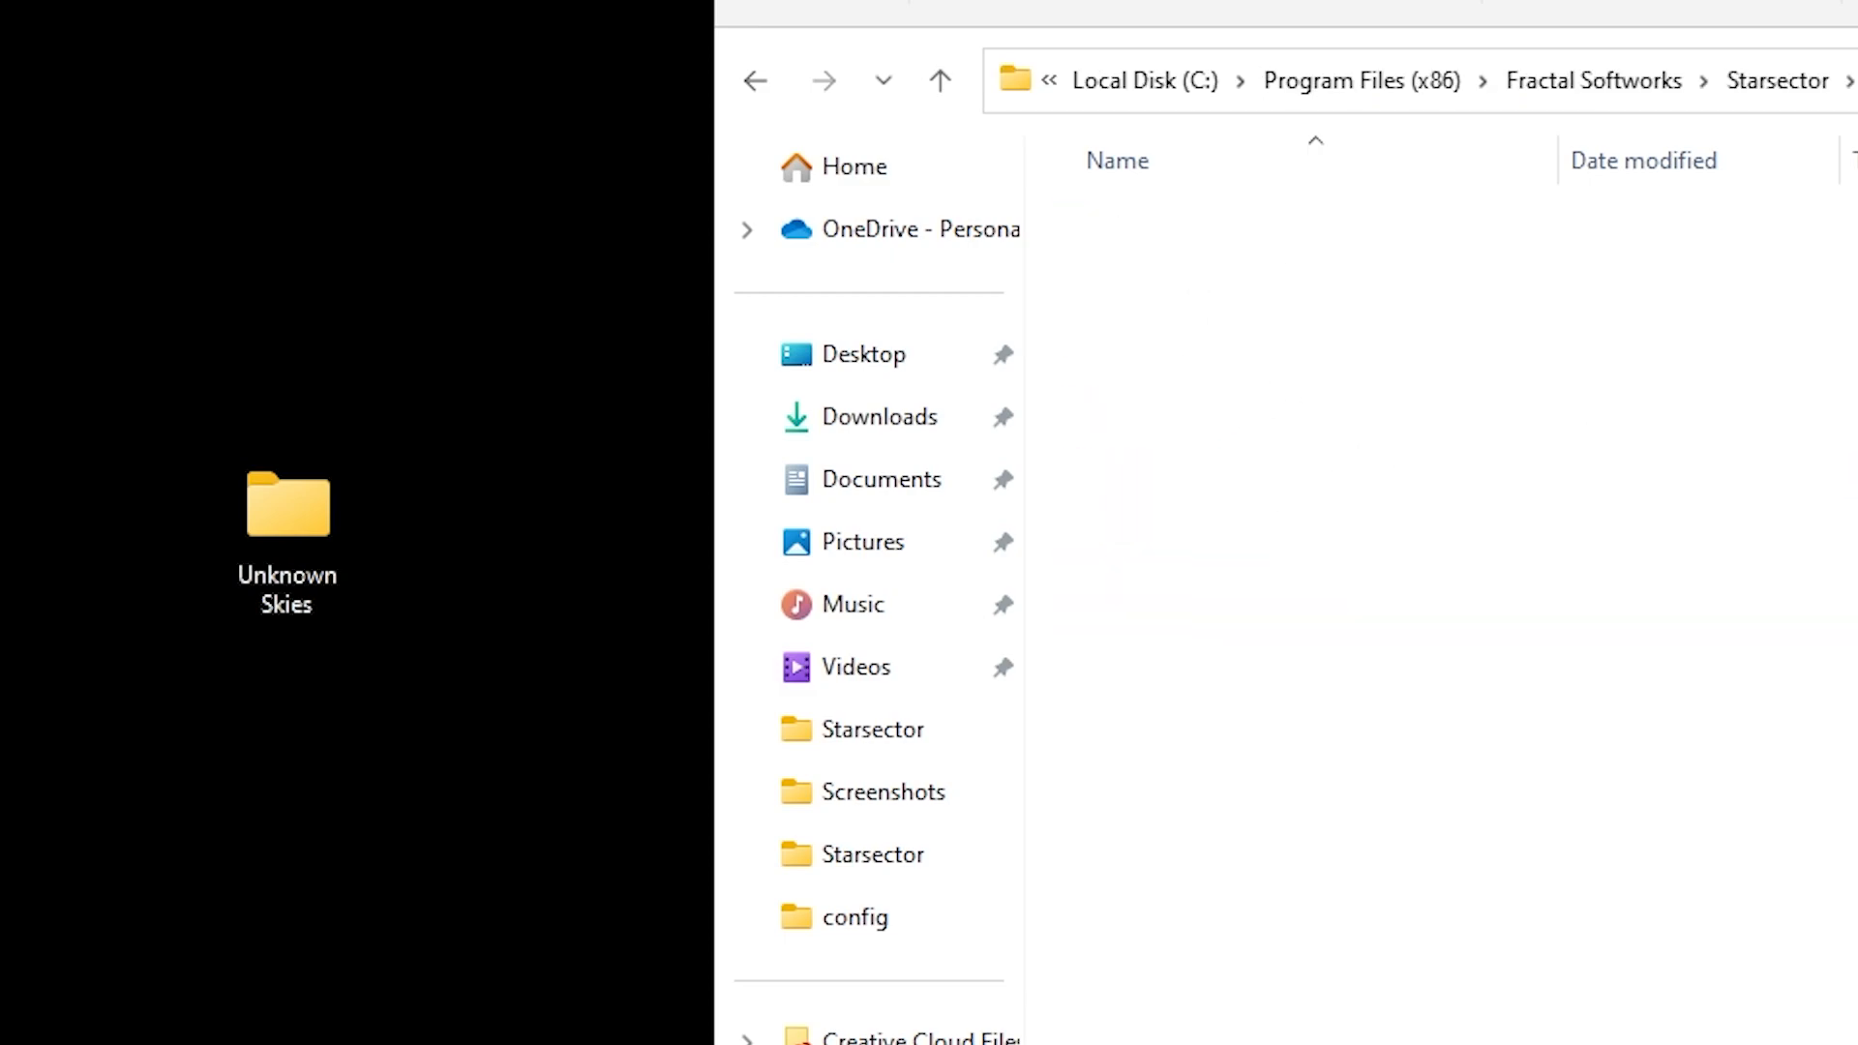
drag(286, 504, 1278, 516)
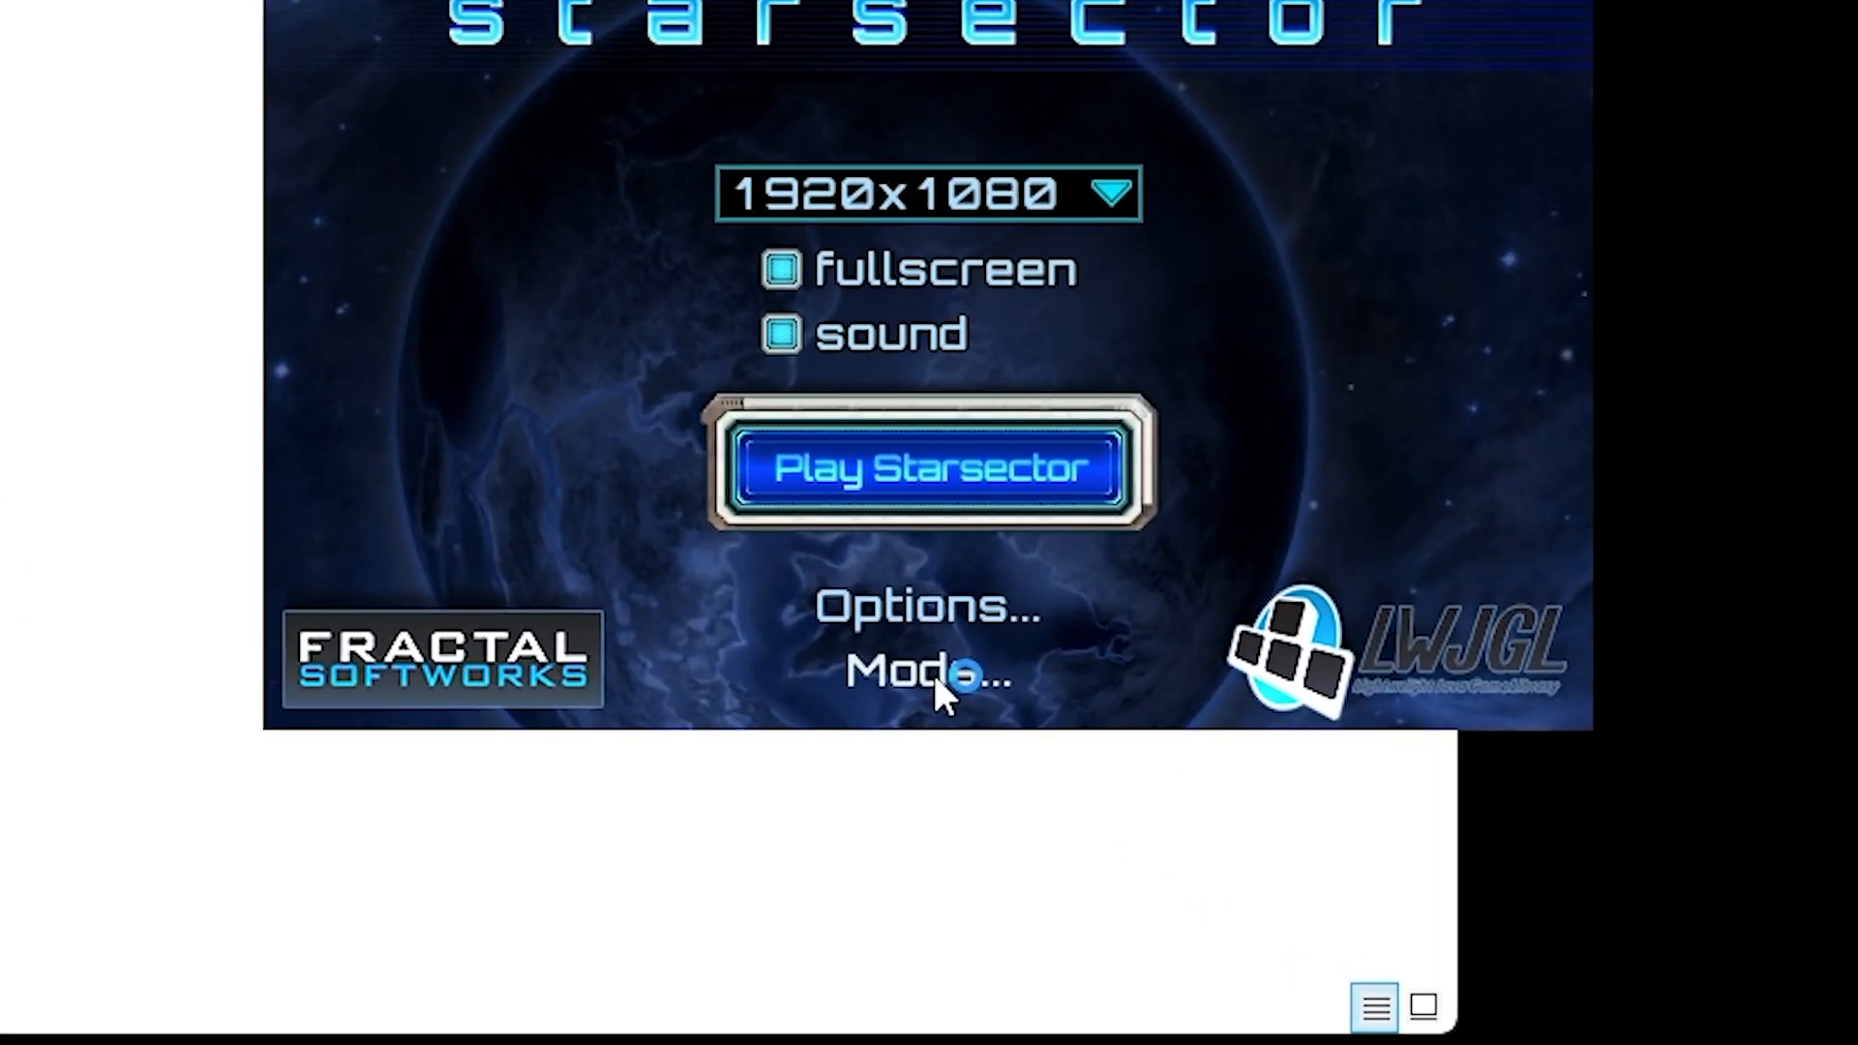
- Tick Unknown Skies 0.43 in the launcher's Mods list and save
click(926, 674)
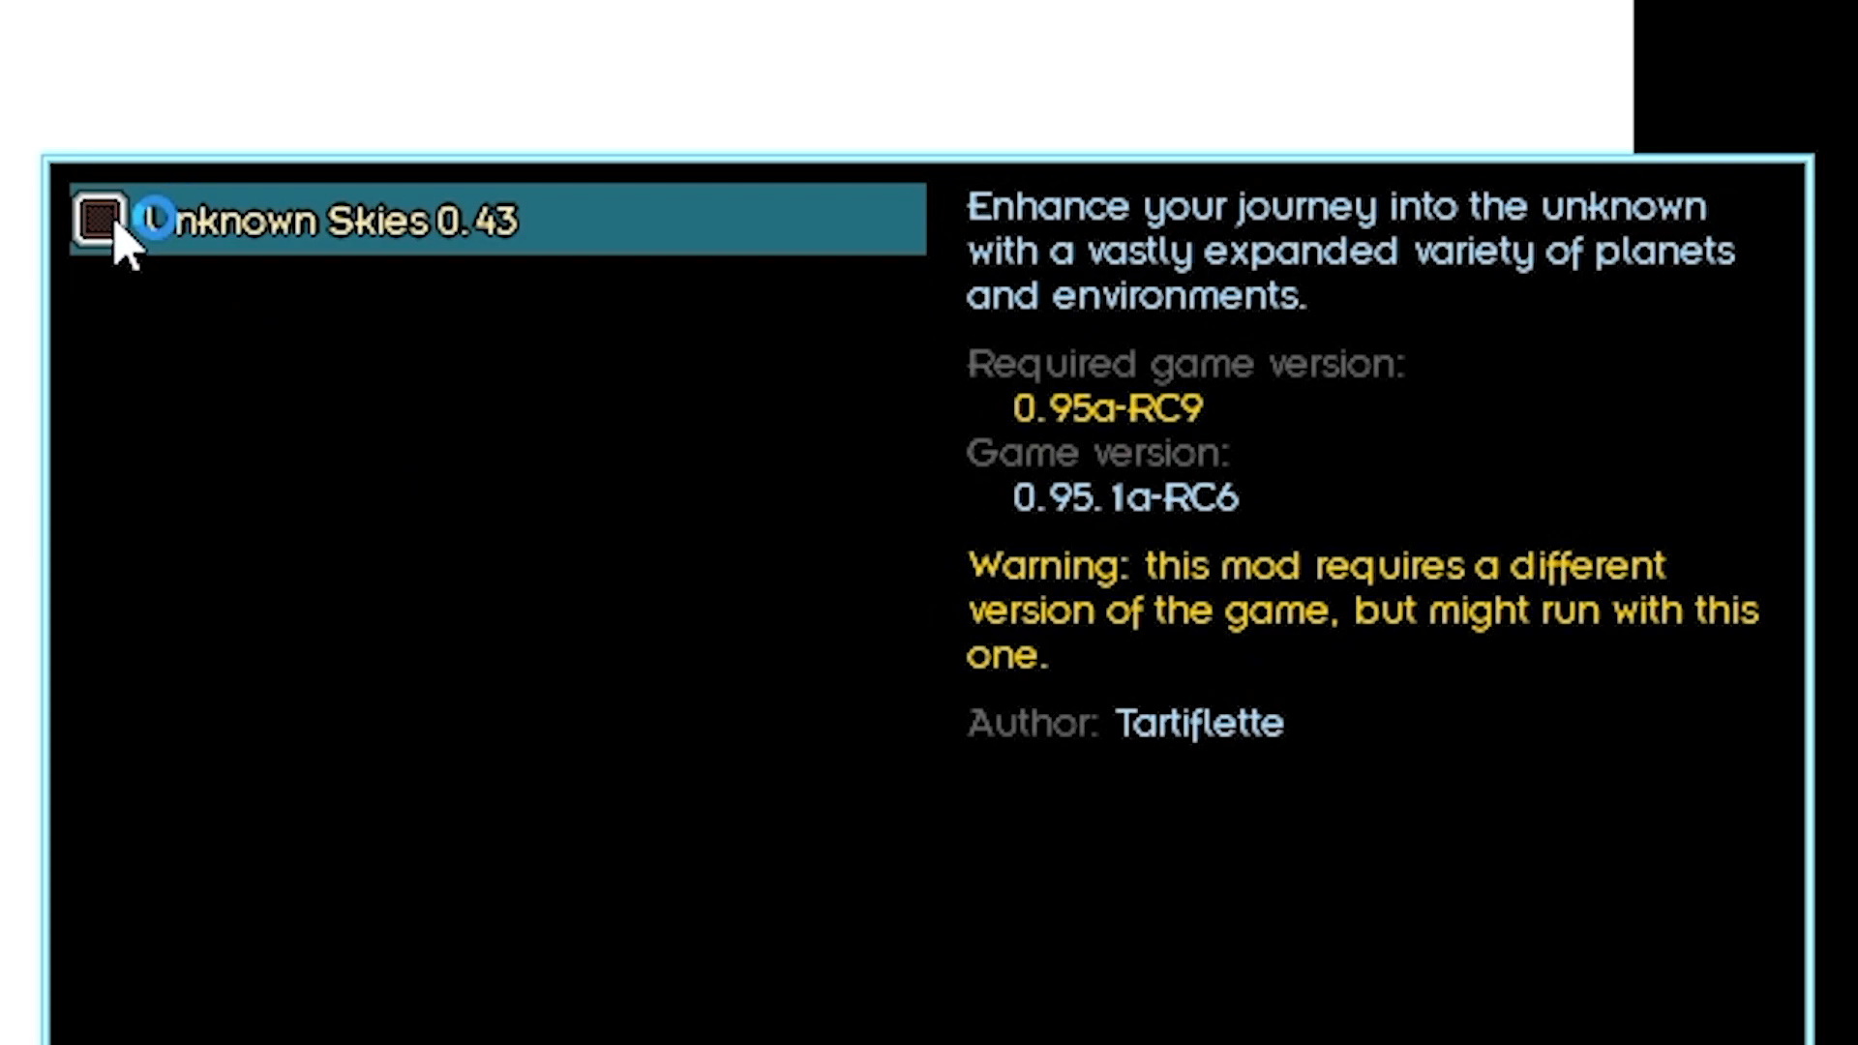
click(99, 218)
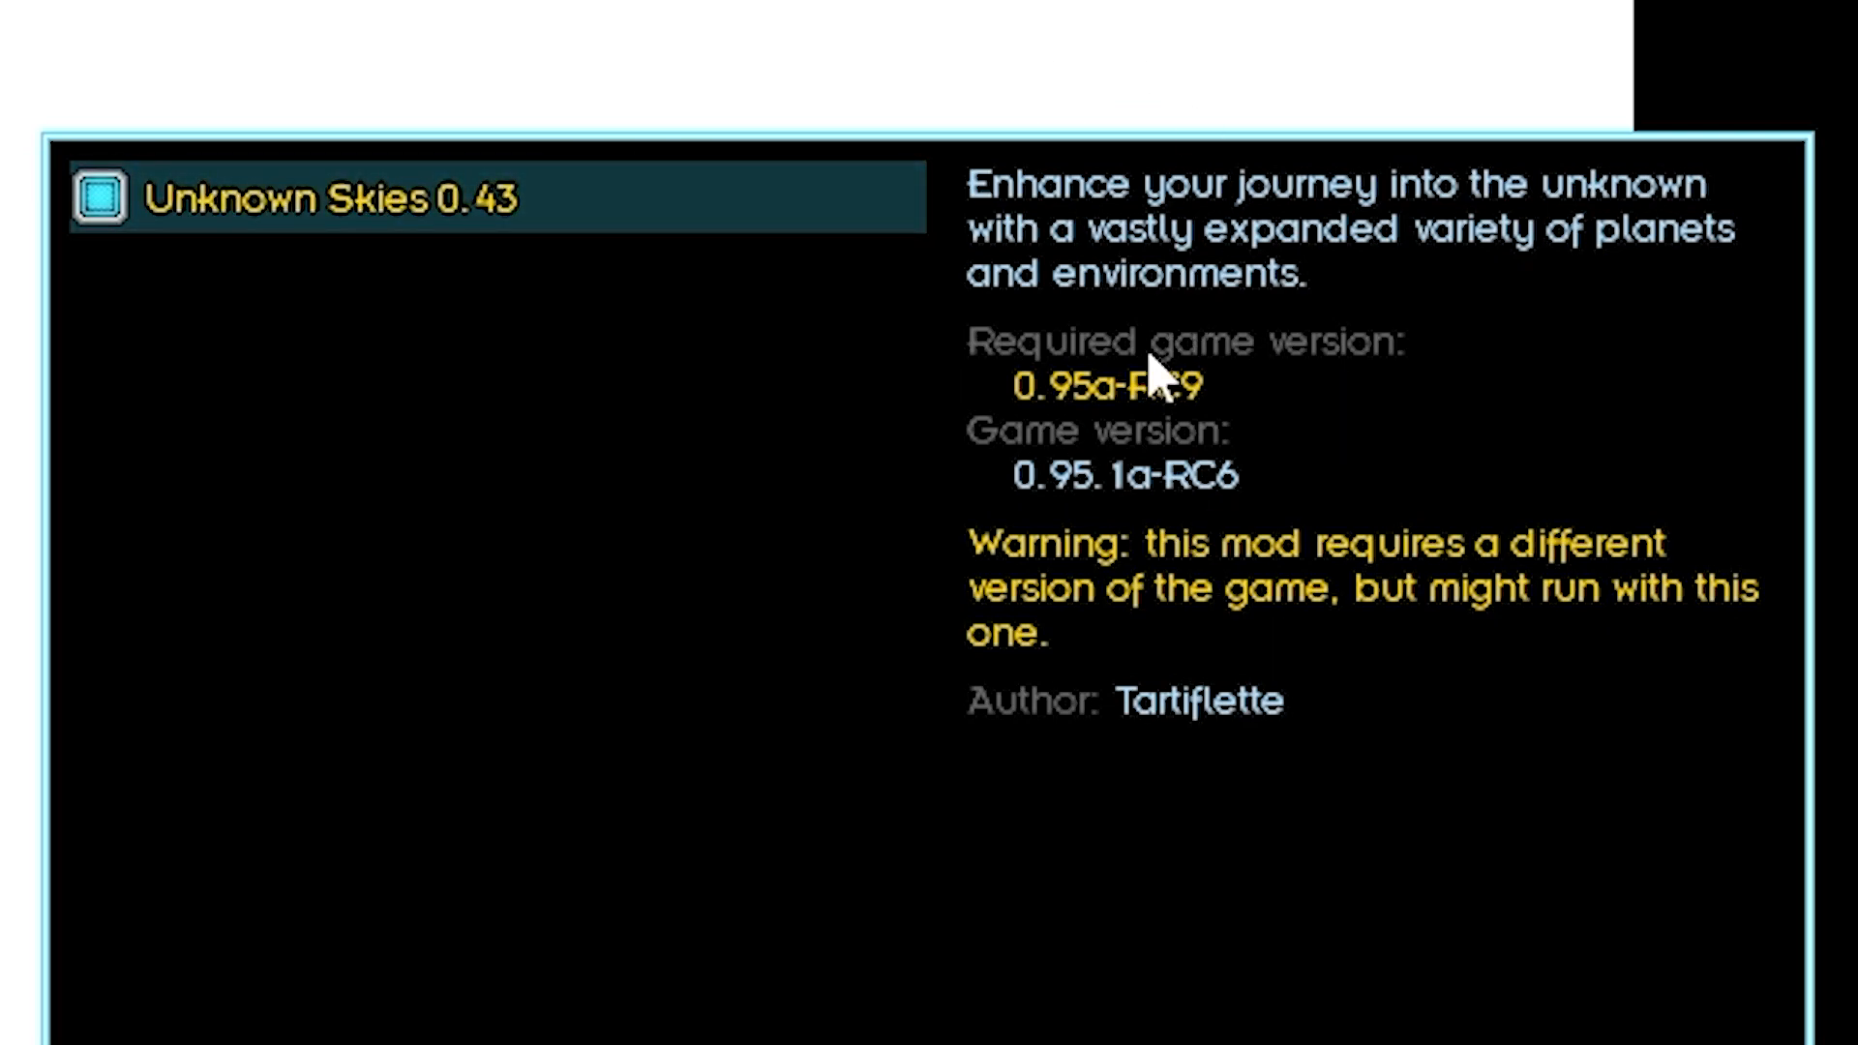
mouse_move(678, 497)
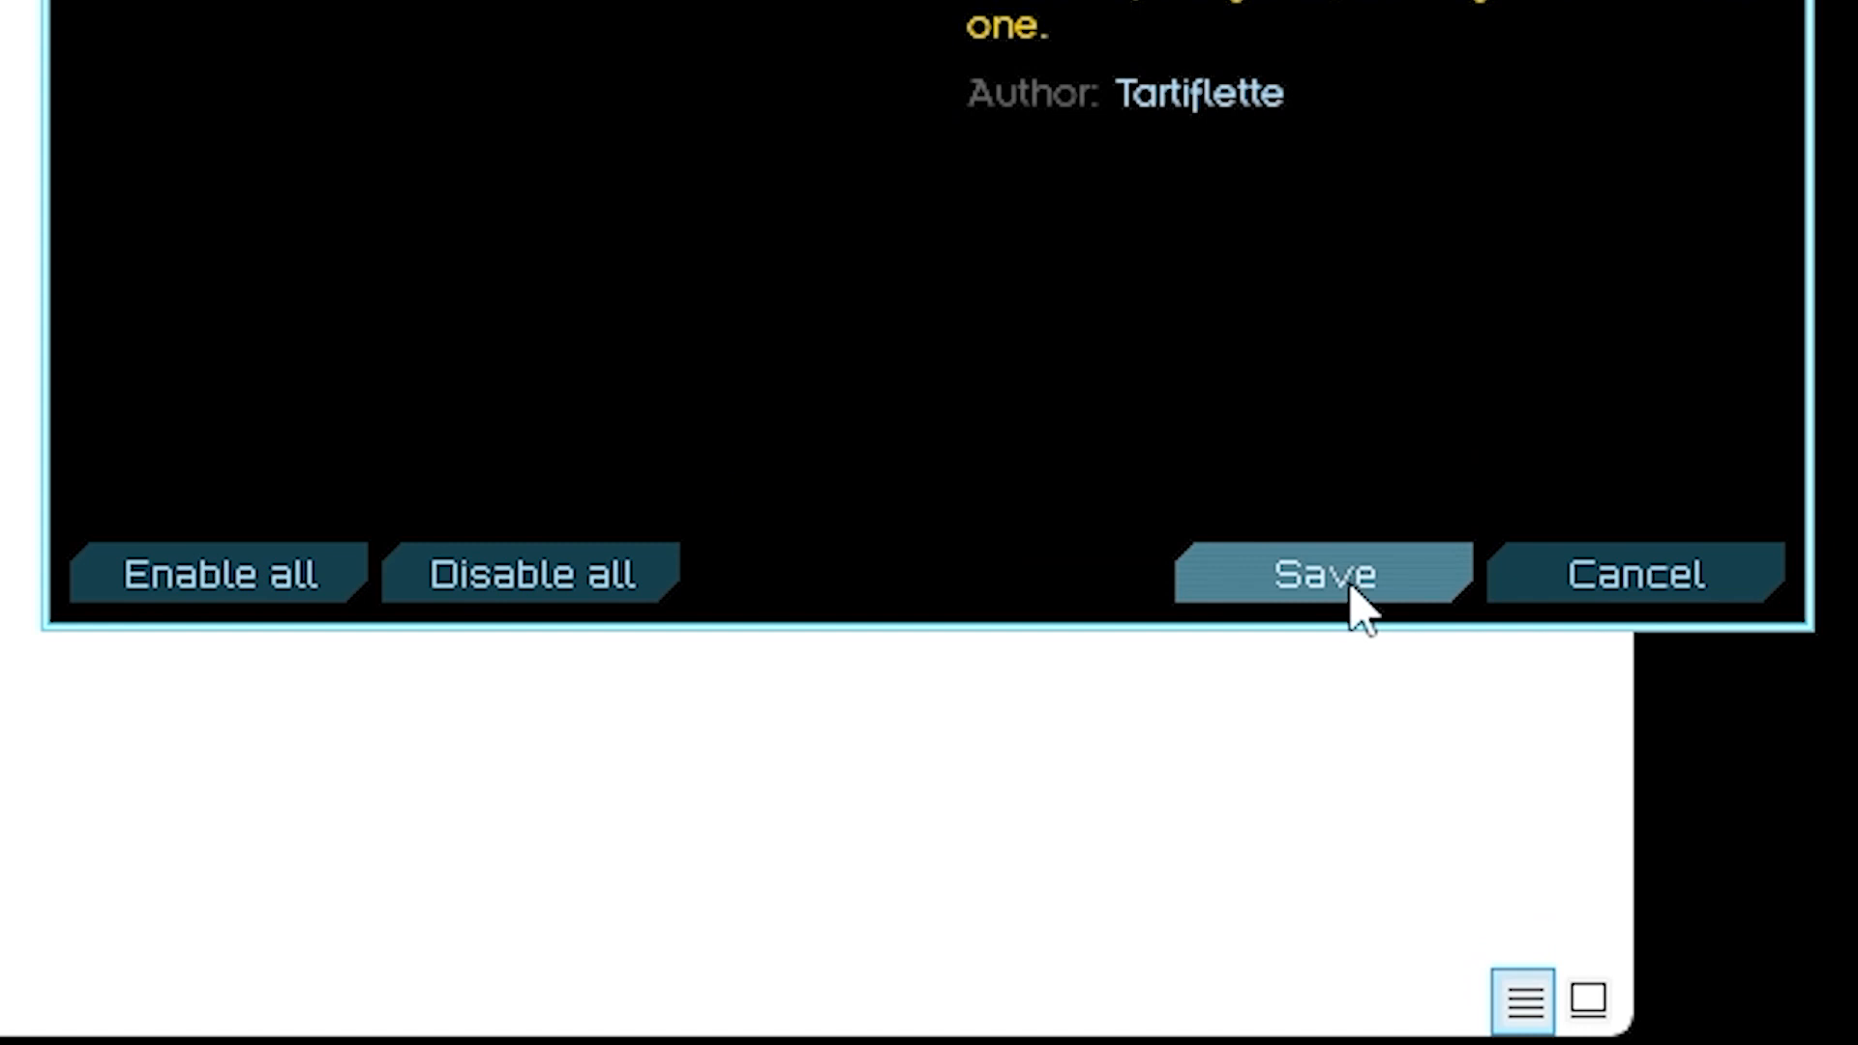
click(1328, 576)
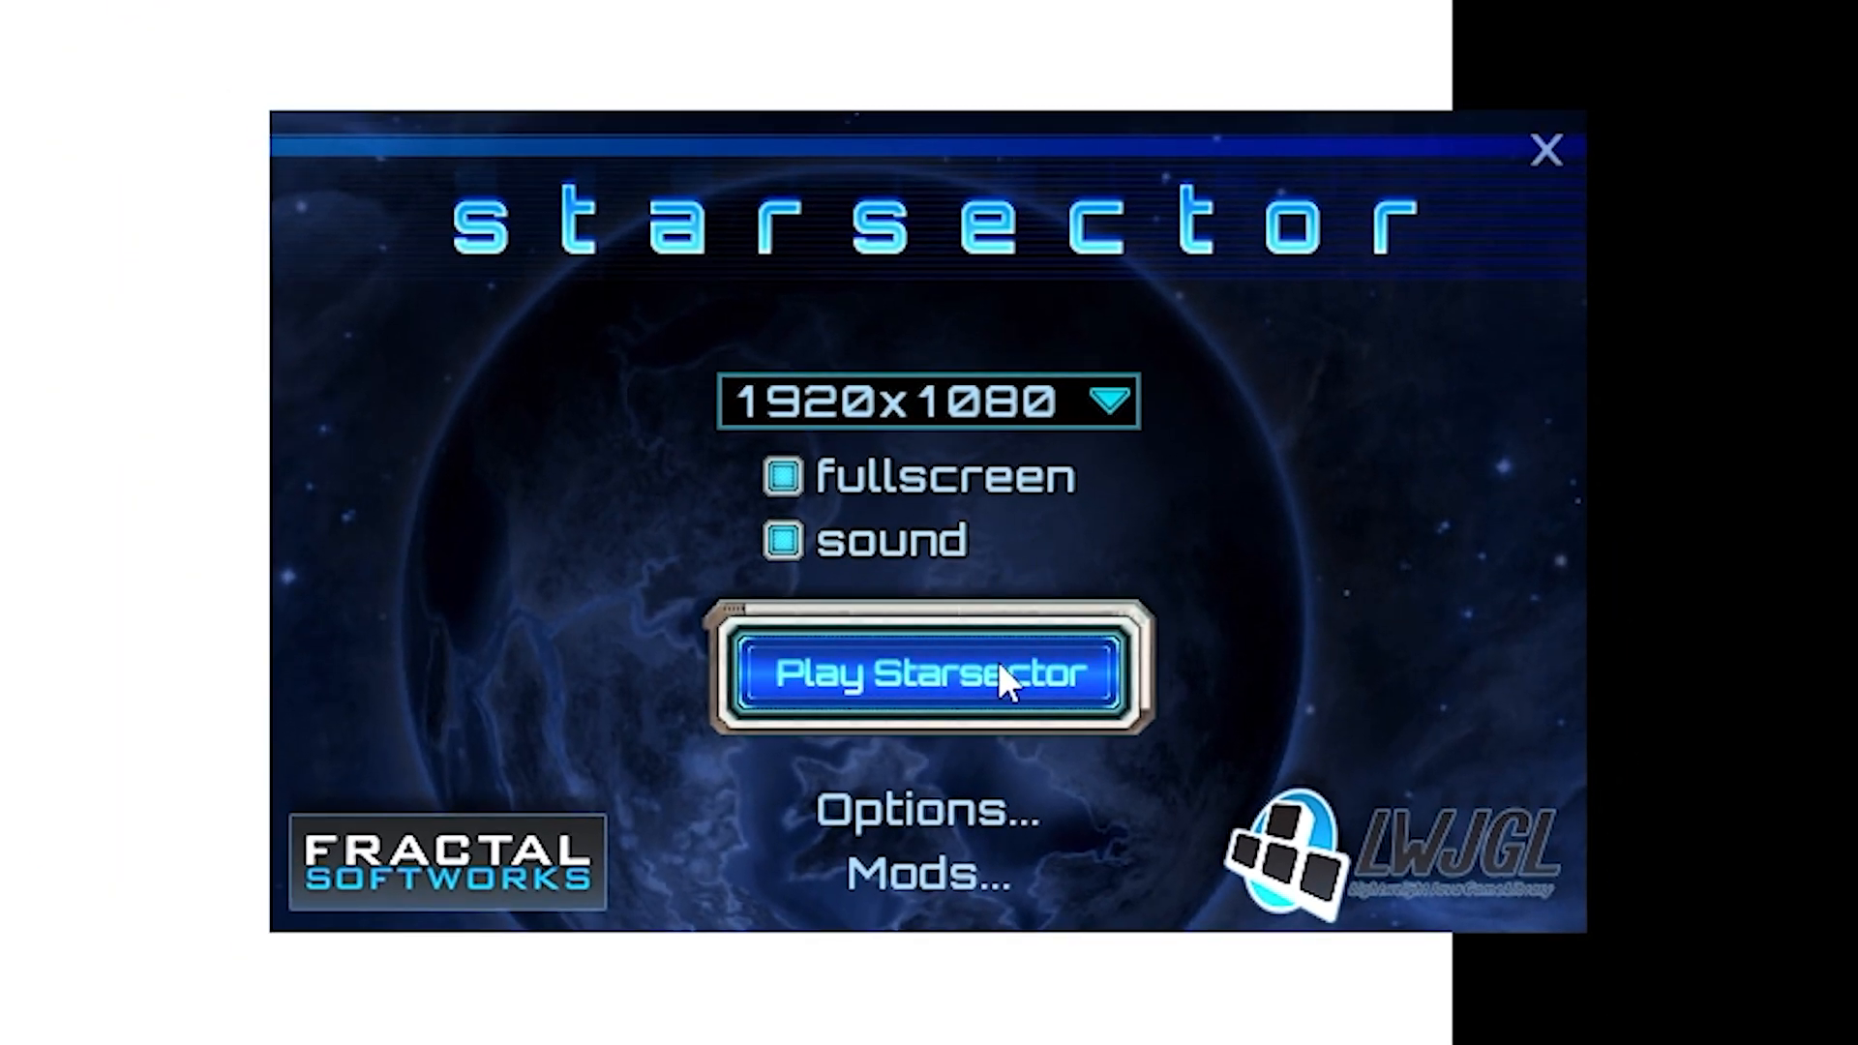
mouse_move(622, 425)
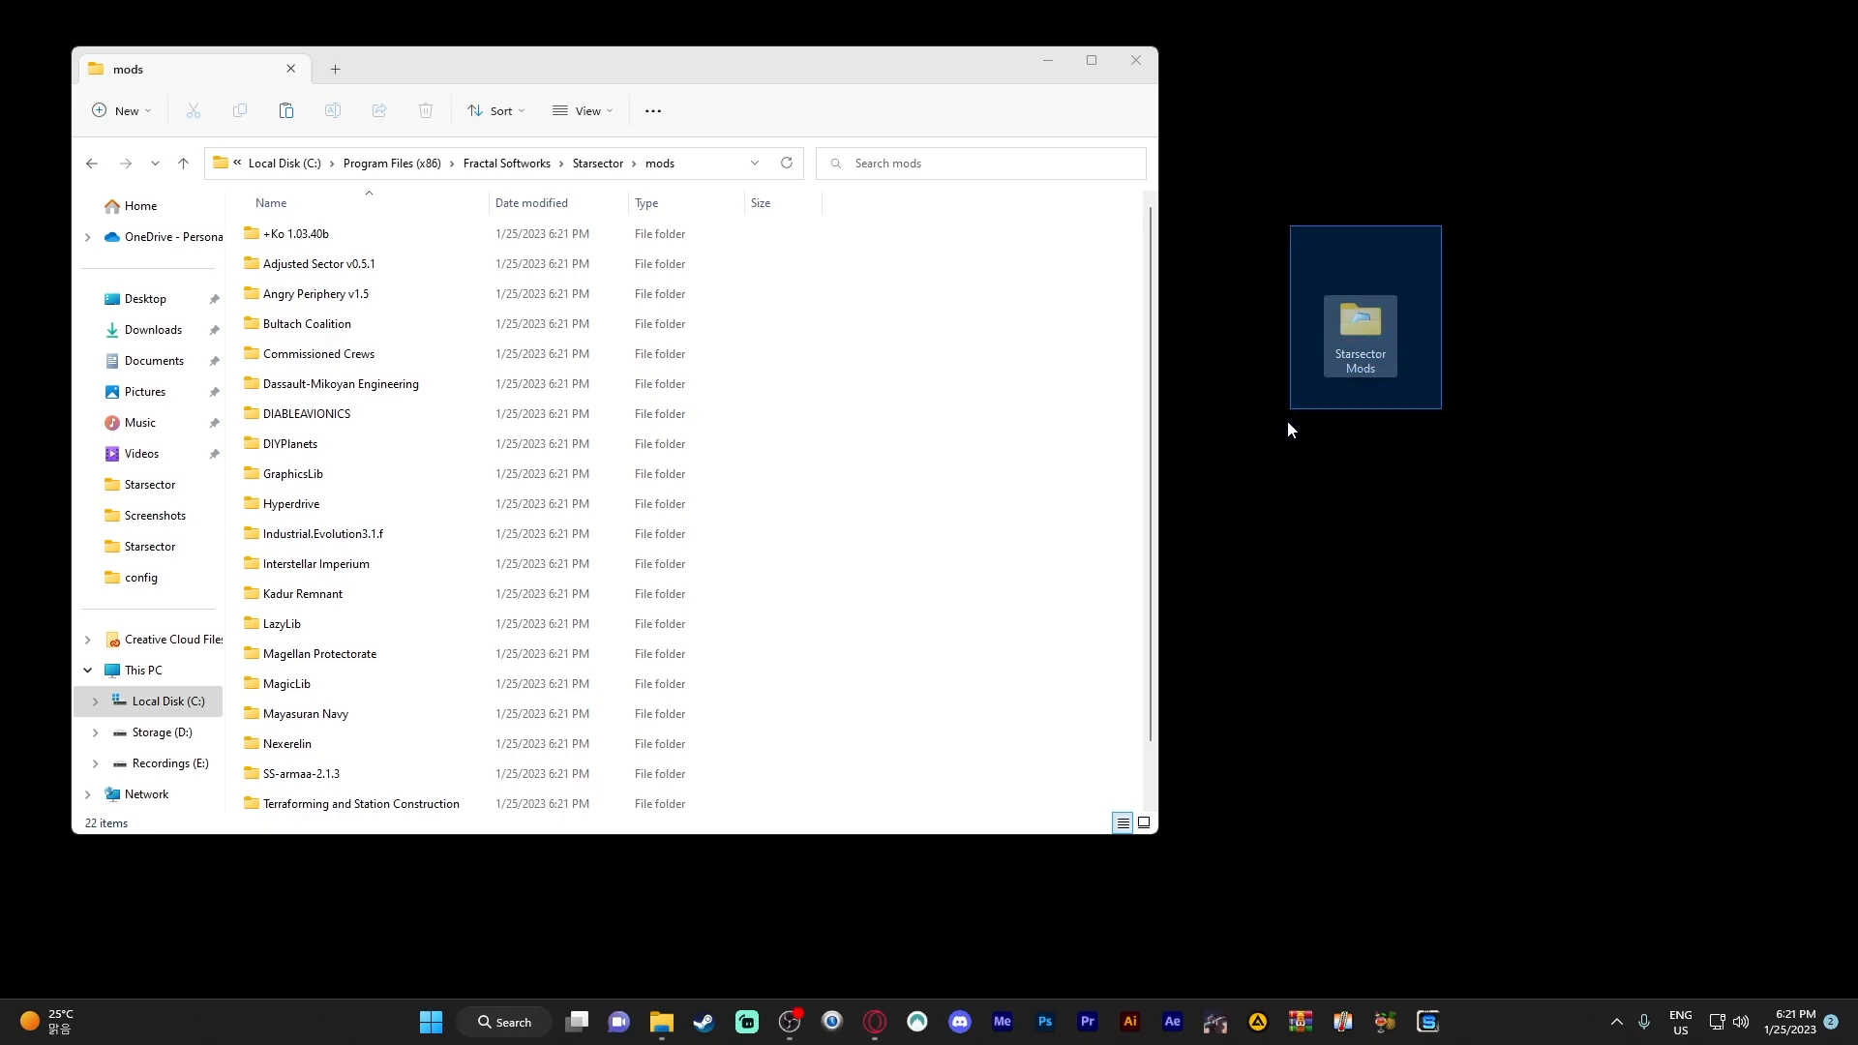
- Open the desktop Starsector Mods folder, then the enabled_mods.json file in the mods folder
click(1523, 523)
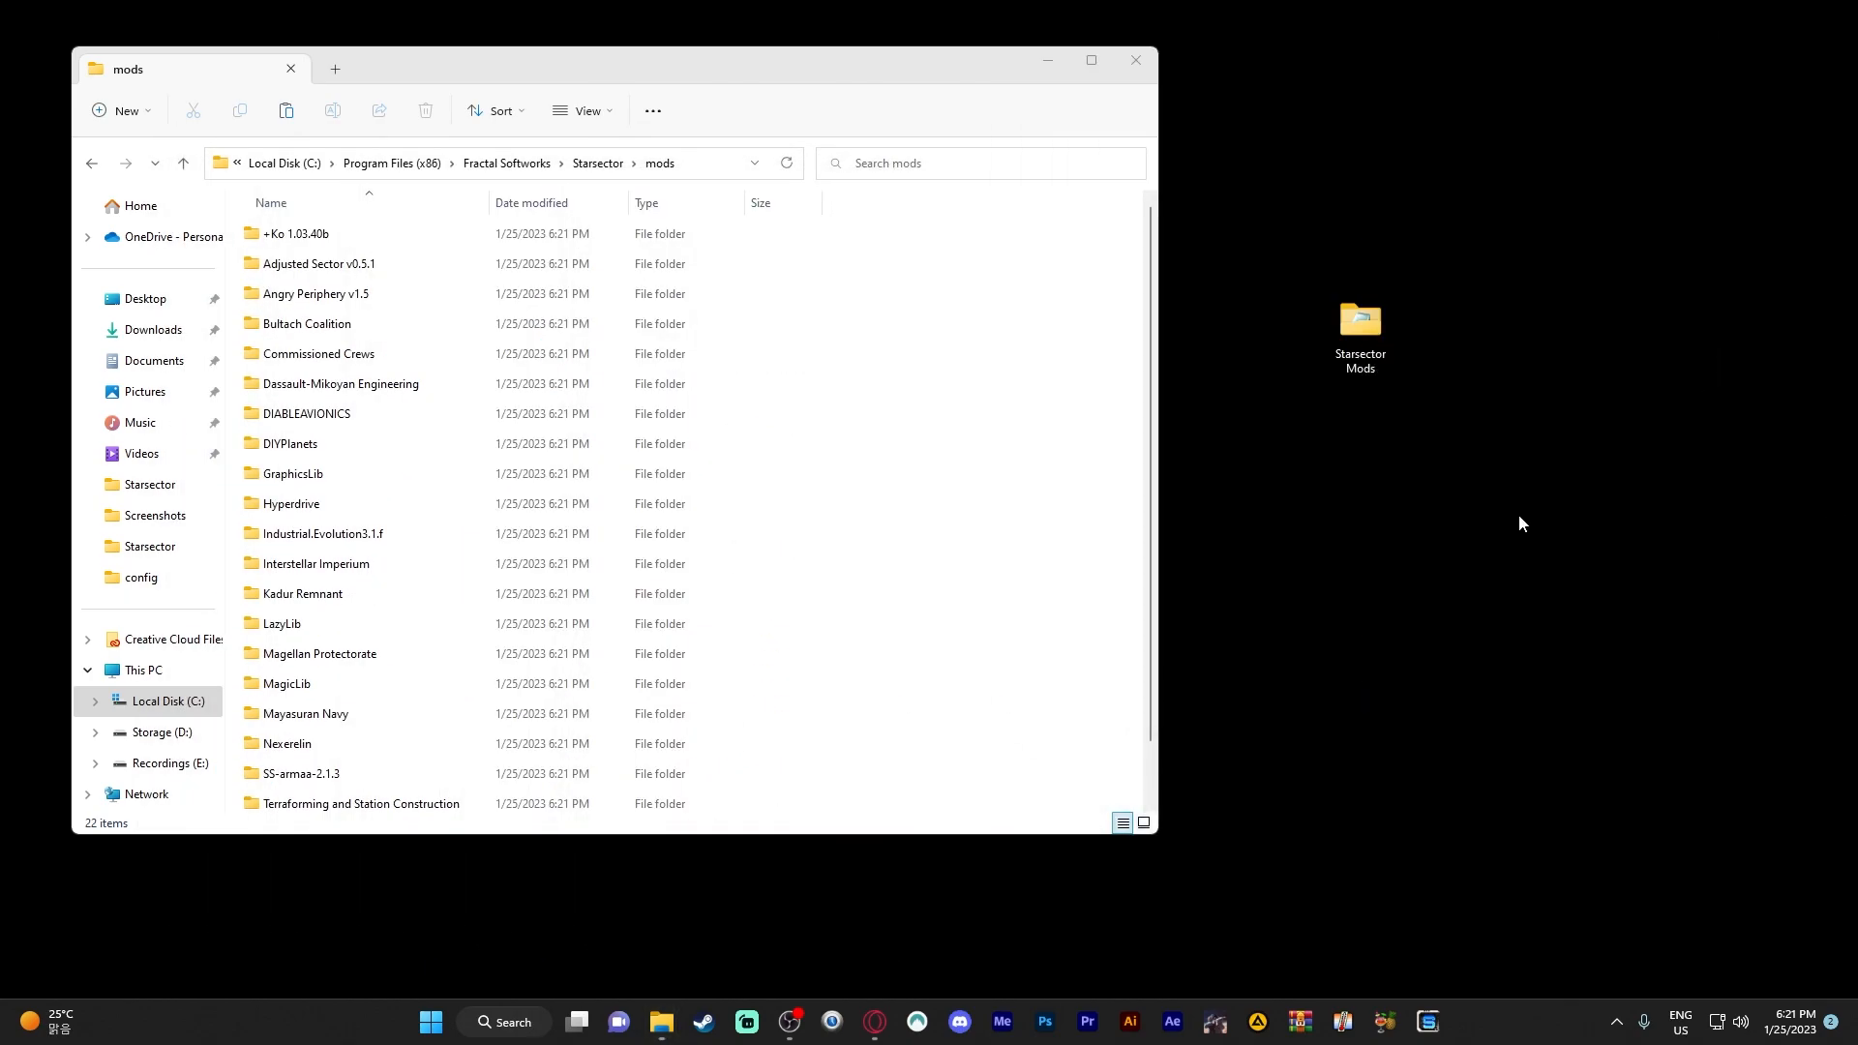
double_click(1361, 320)
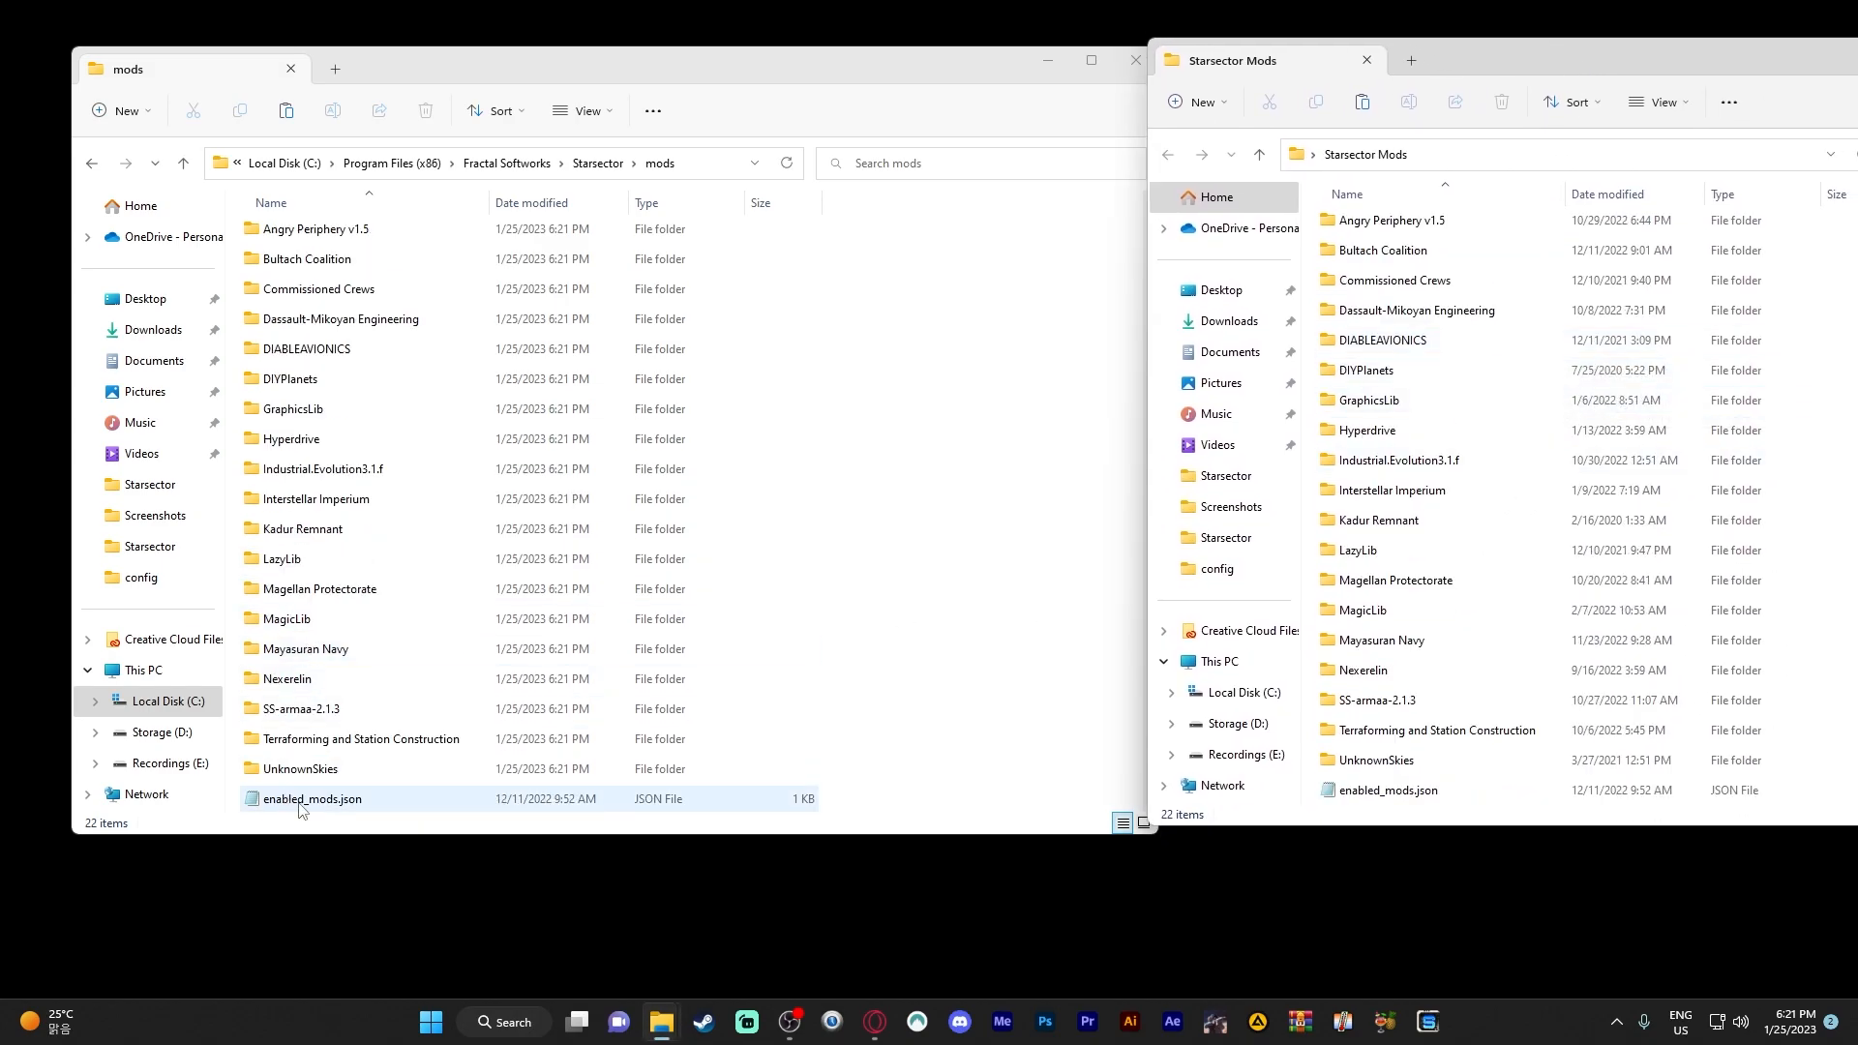
double_click(311, 798)
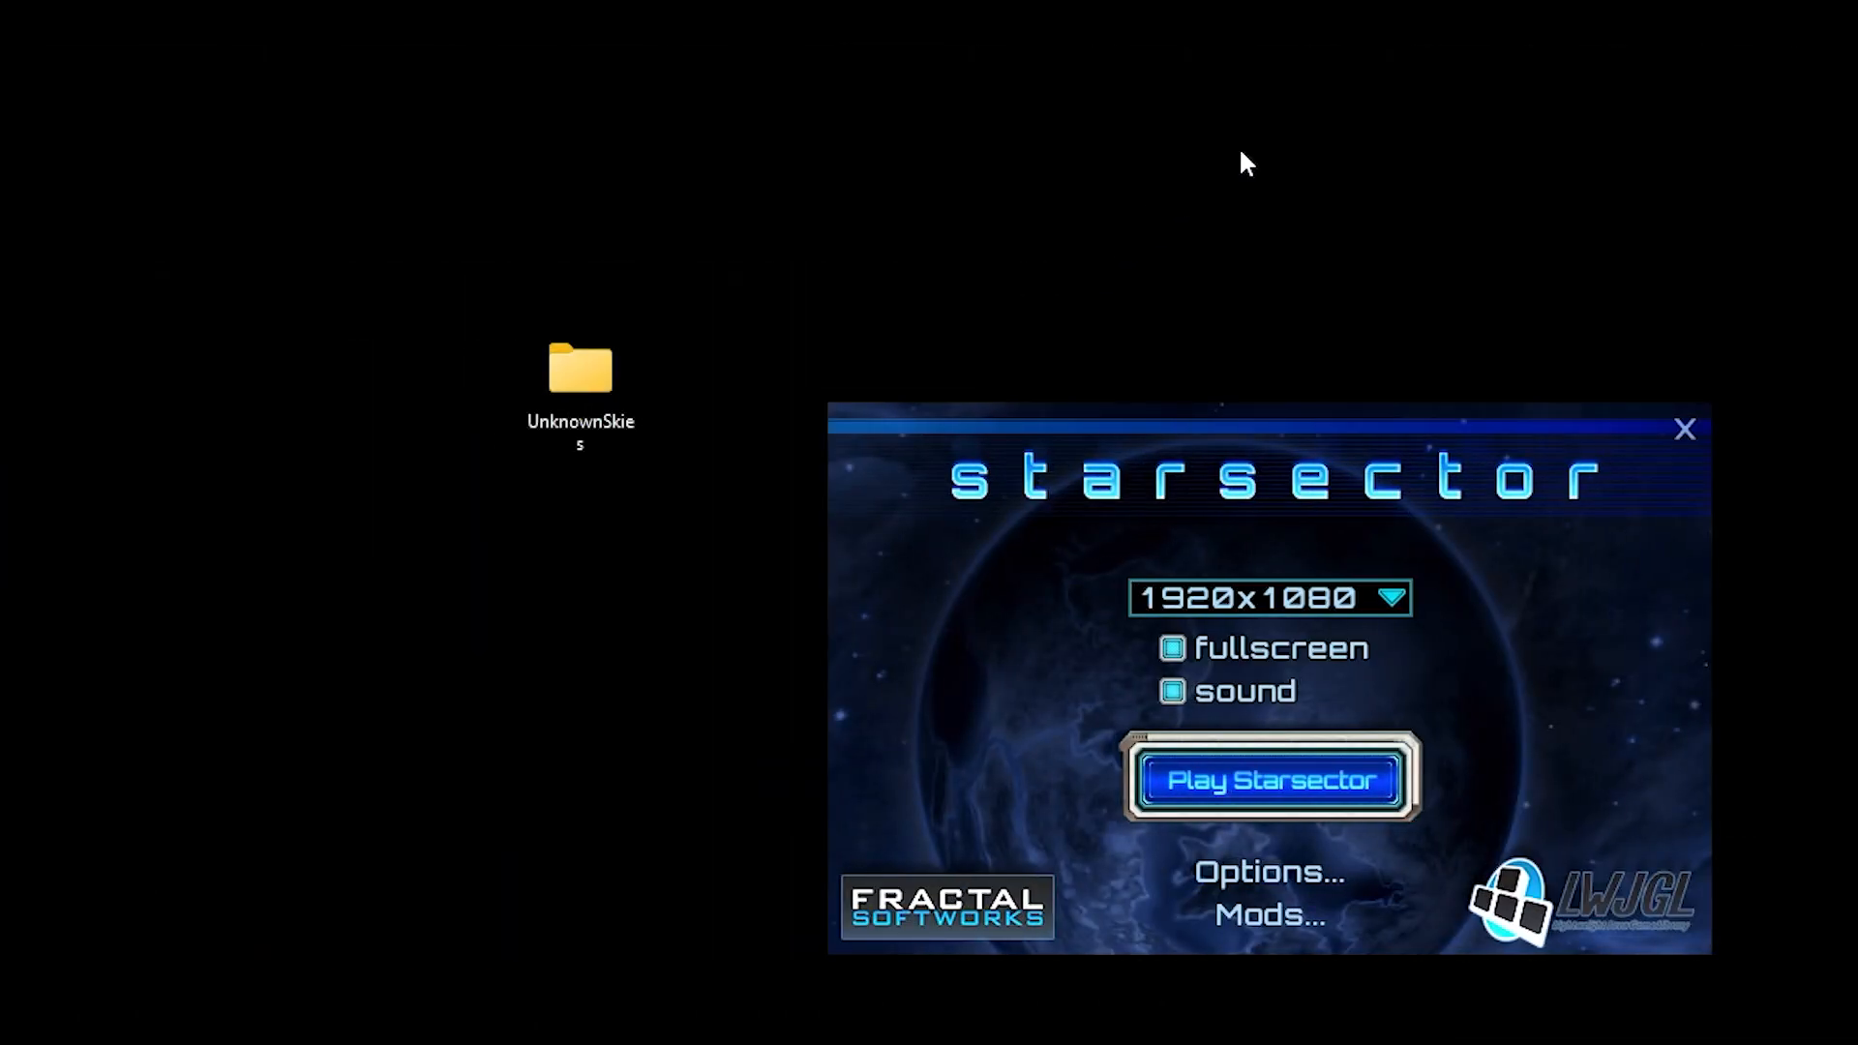
mouse_move(914, 996)
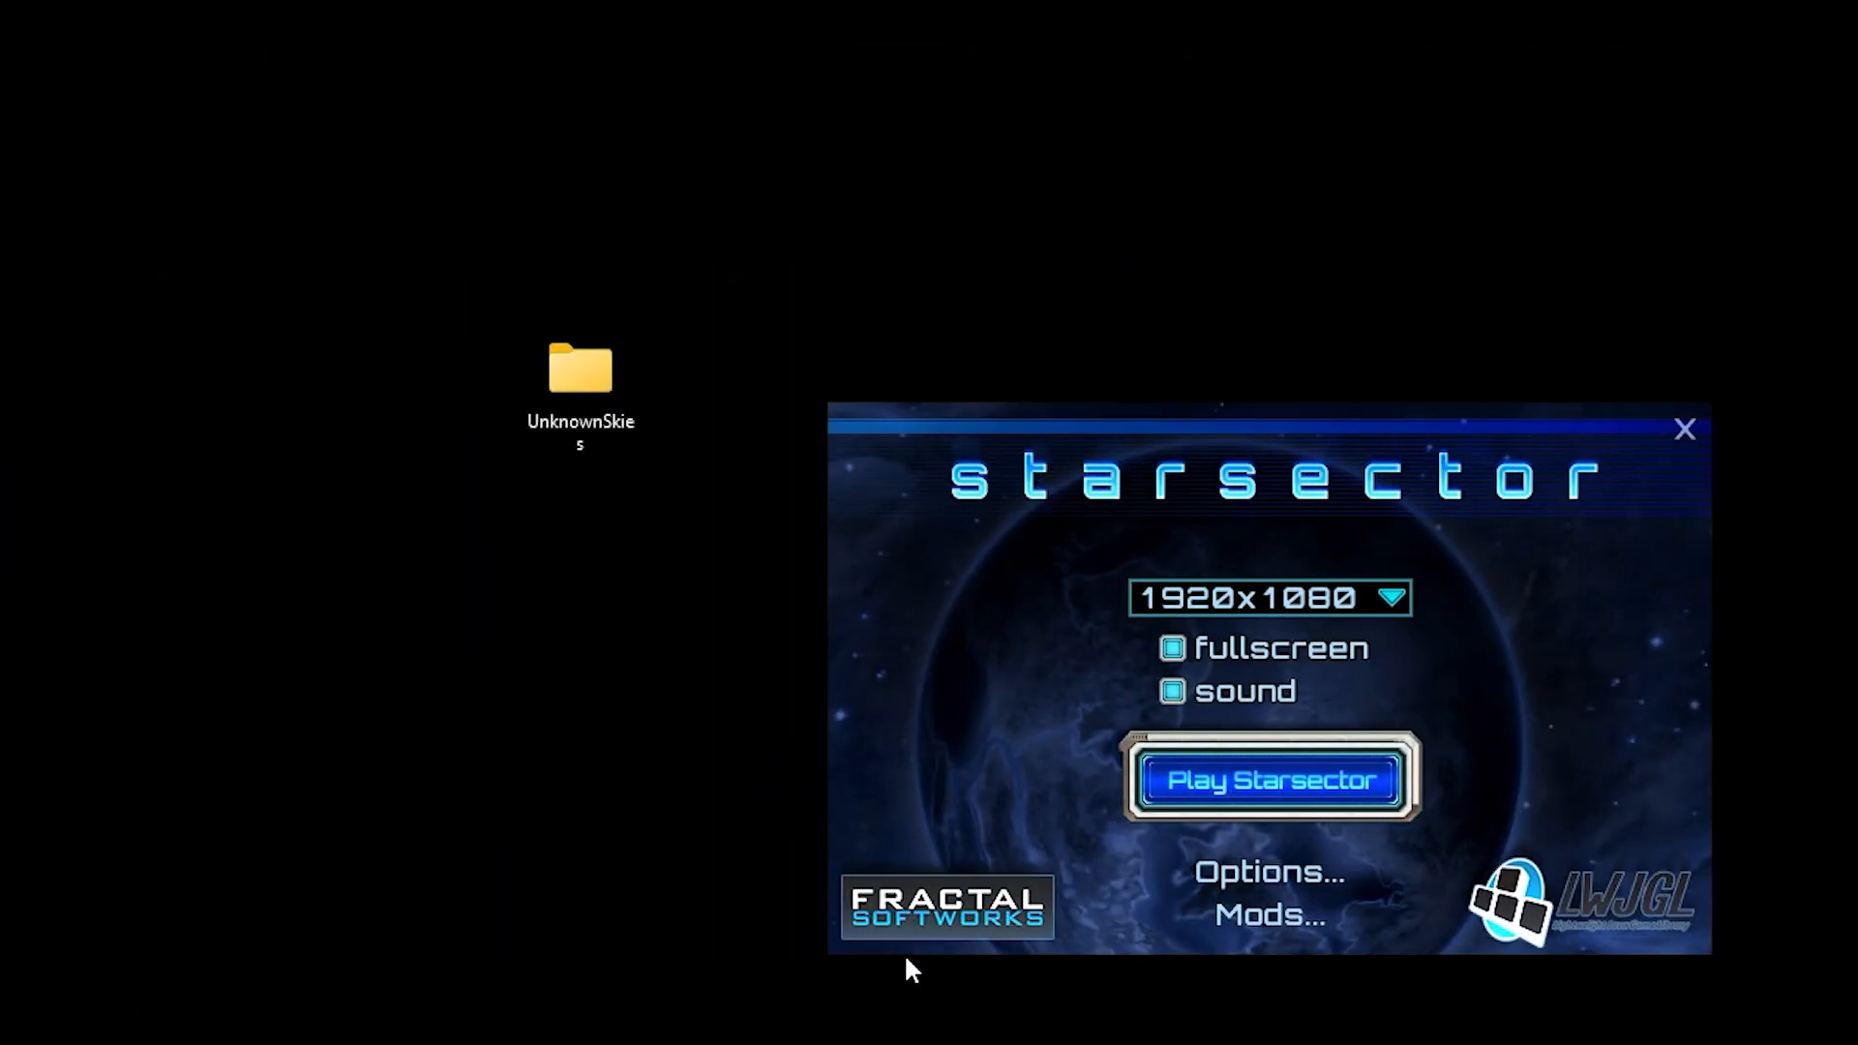
mouse_move(1828, 950)
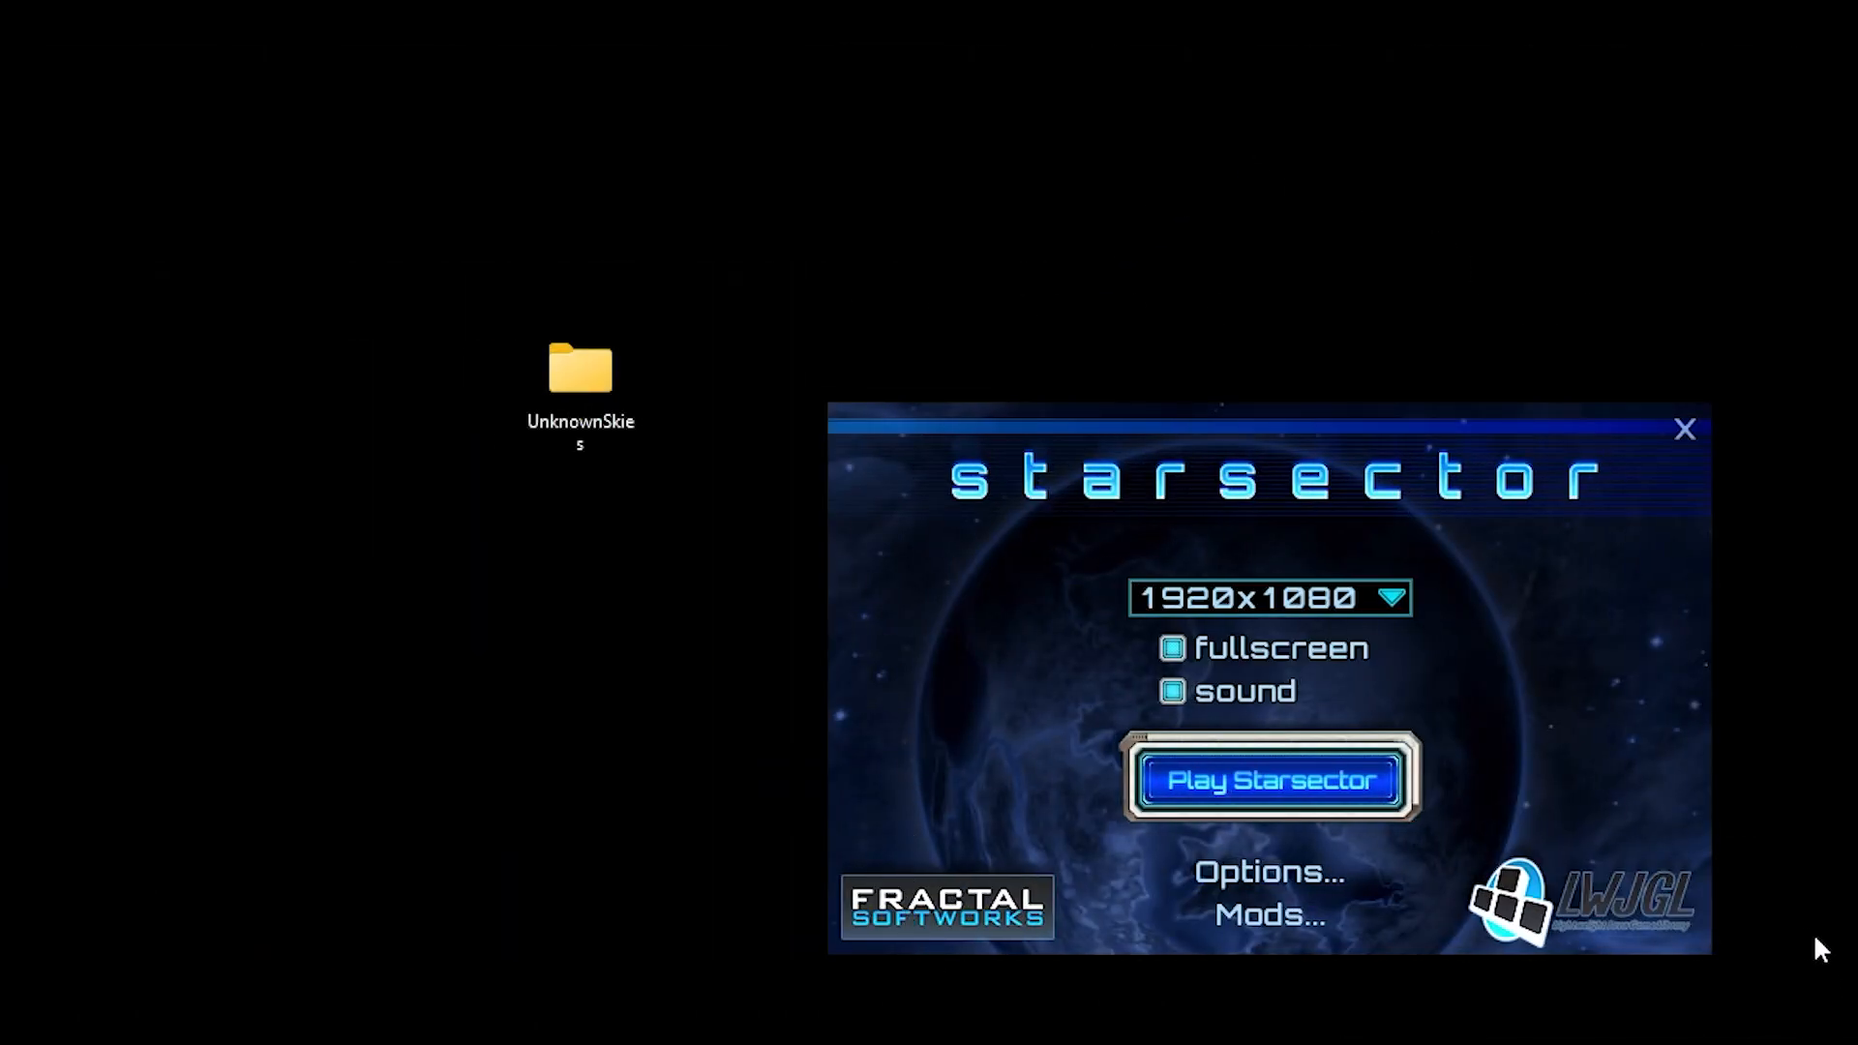
mouse_move(798, 342)
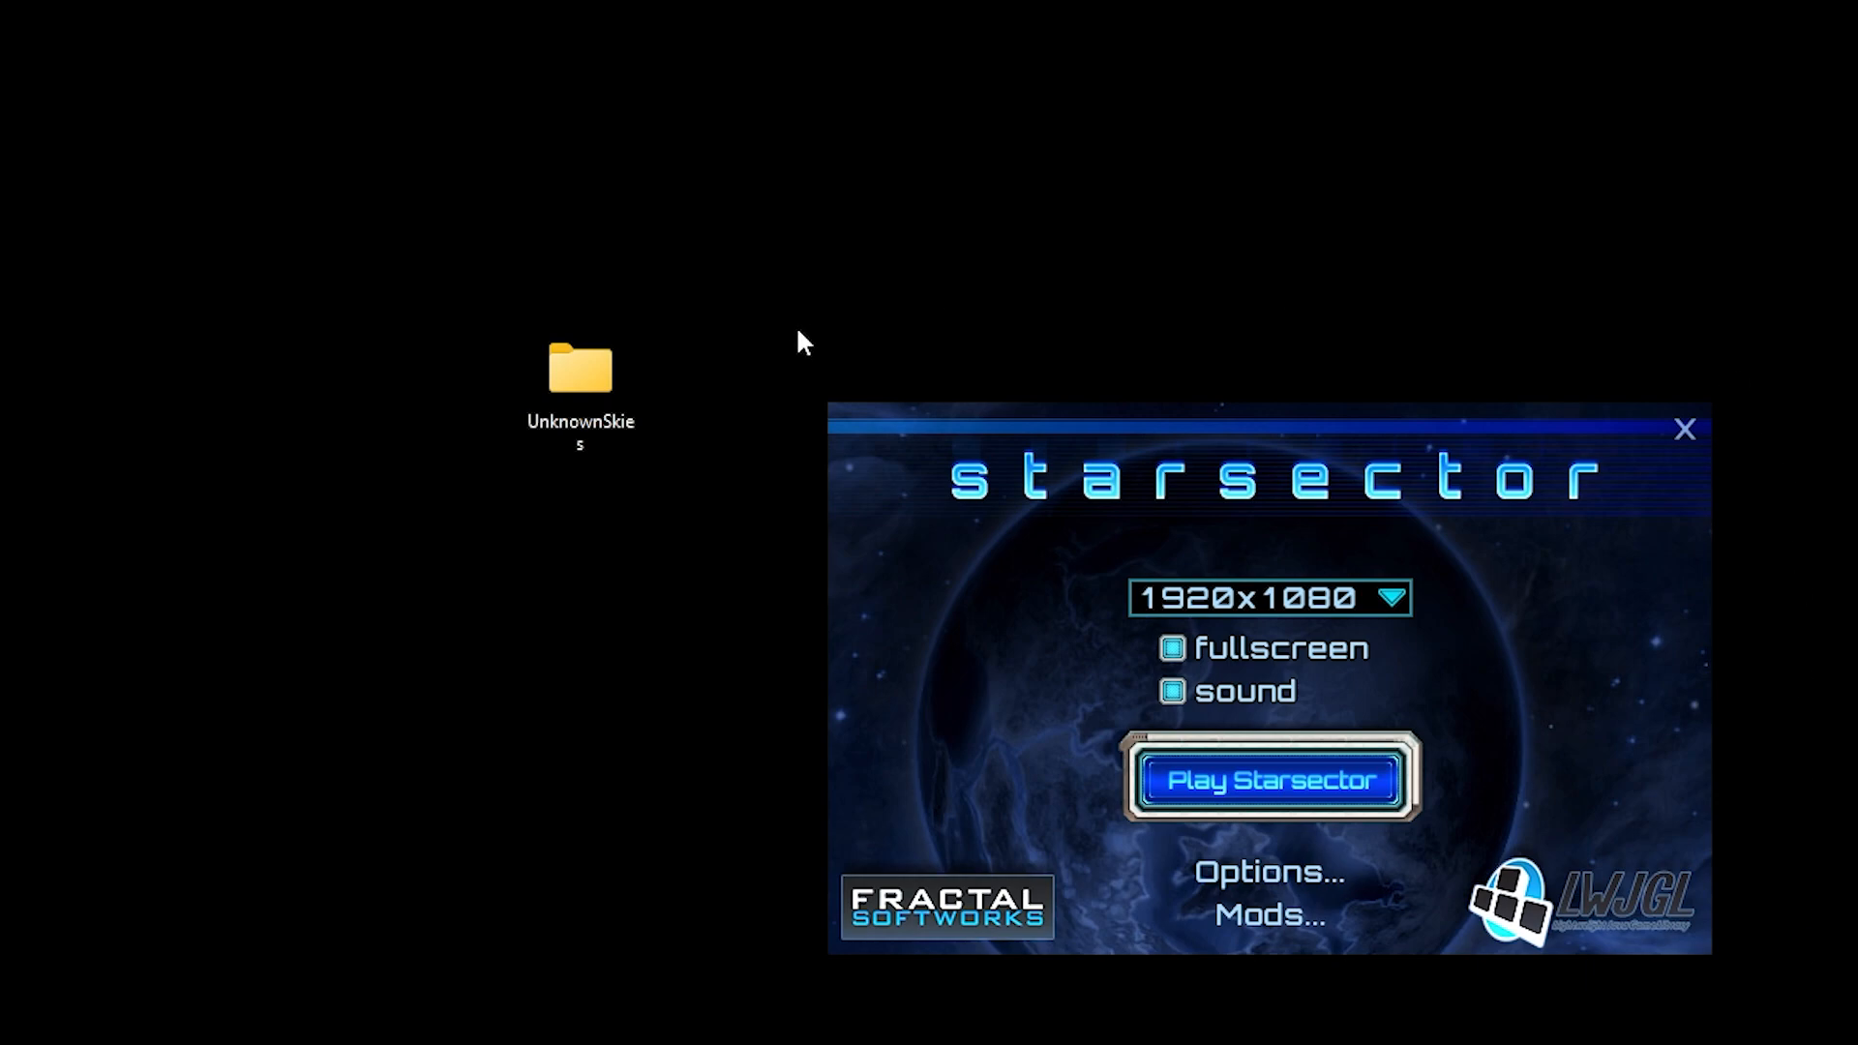
mouse_move(1838, 976)
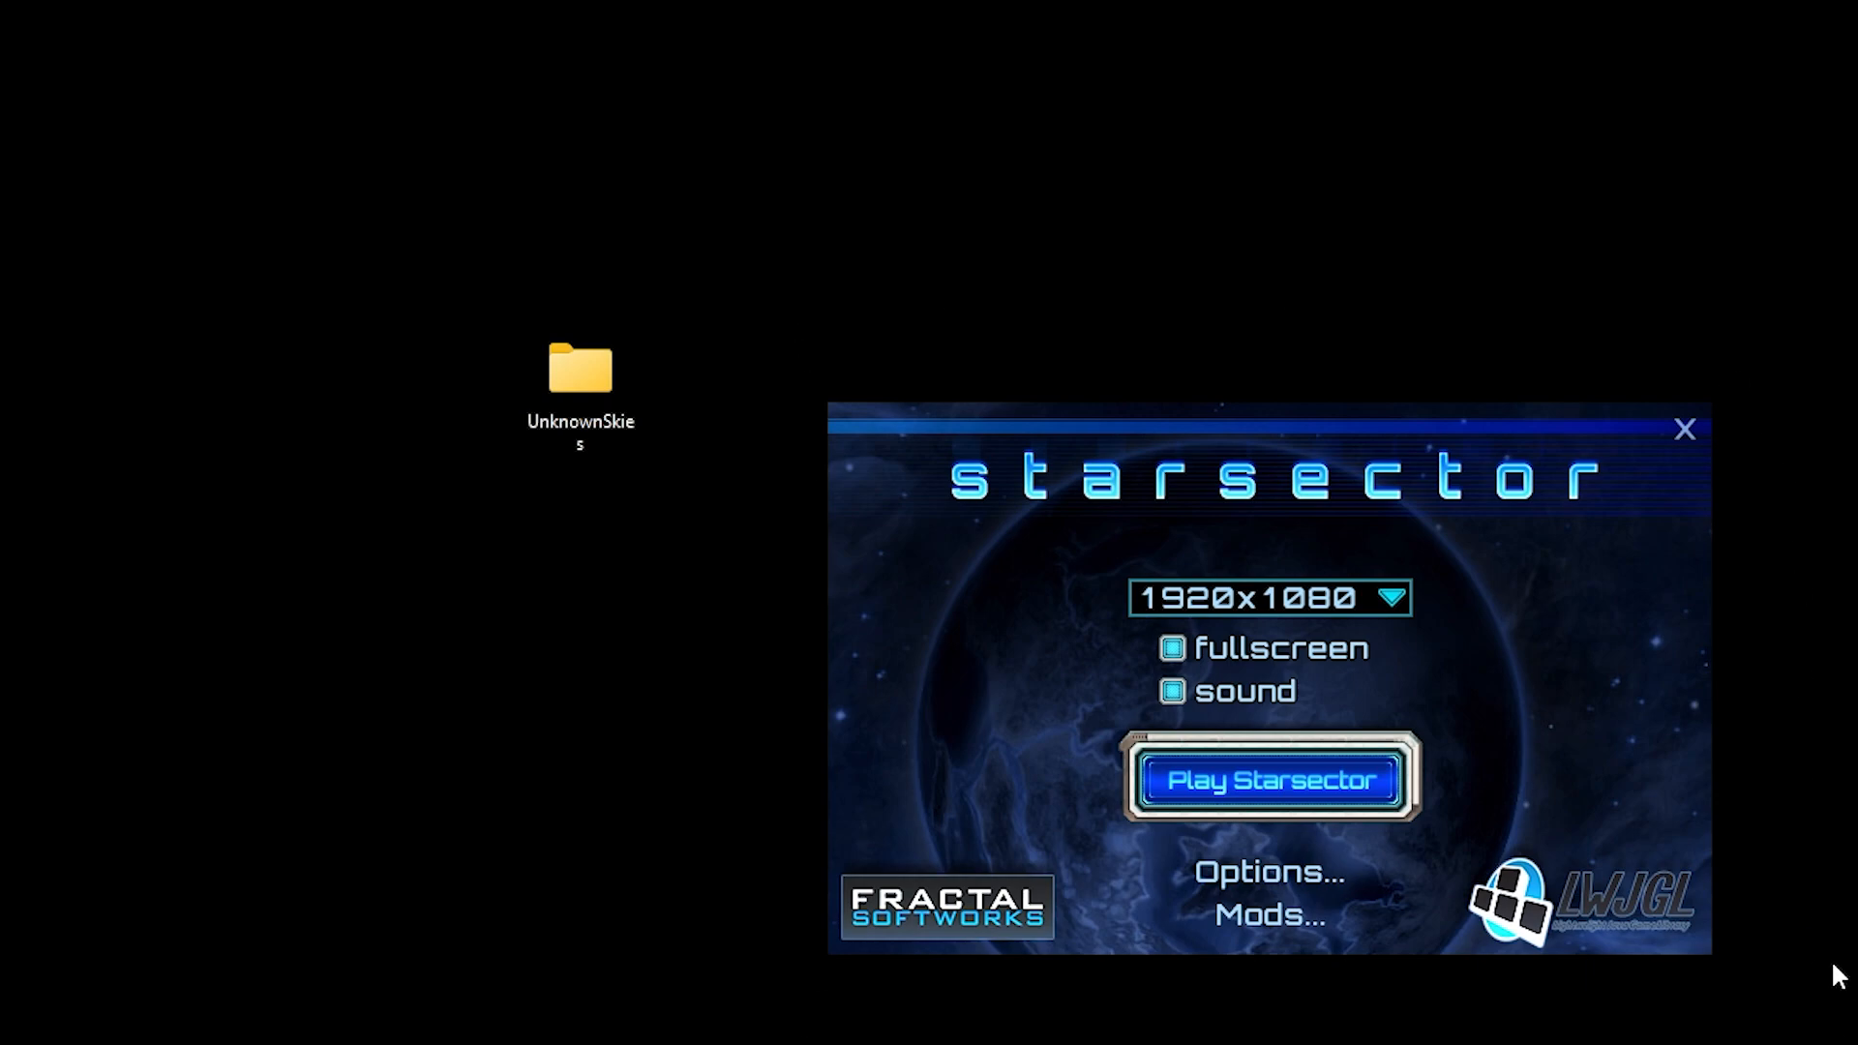
mouse_move(1791, 960)
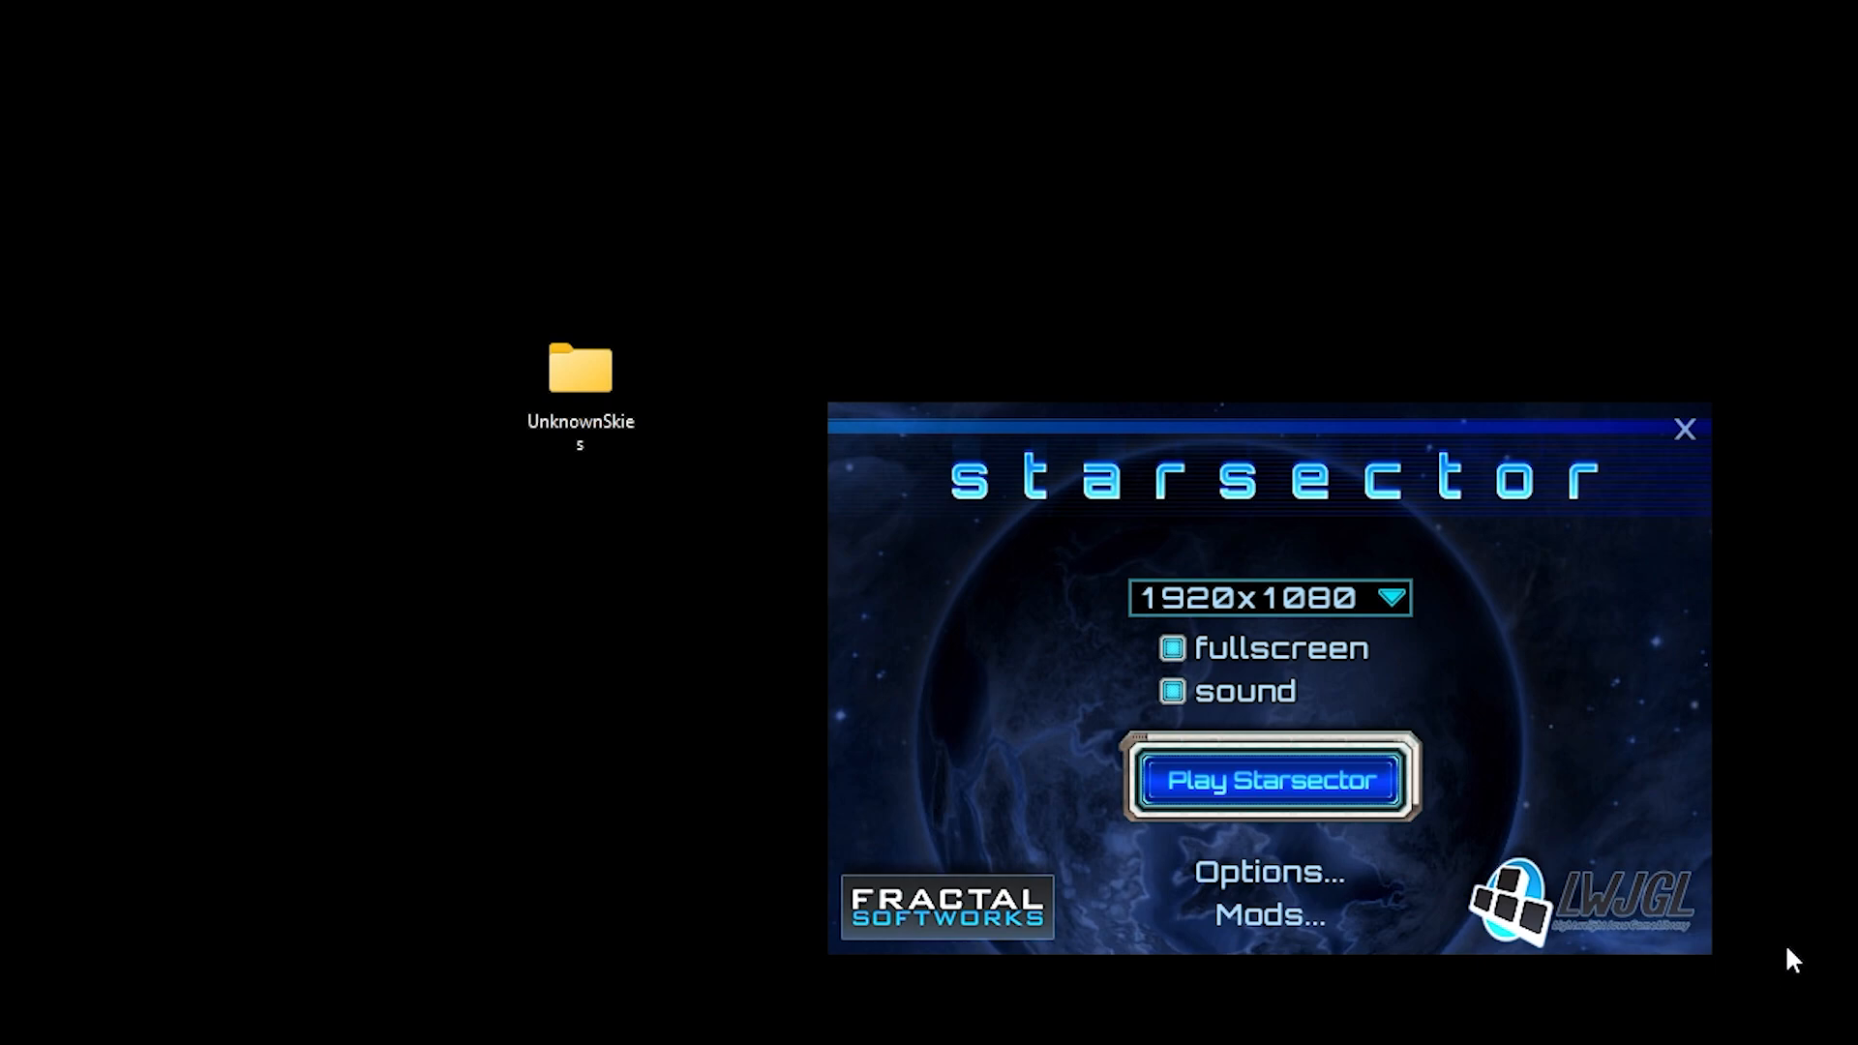
mouse_move(718, 612)
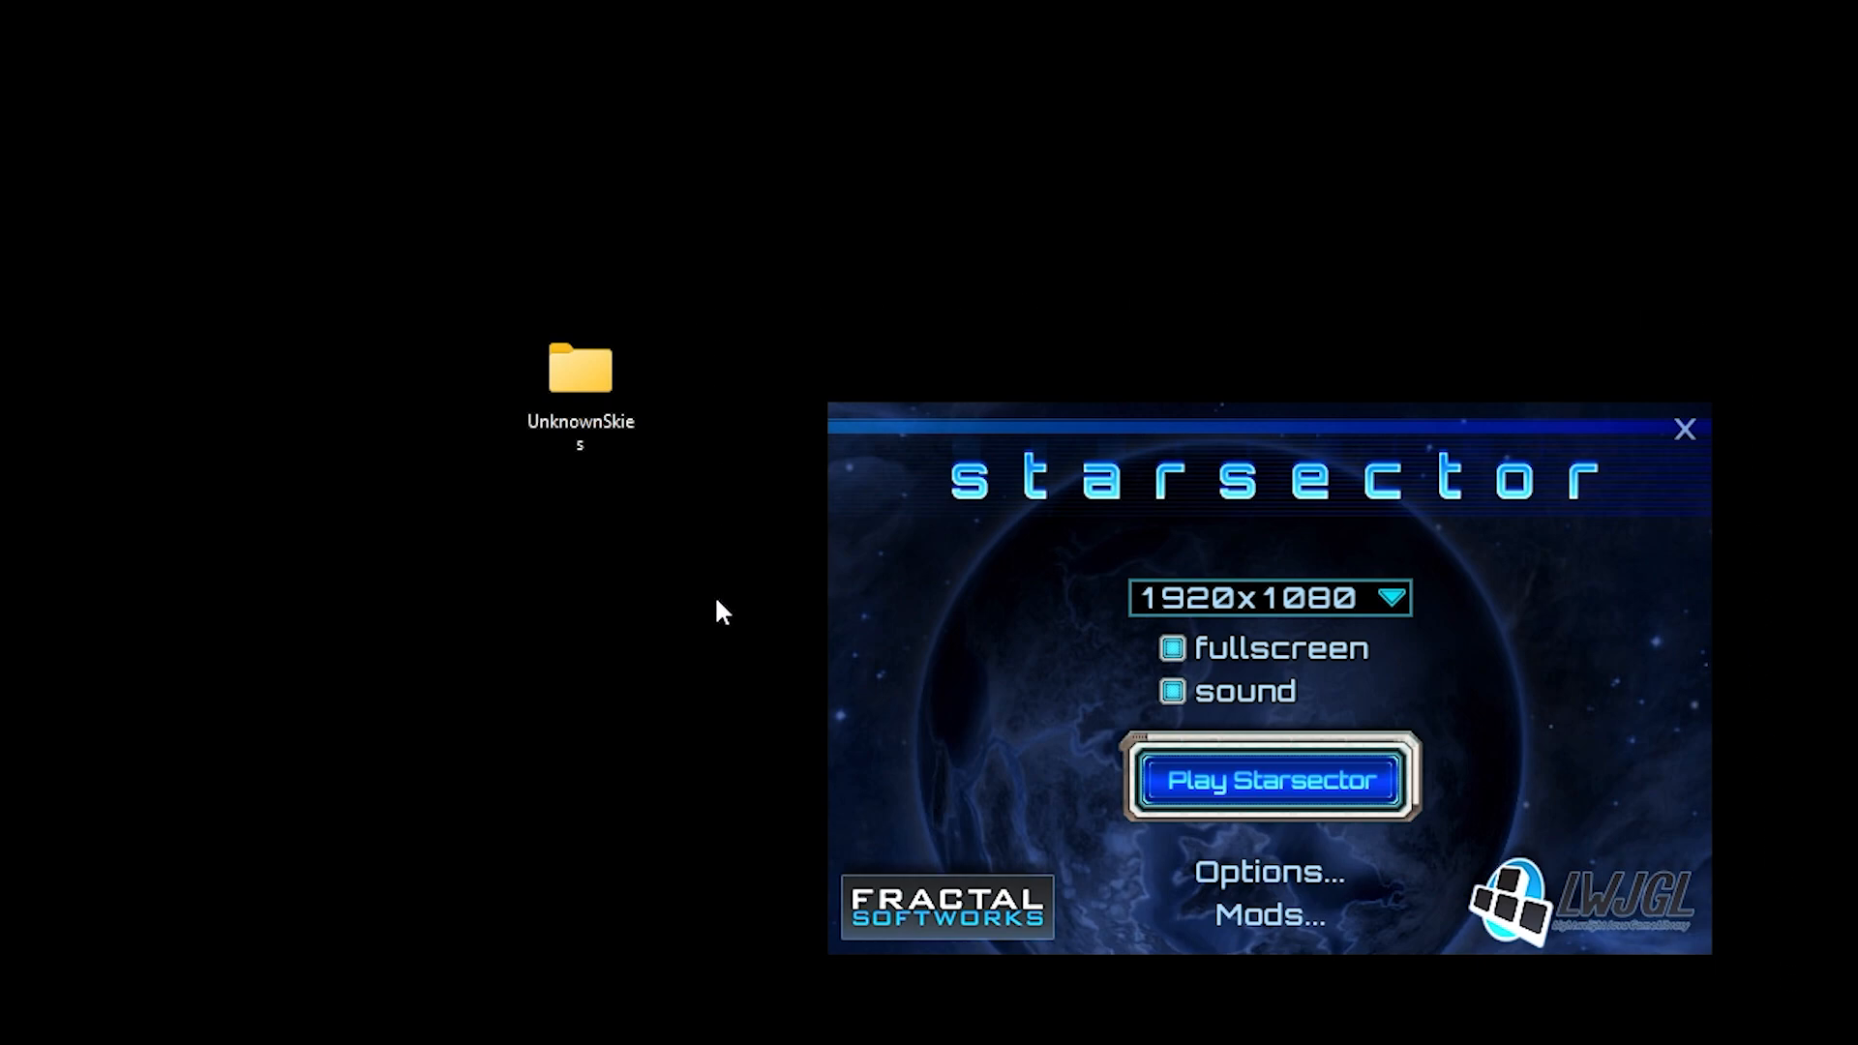
mouse_move(1282, 1028)
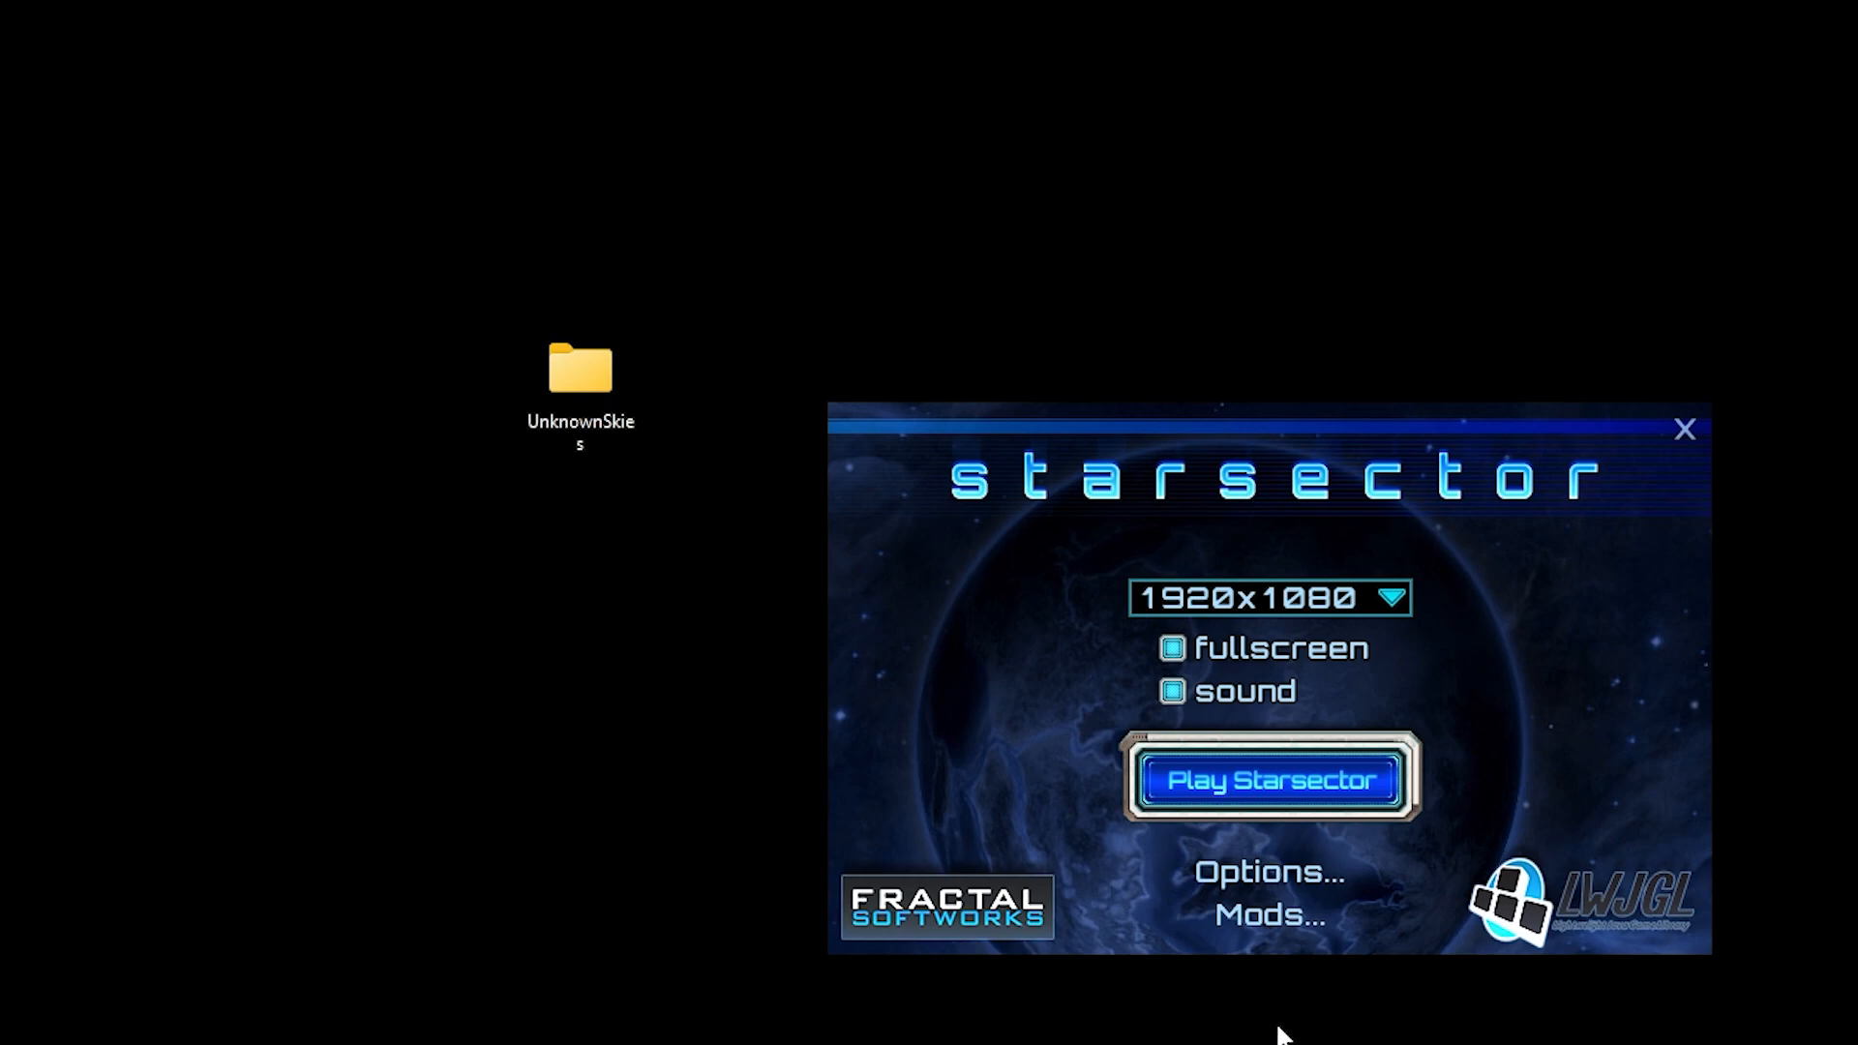